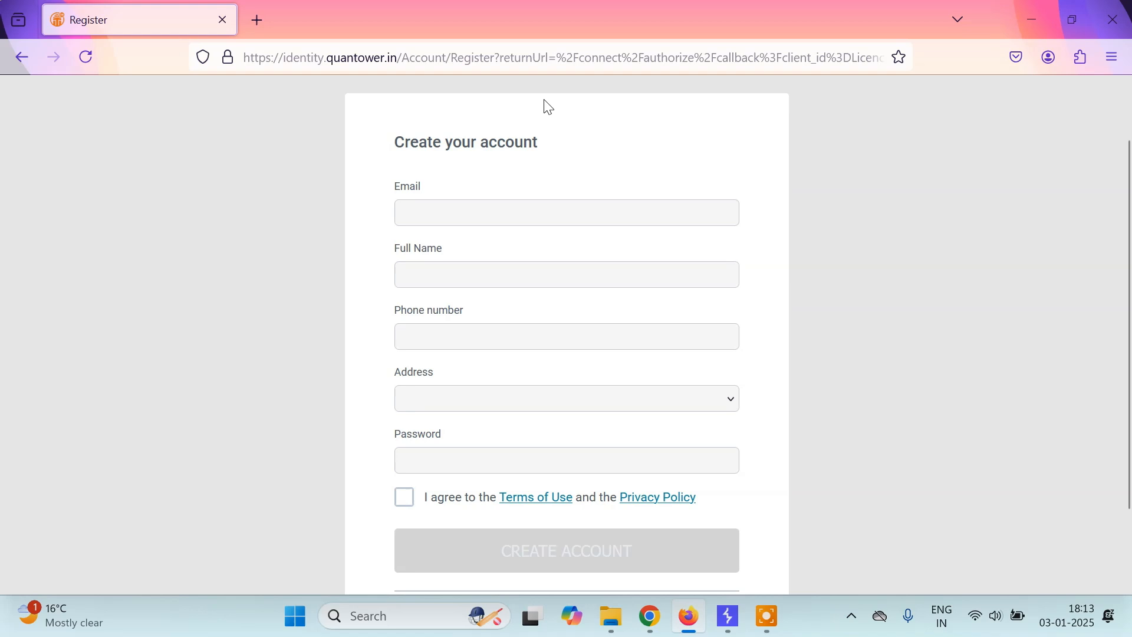
mouse_move(837, 104)
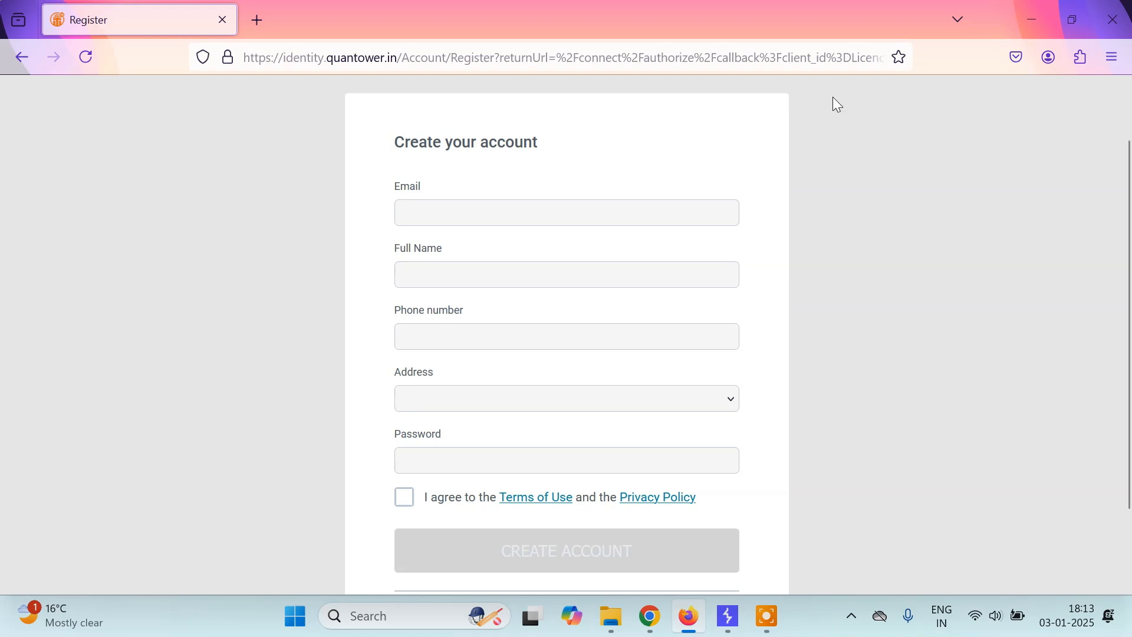
mouse_move(533, 223)
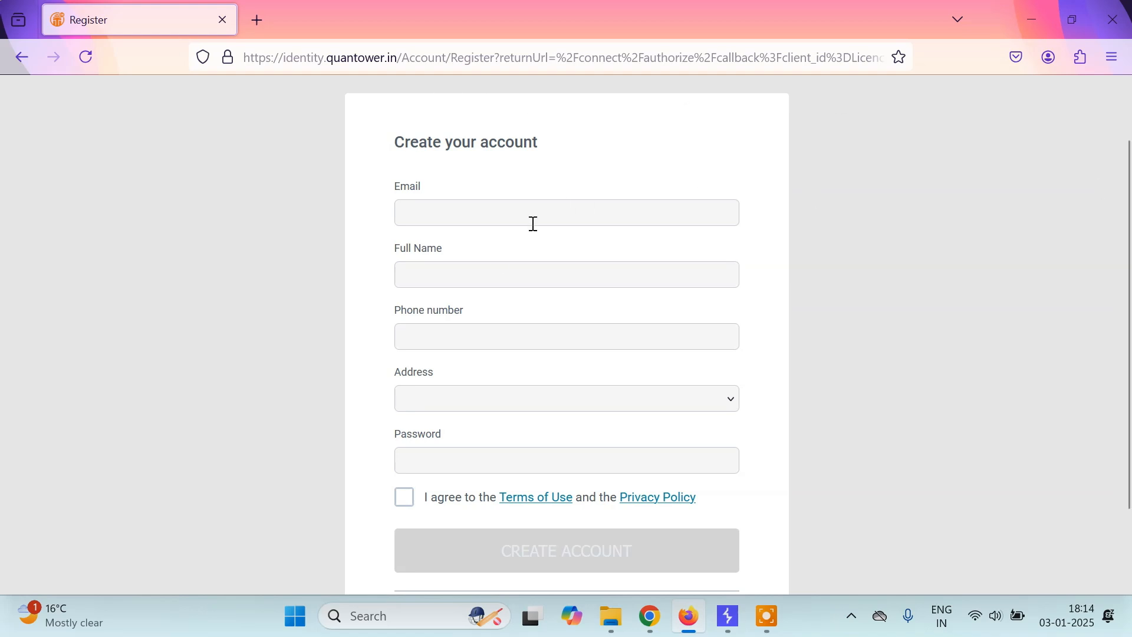
mouse_move(456, 325)
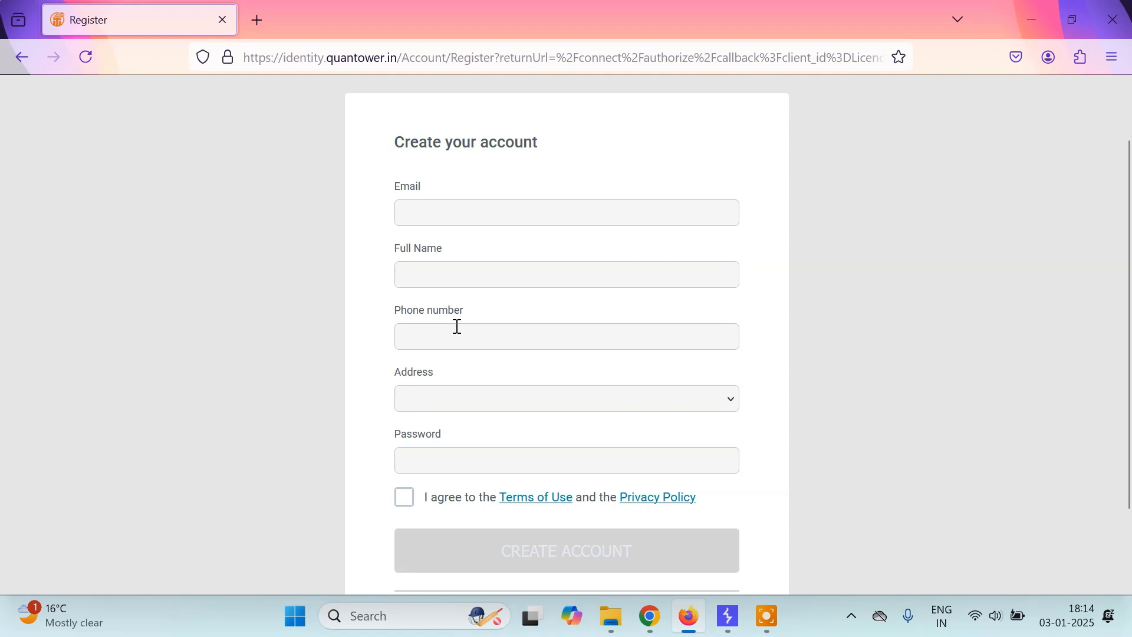
mouse_move(913, 273)
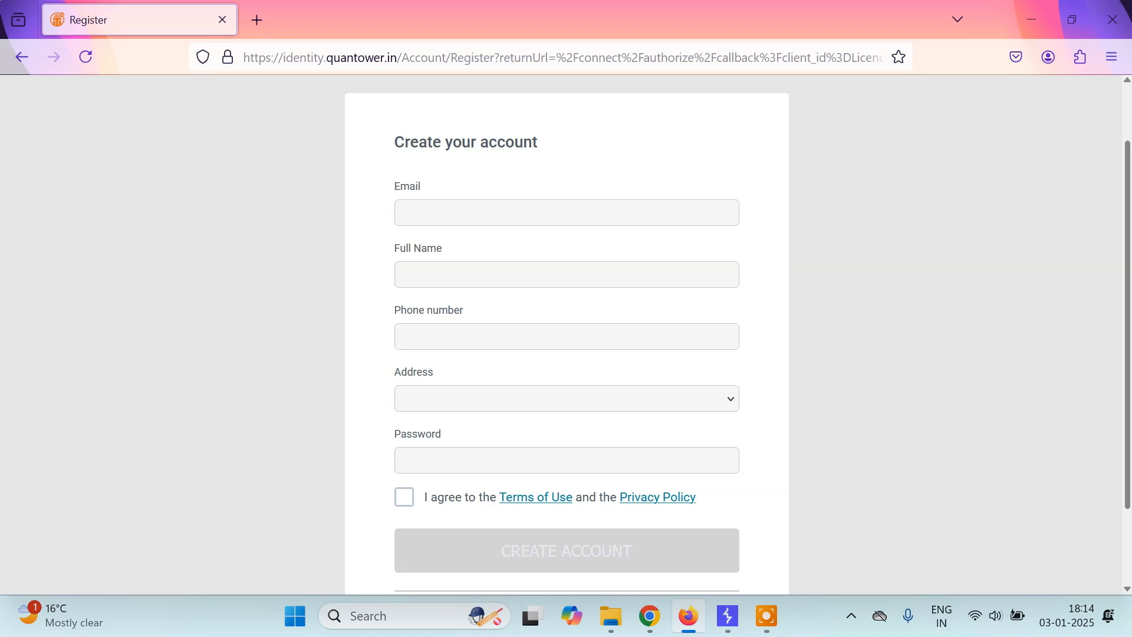
mouse_move(815, 121)
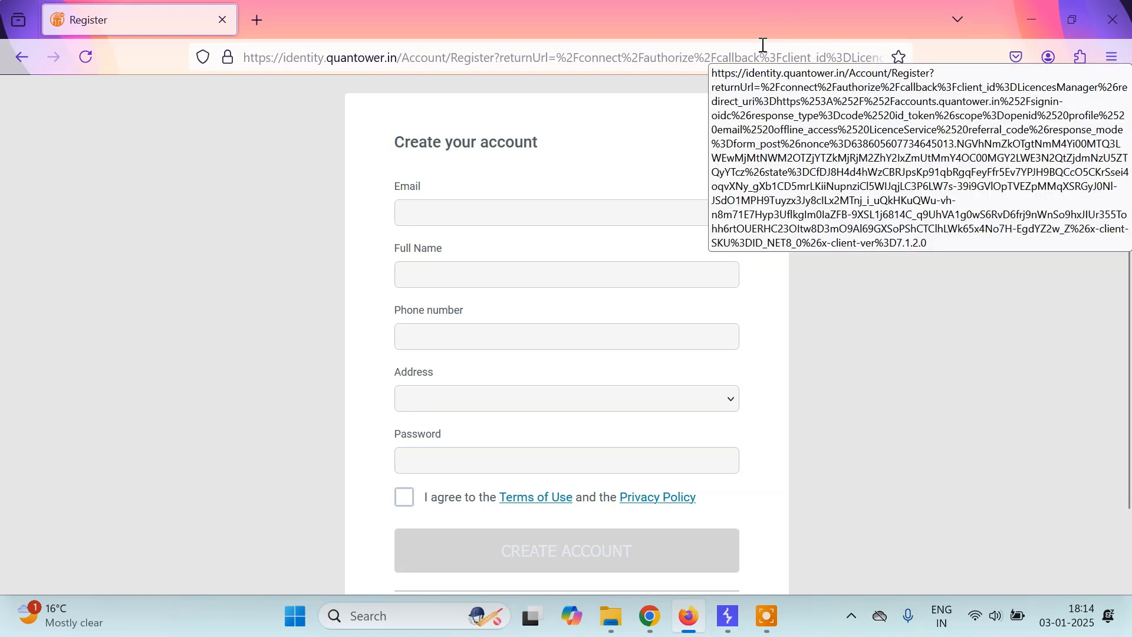
mouse_move(911, 464)
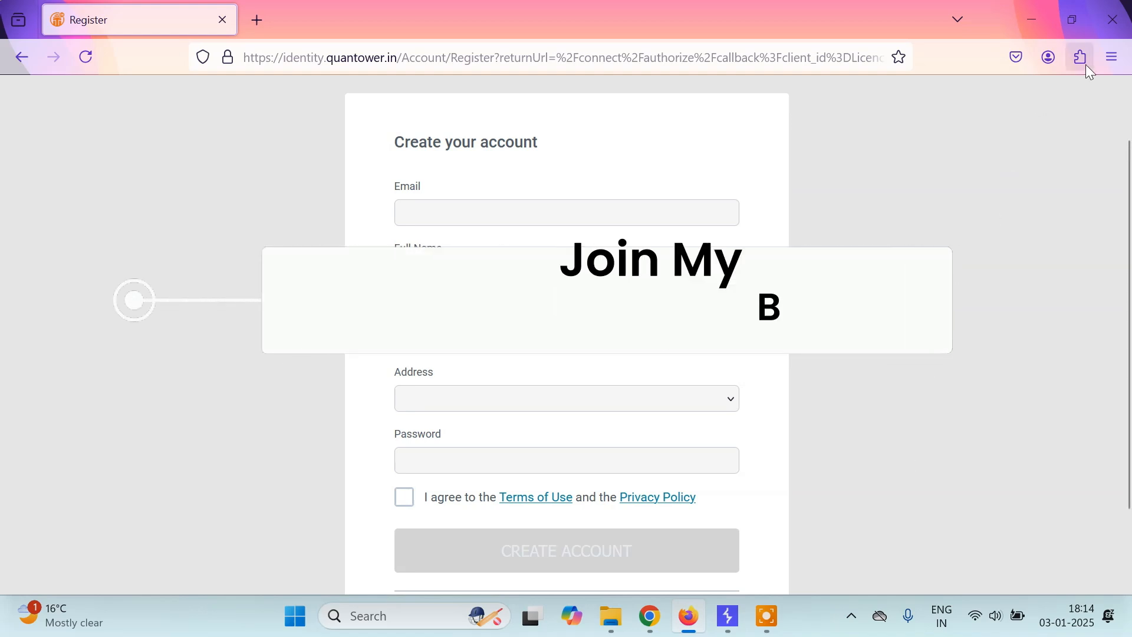
Bring Burp Suite to the front and switch Proxy interception on
click(1079, 58)
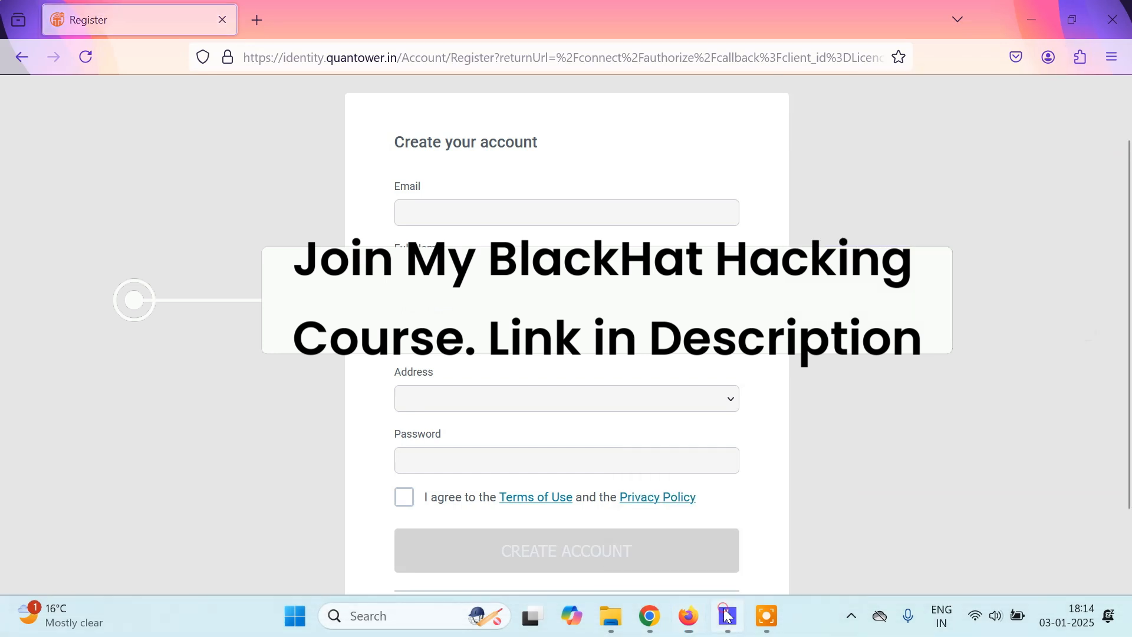
click(726, 616)
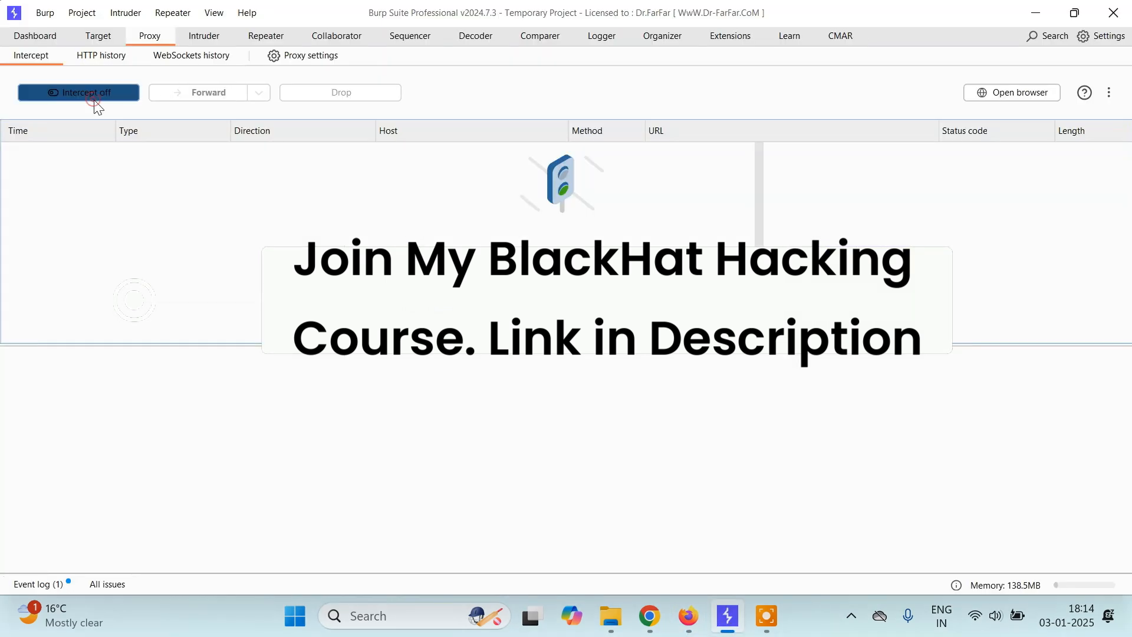
click(78, 92)
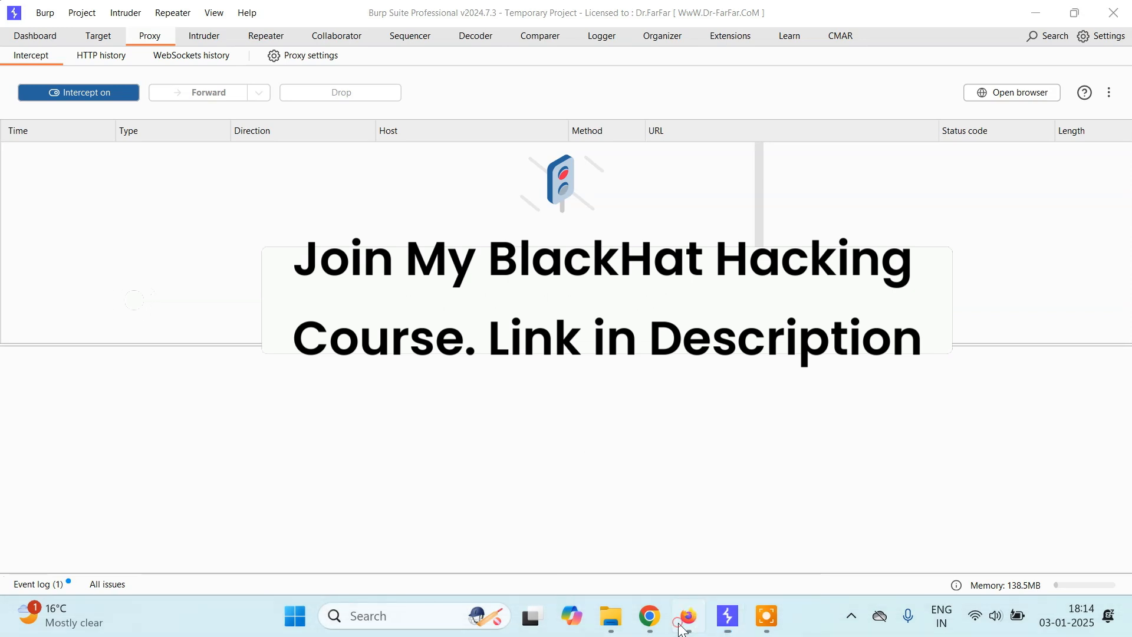
click(685, 616)
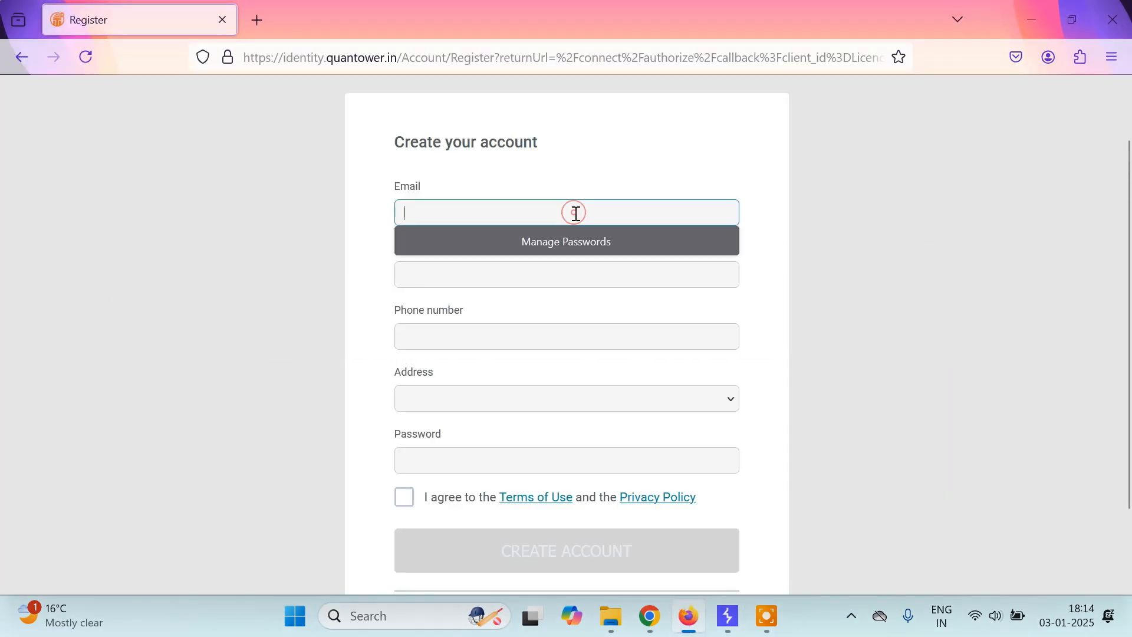
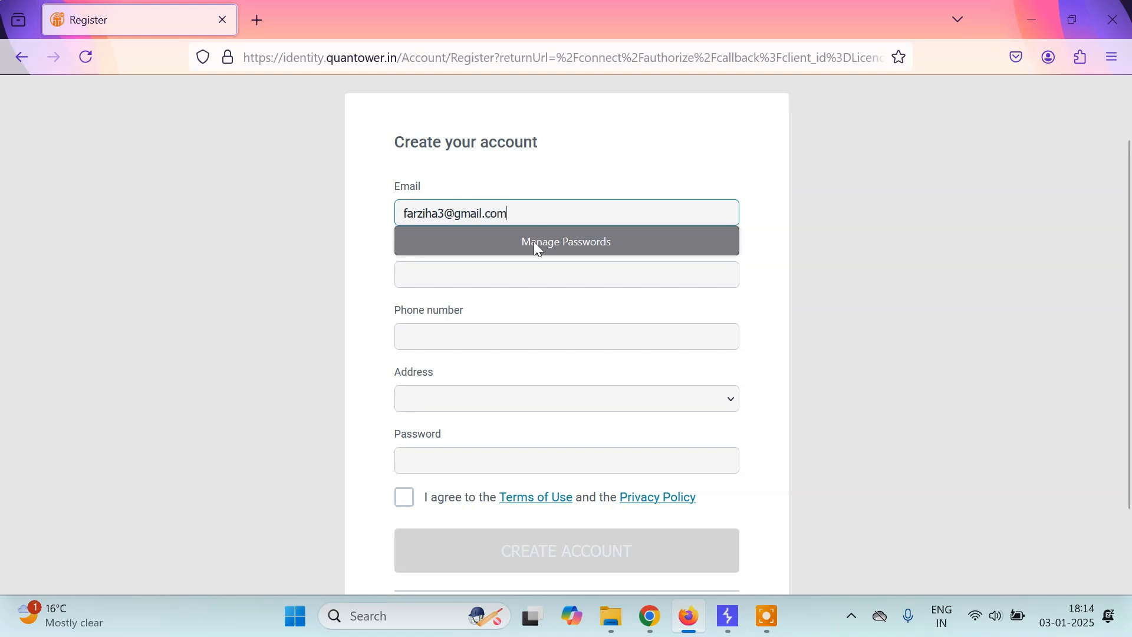
text(Farzi hai)
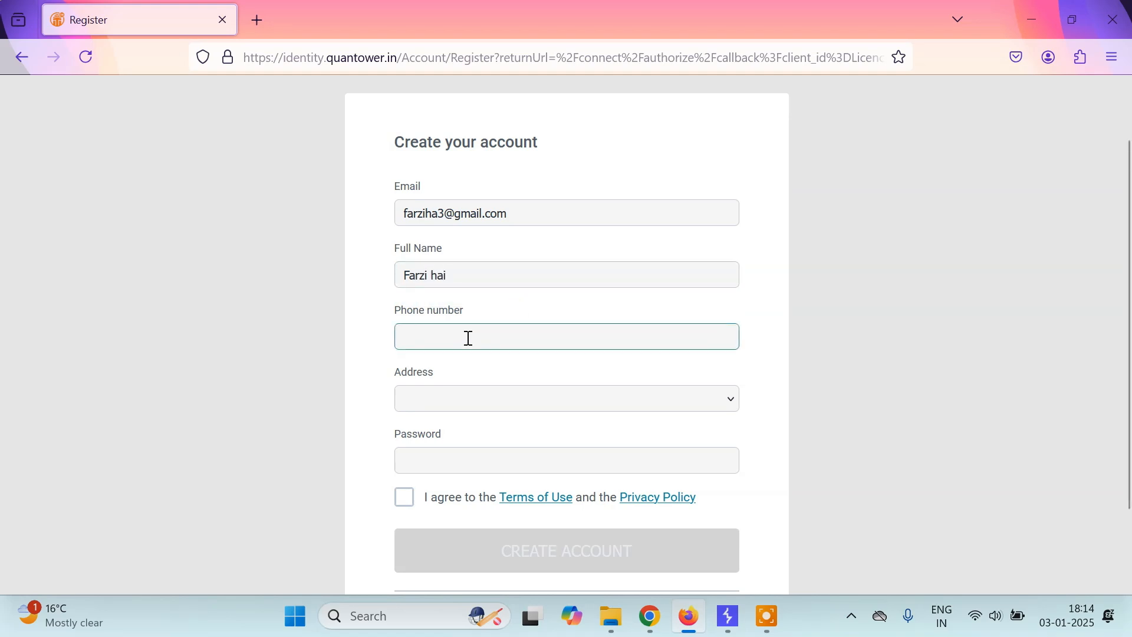
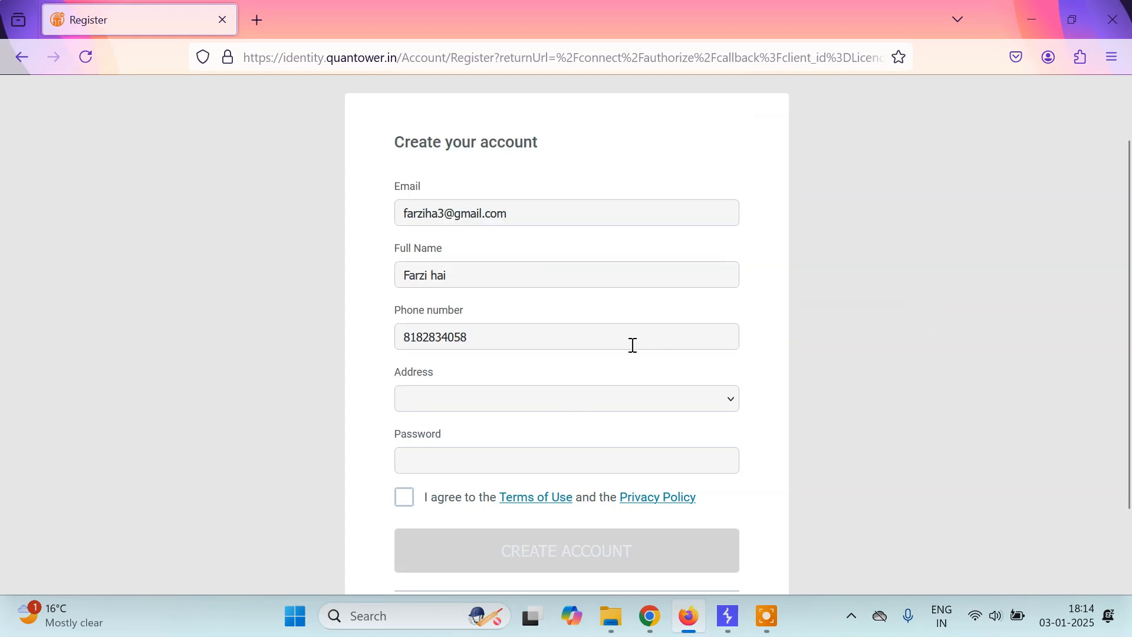
Choose Uttar Pradesh as the address, enter a password, accept the terms, and submit
click(566, 398)
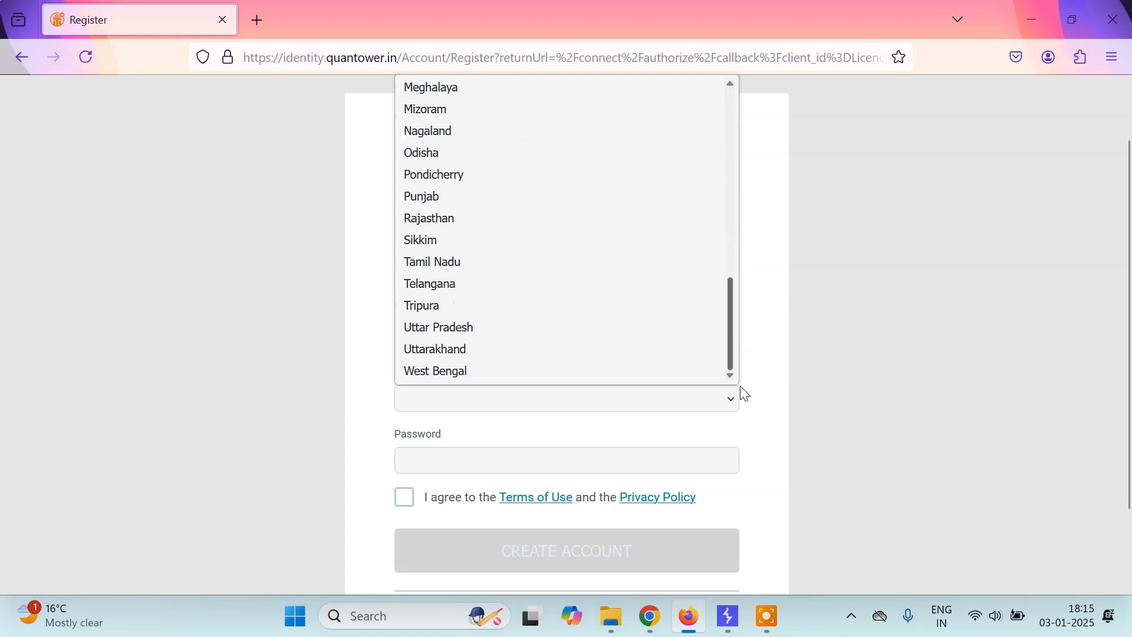
click(439, 327)
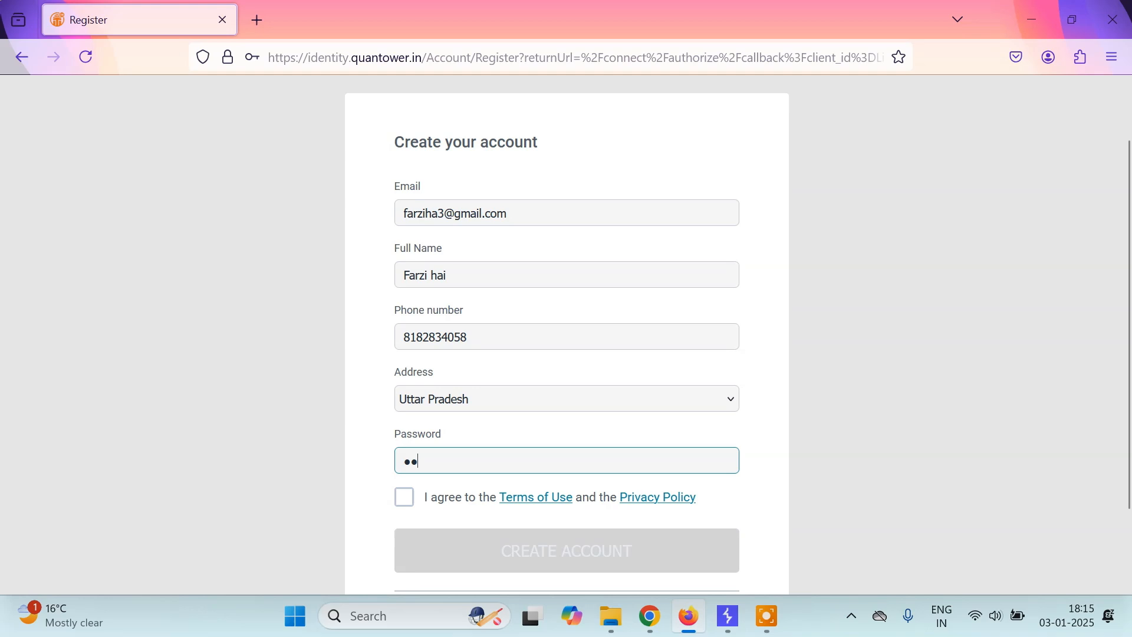
text(•••••)
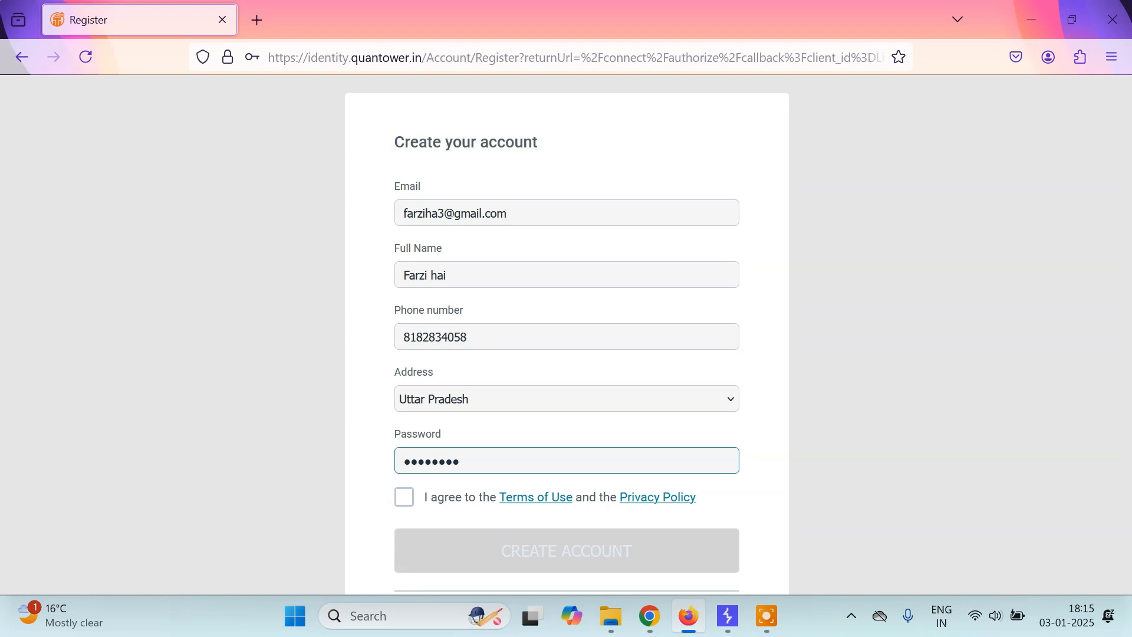
click(403, 496)
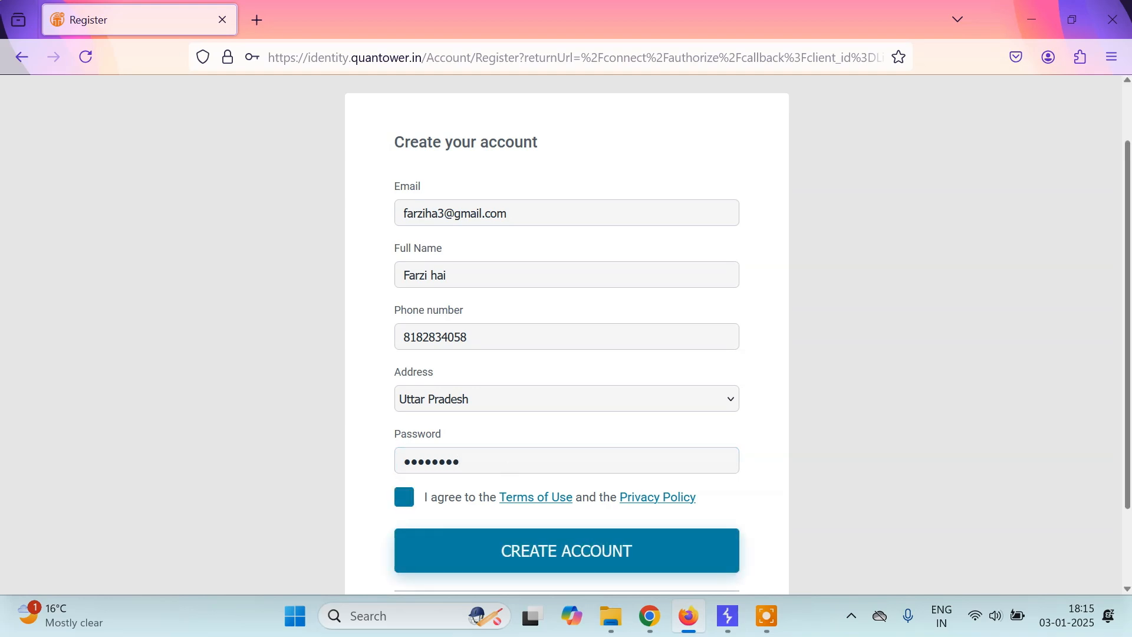
click(404, 497)
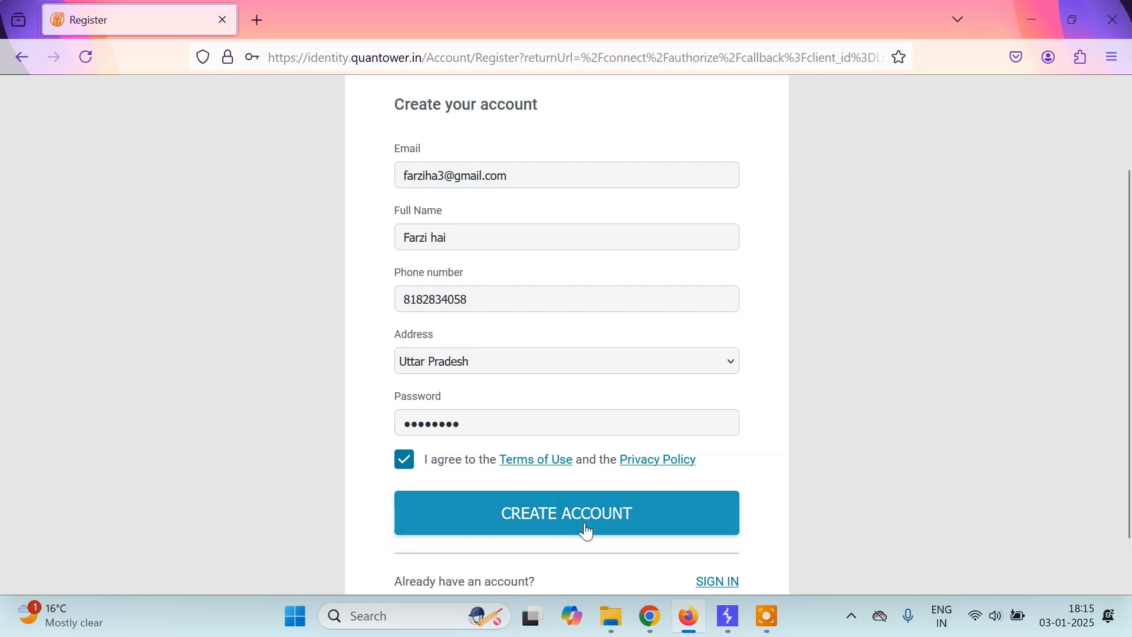
click(566, 513)
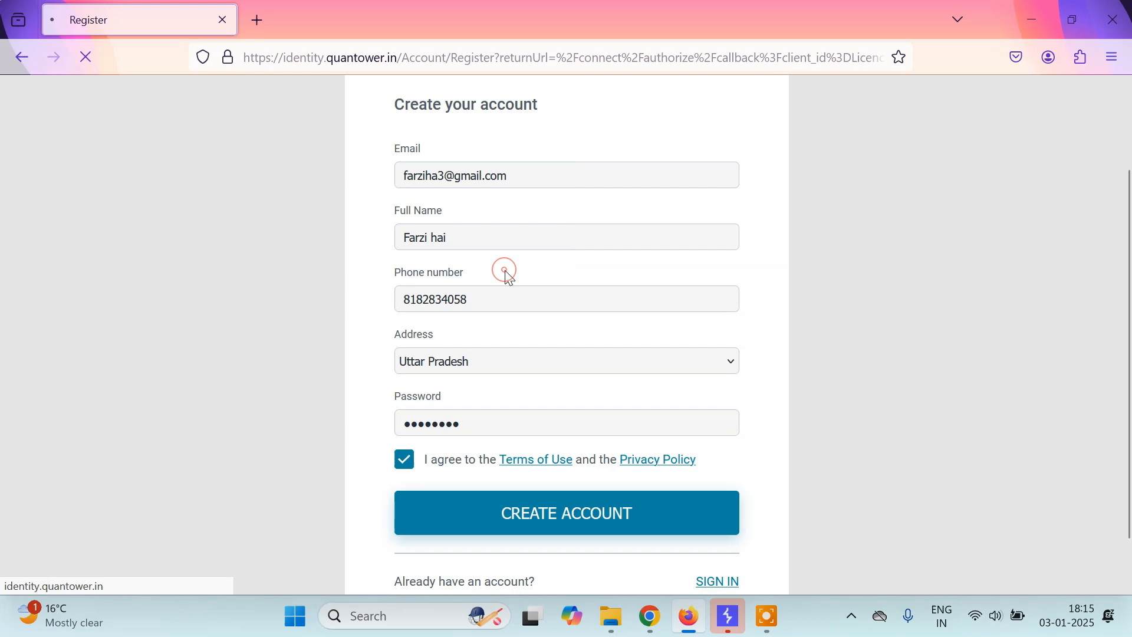
Forward the captured registration POST in Burp and return to the intercepting proxy
click(566, 512)
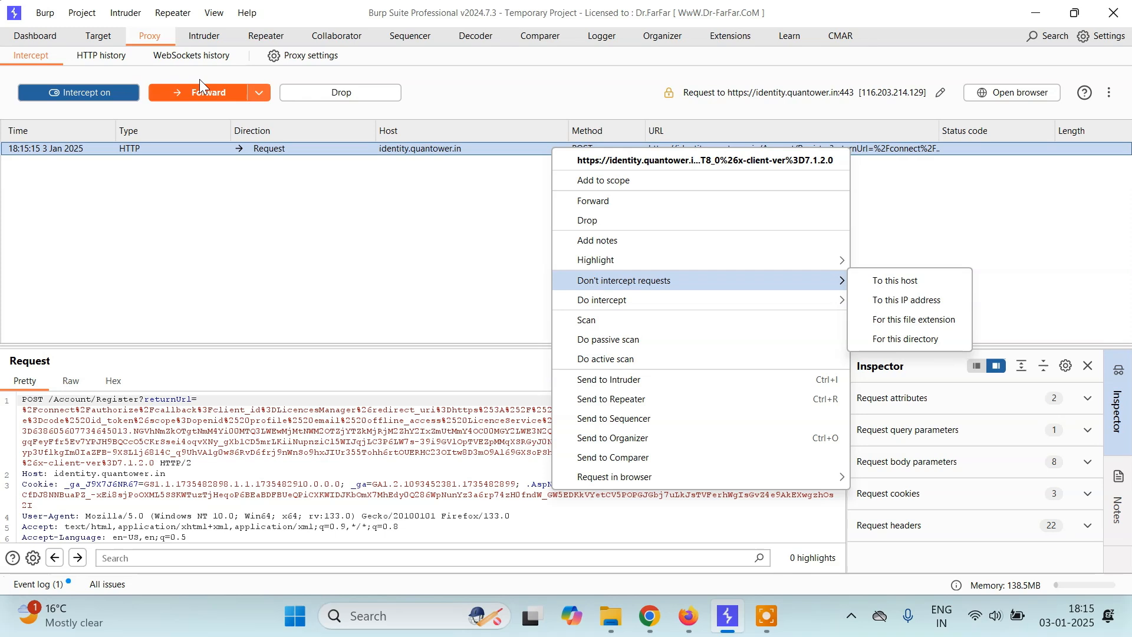
click(207, 93)
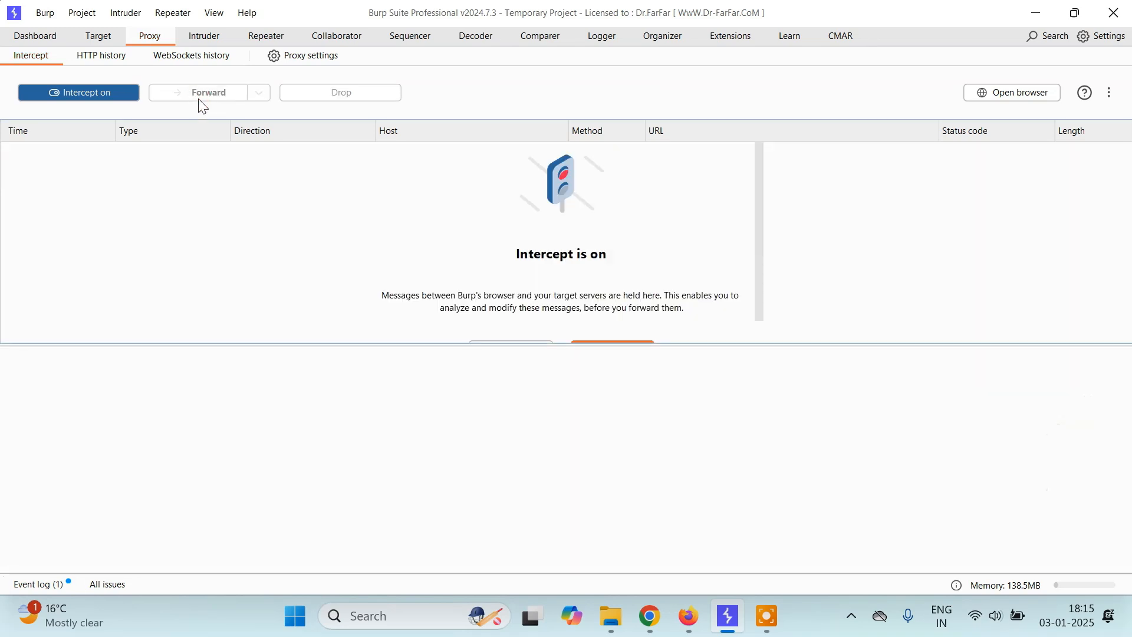
mouse_move(687, 615)
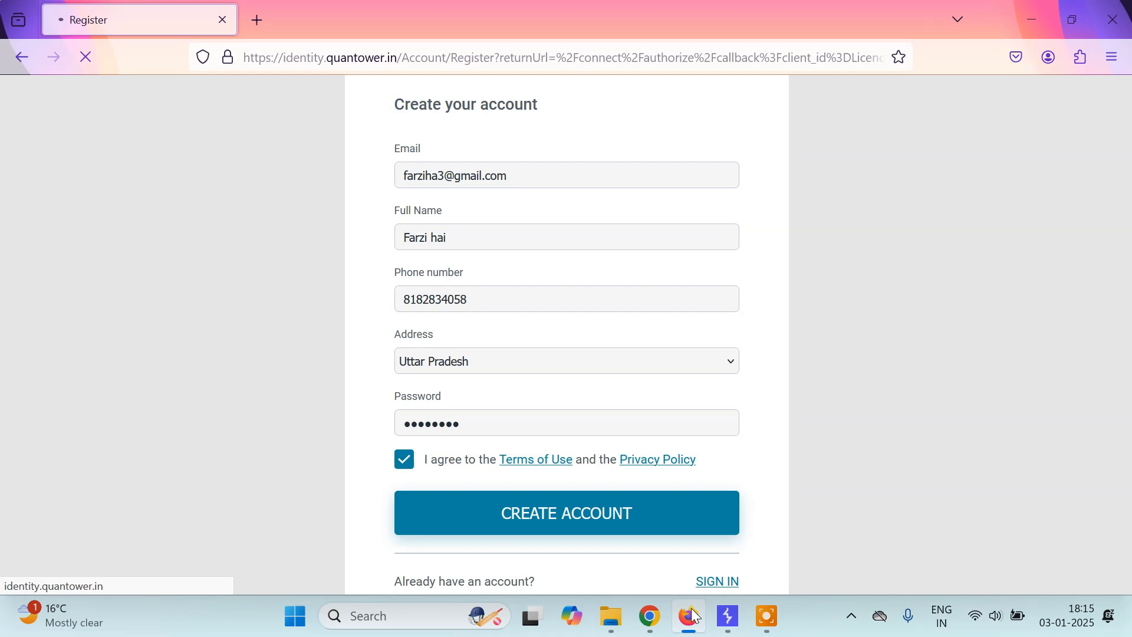
click(727, 616)
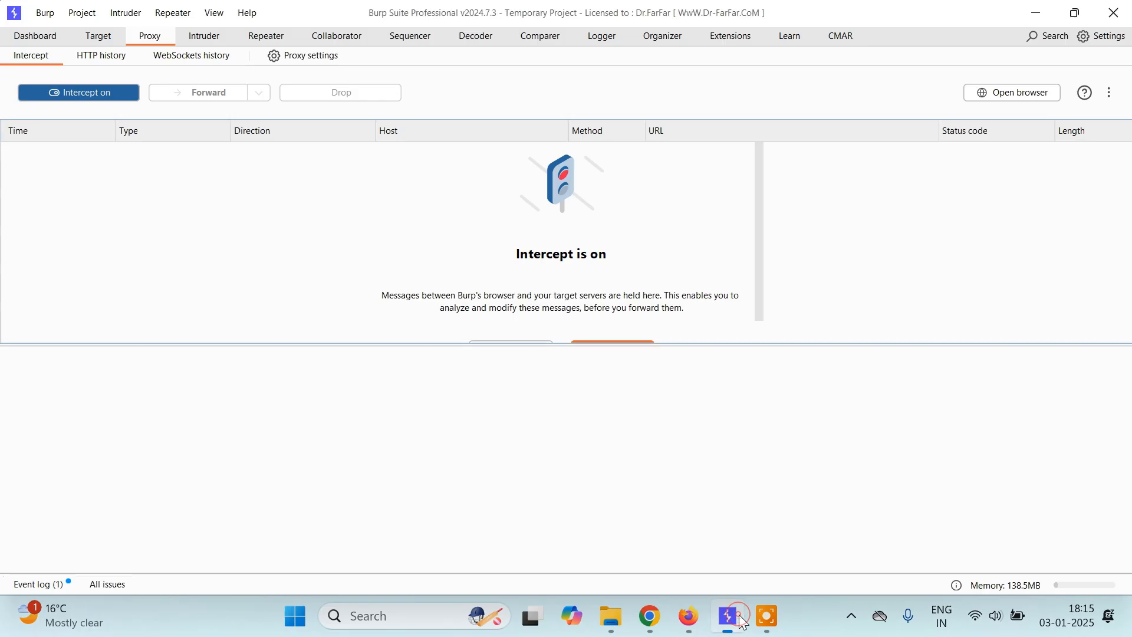
mouse_move(686, 617)
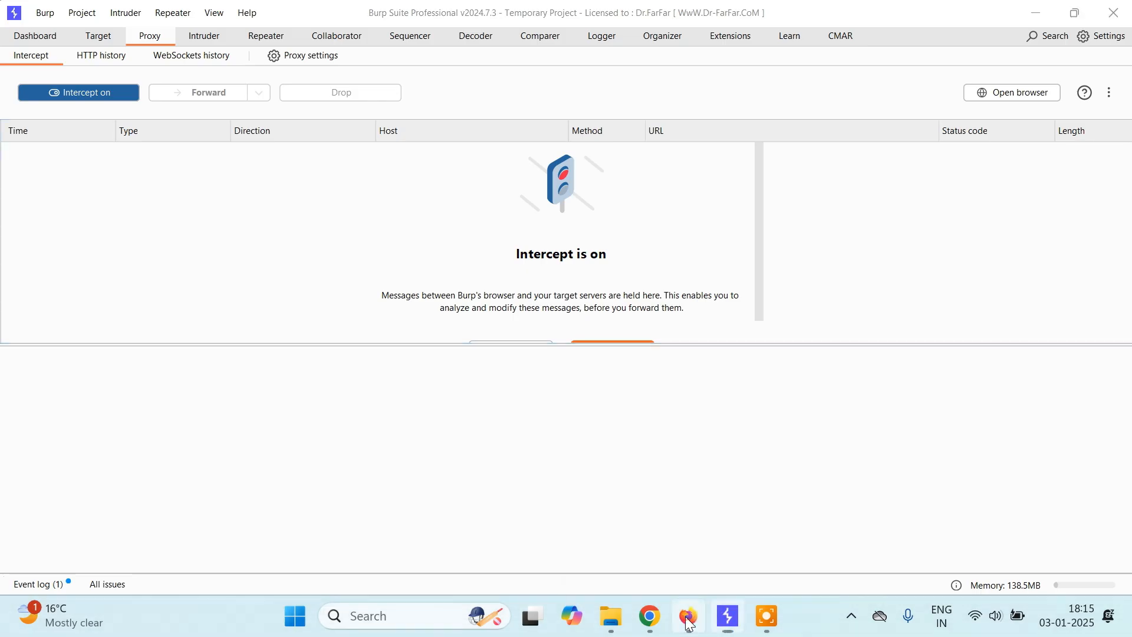
click(686, 615)
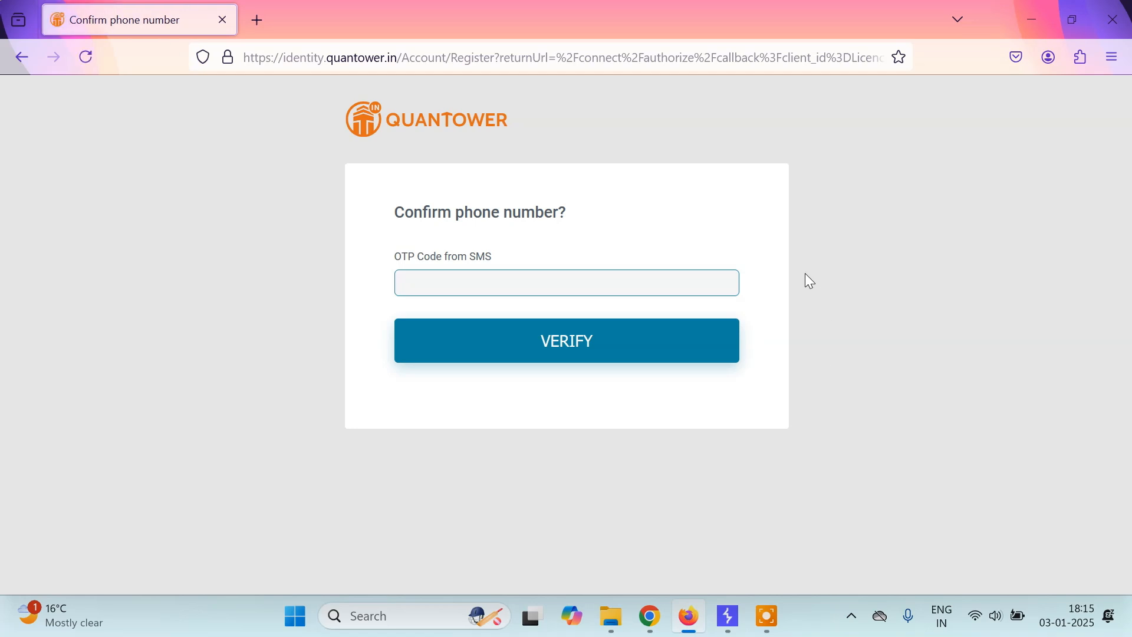
mouse_move(732, 275)
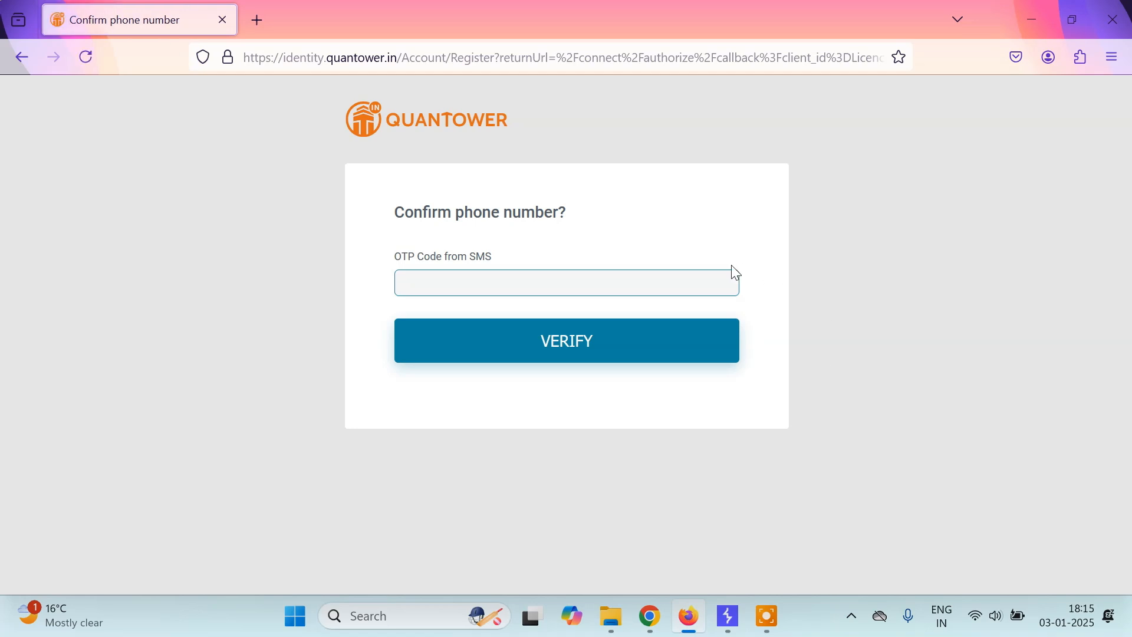
click(566, 282)
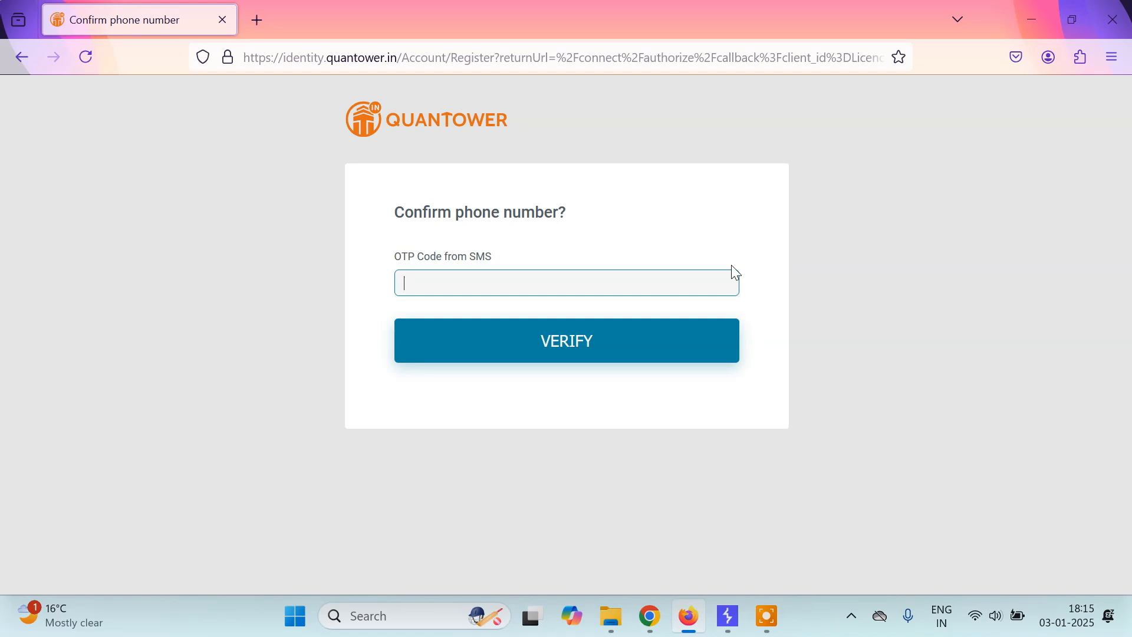
click(566, 283)
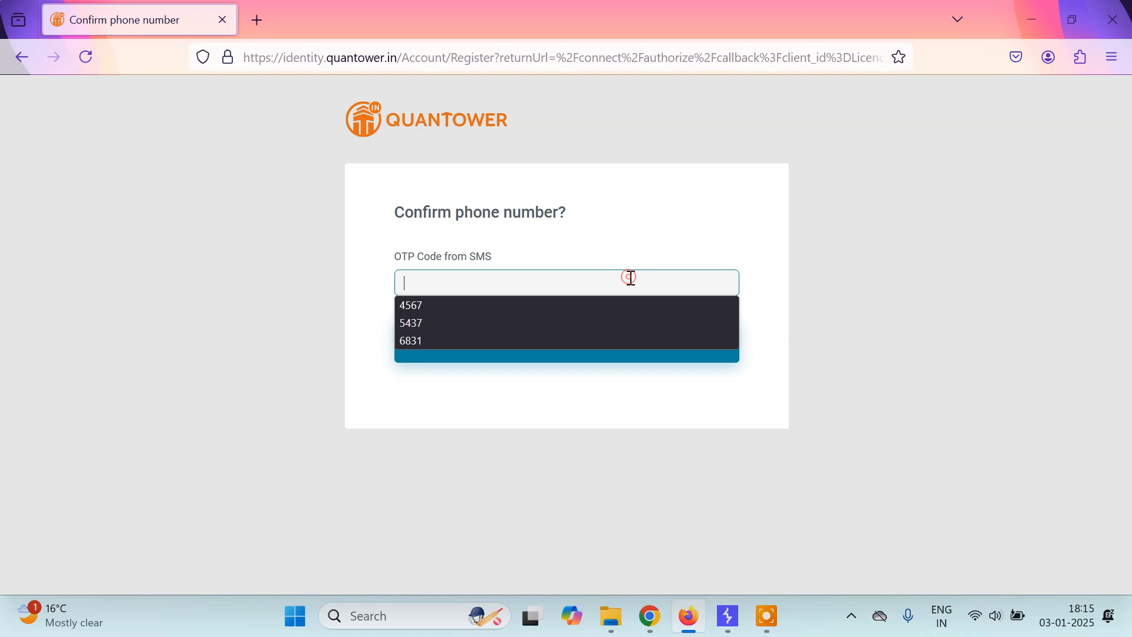
mouse_move(753, 232)
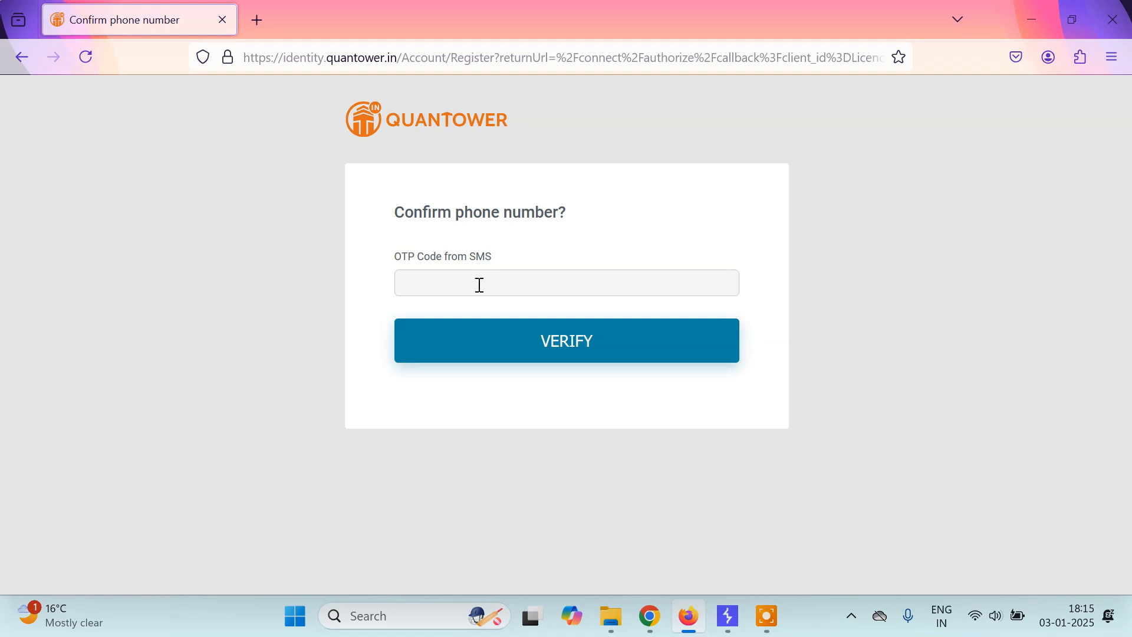
click(566, 283)
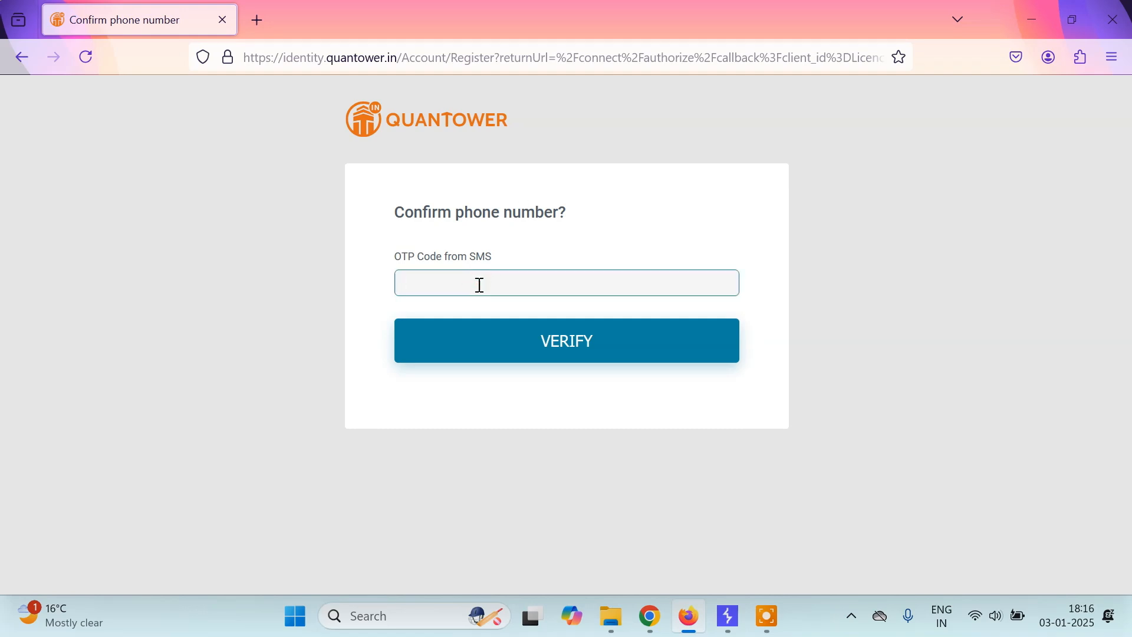
text(45)
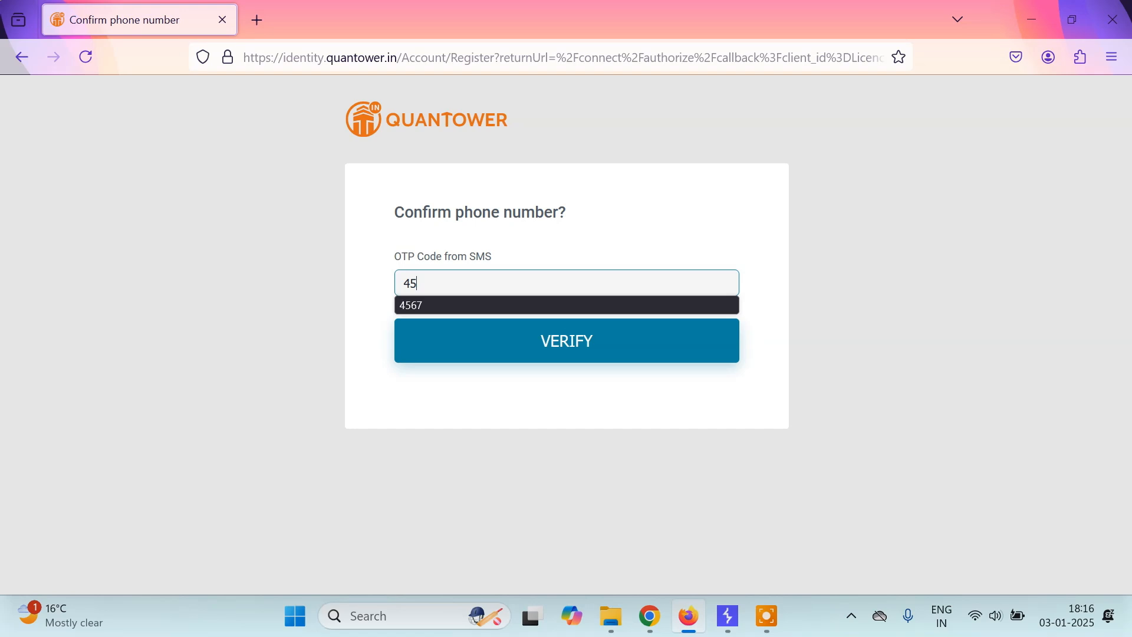
click(410, 305)
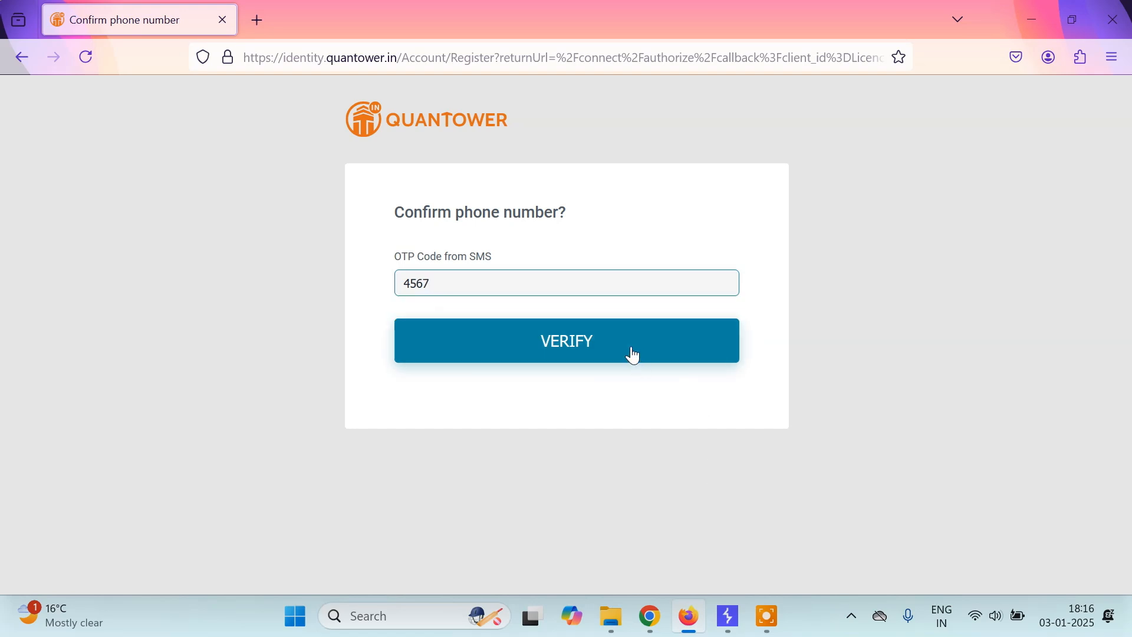
click(727, 616)
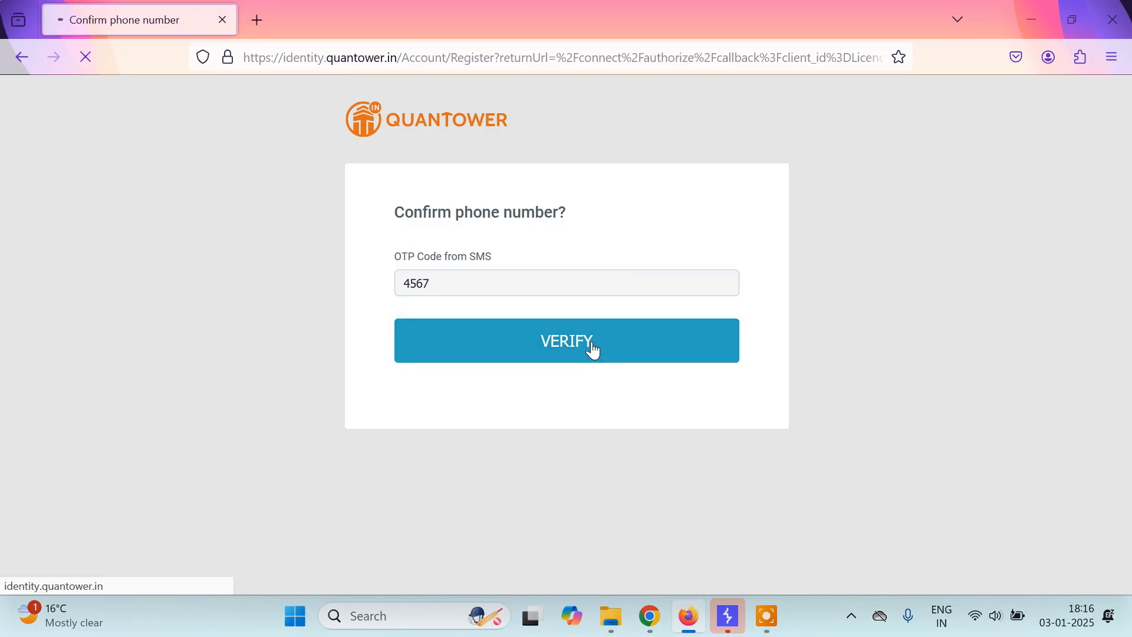
click(566, 340)
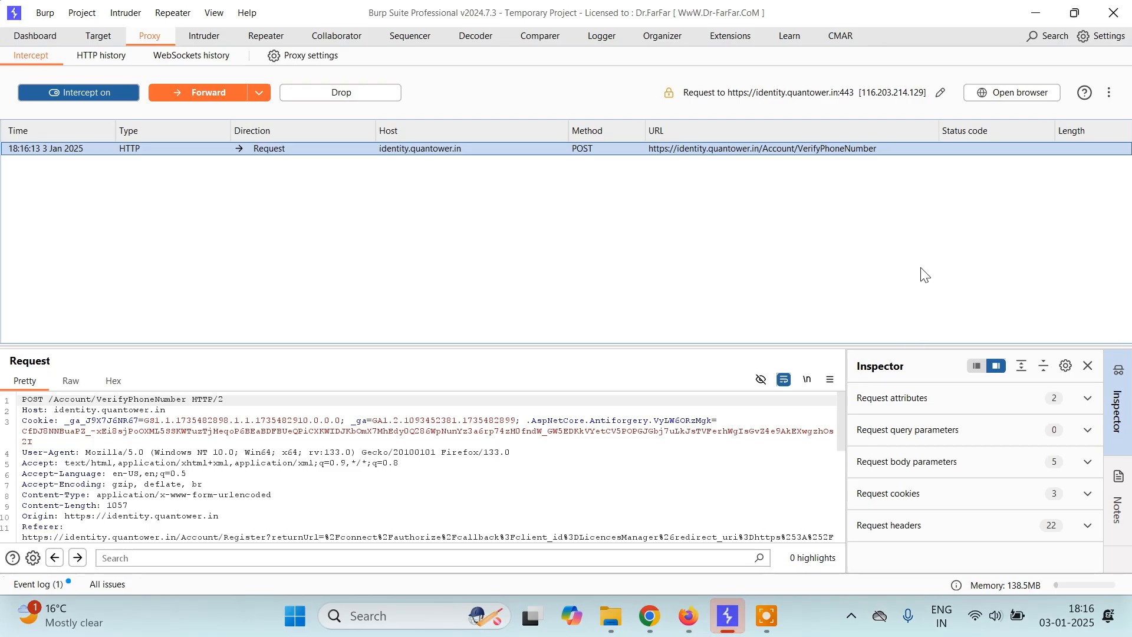
mouse_move(894, 377)
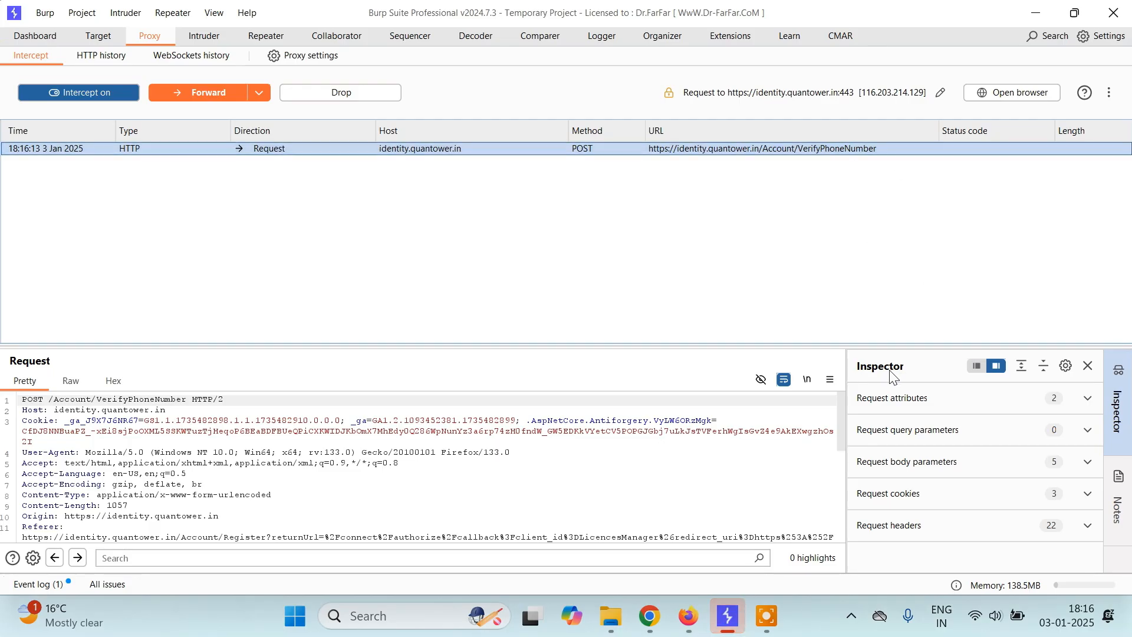
scroll(down, 3)
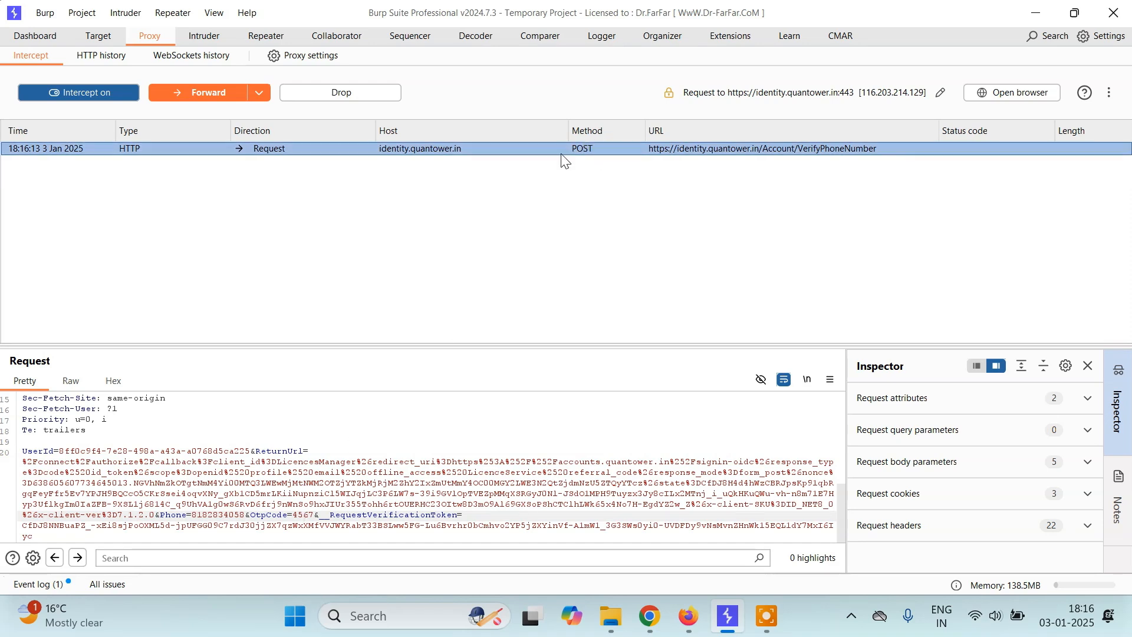
right_click(564, 148)
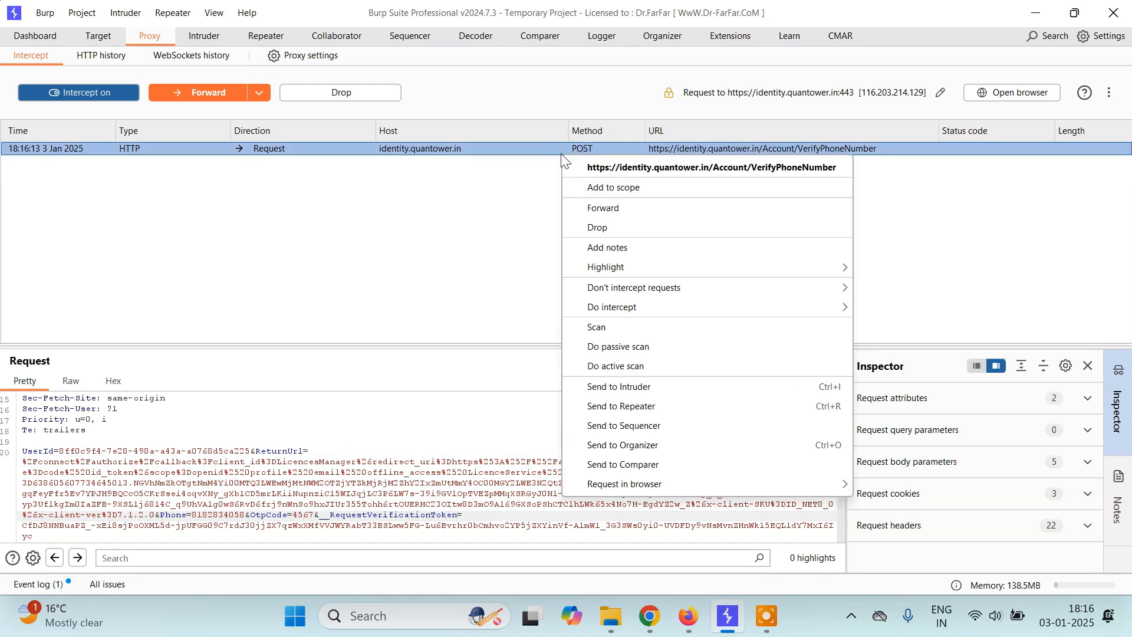
mouse_move(727, 306)
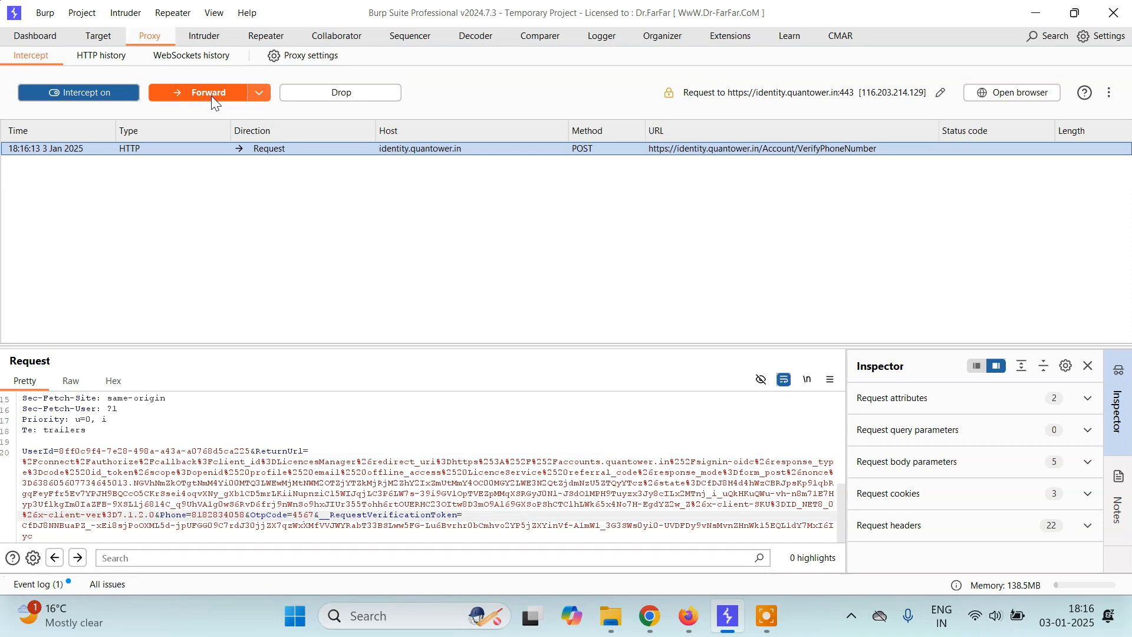
Forward the verification request and scroll through the held 200 'Invalid confirmation Code' response
click(207, 92)
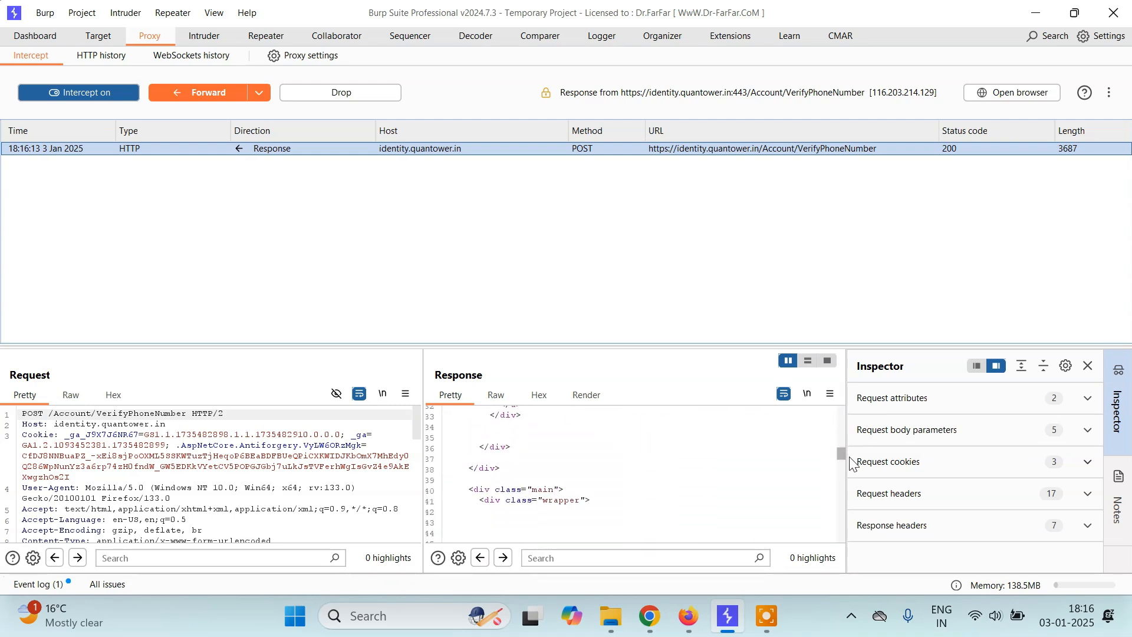
scroll(down, 3)
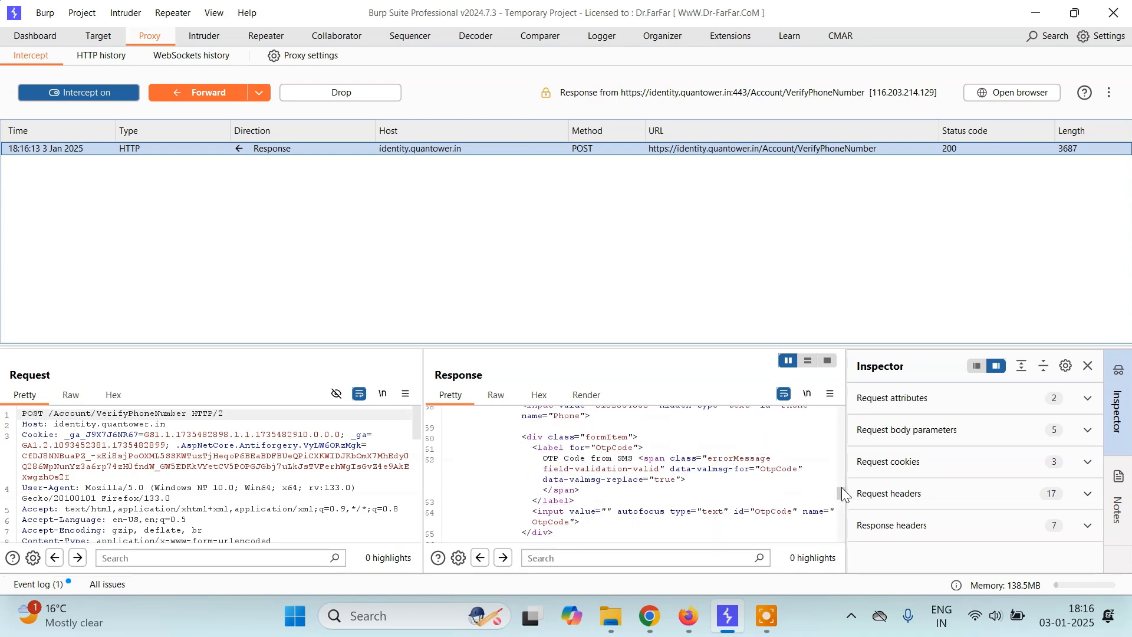
scroll(down, 3)
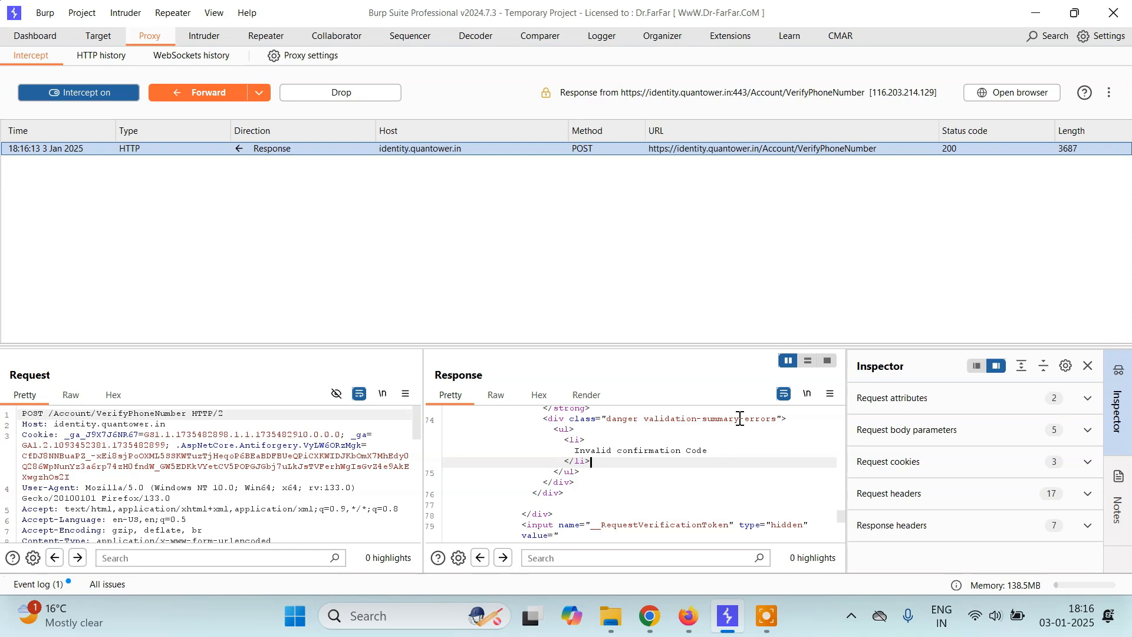
mouse_move(340, 92)
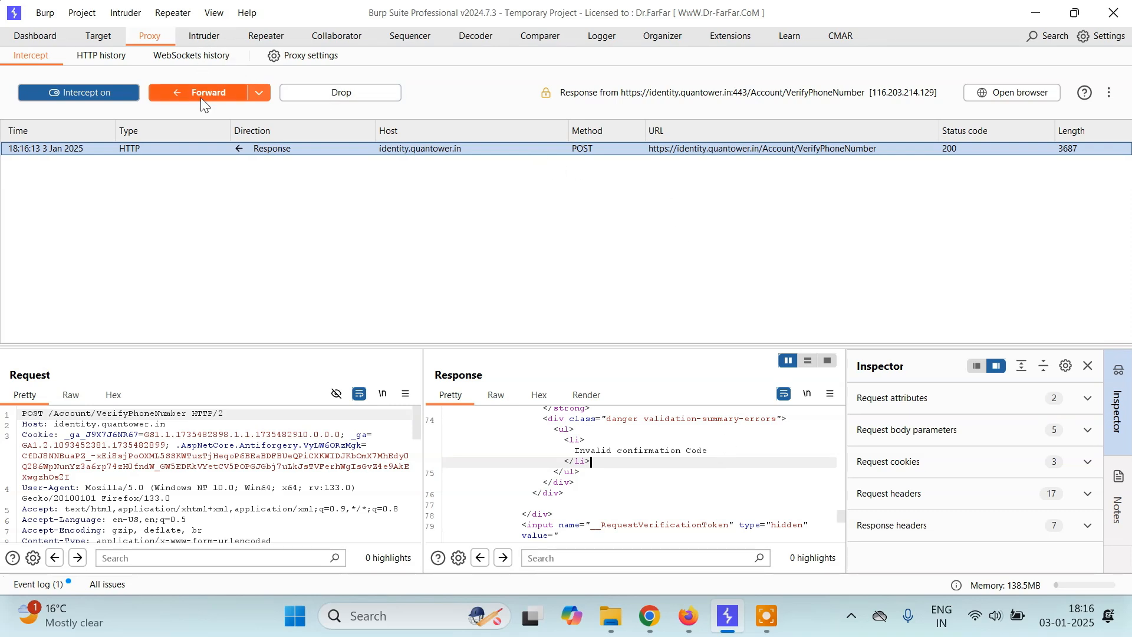
click(208, 93)
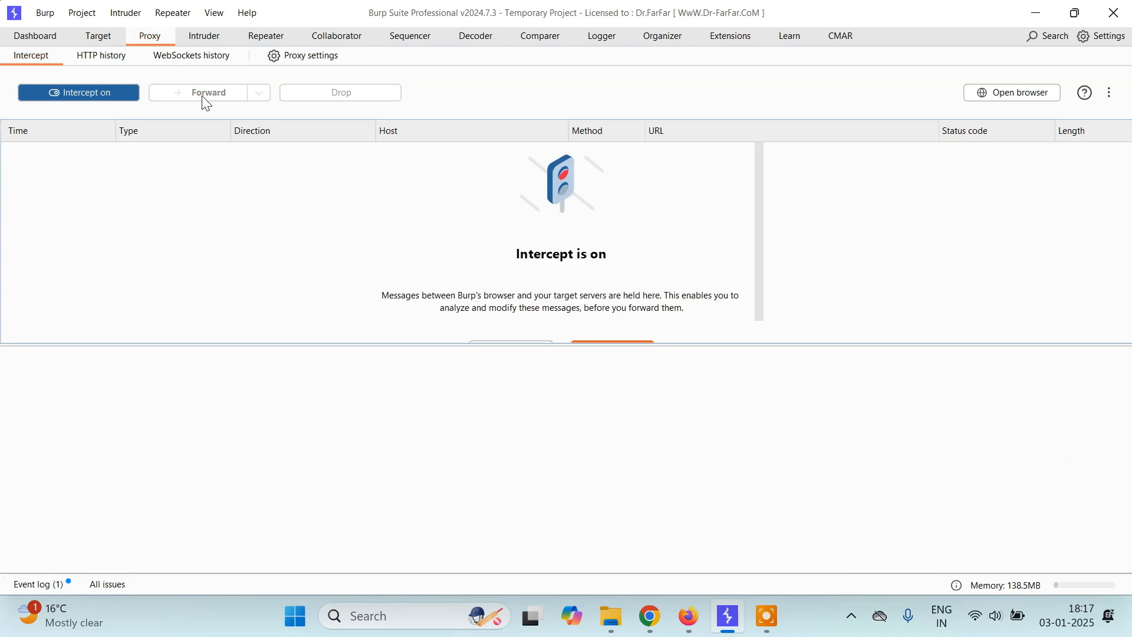
mouse_move(647, 616)
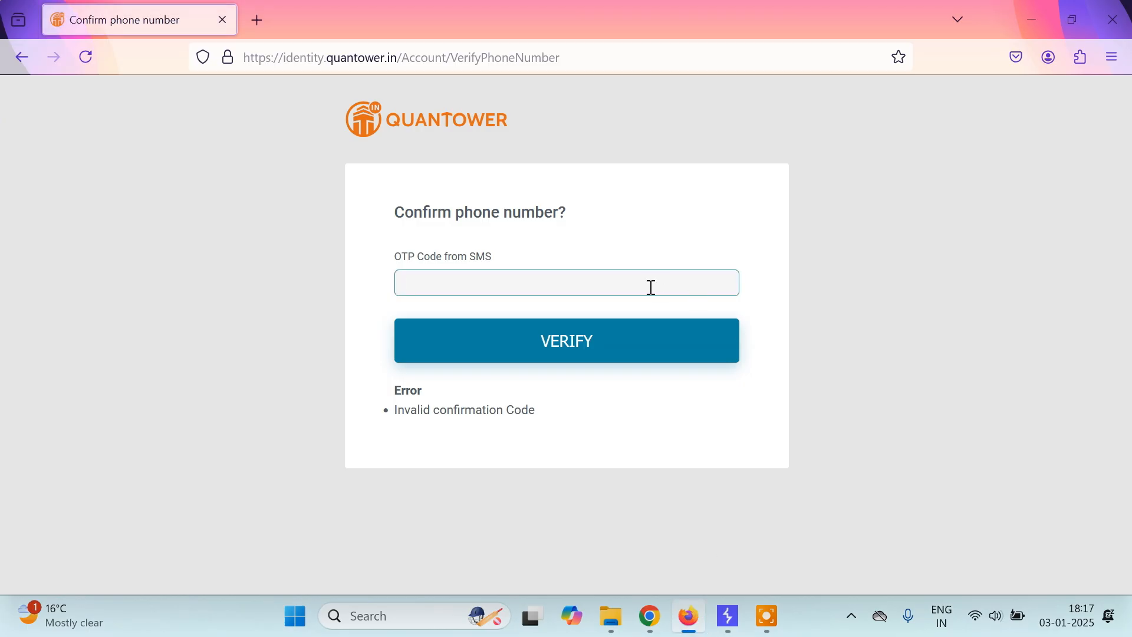
text(1)
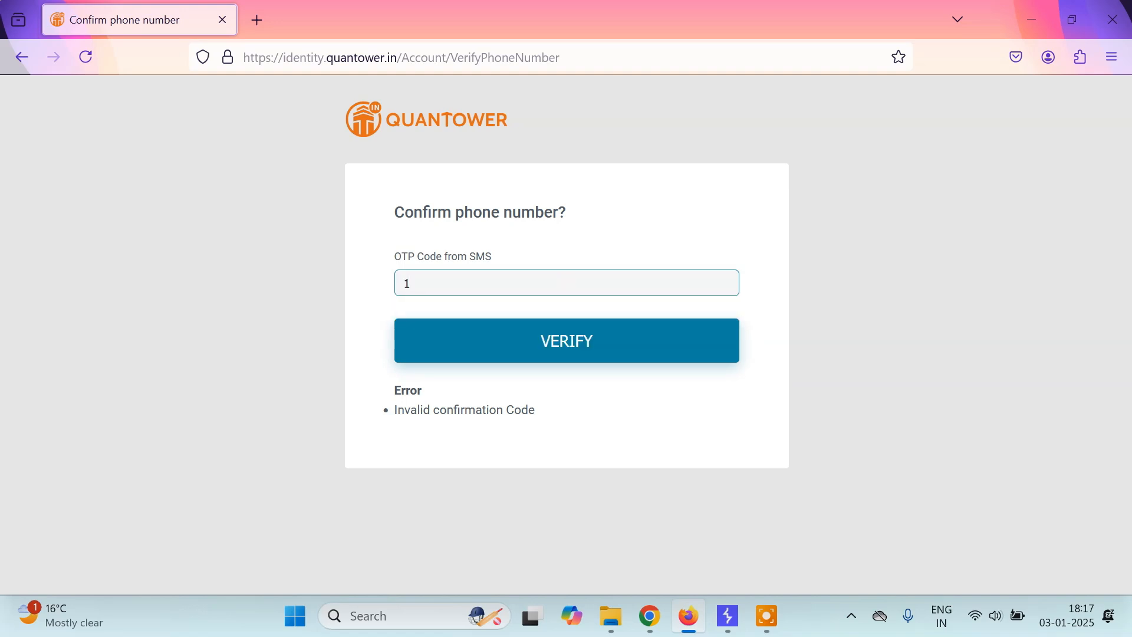
text(234)
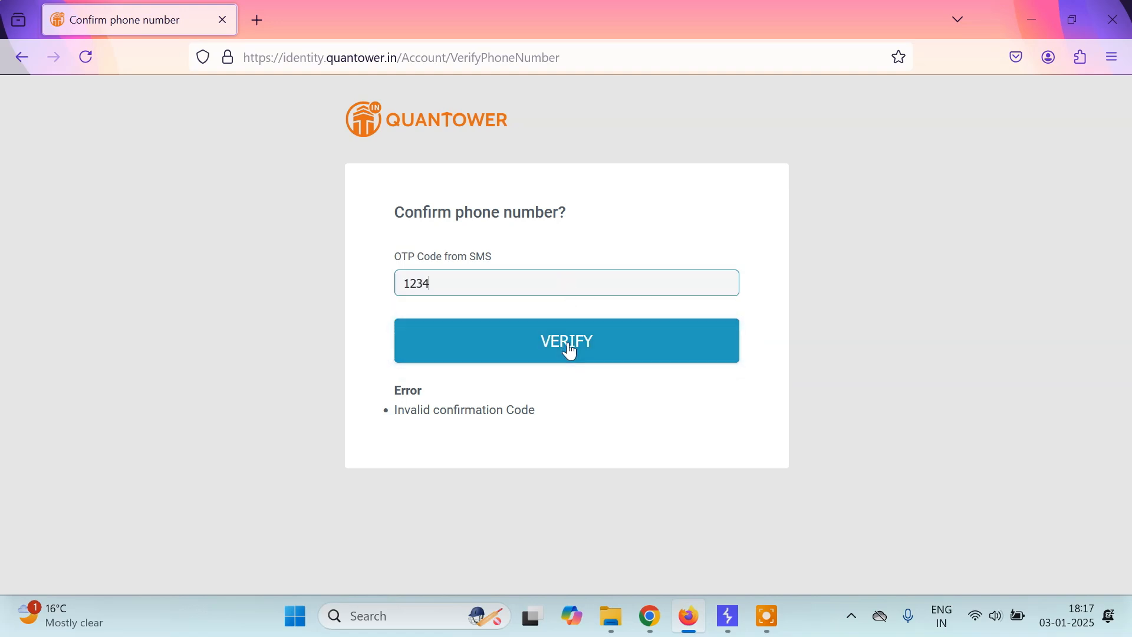
click(727, 615)
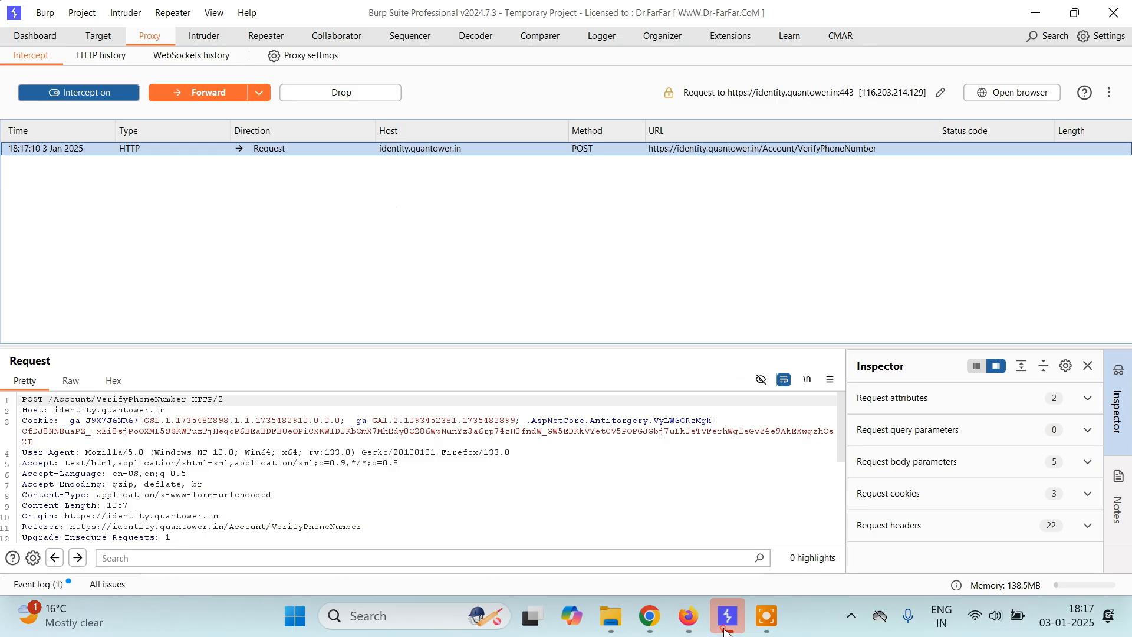
right_click(490, 148)
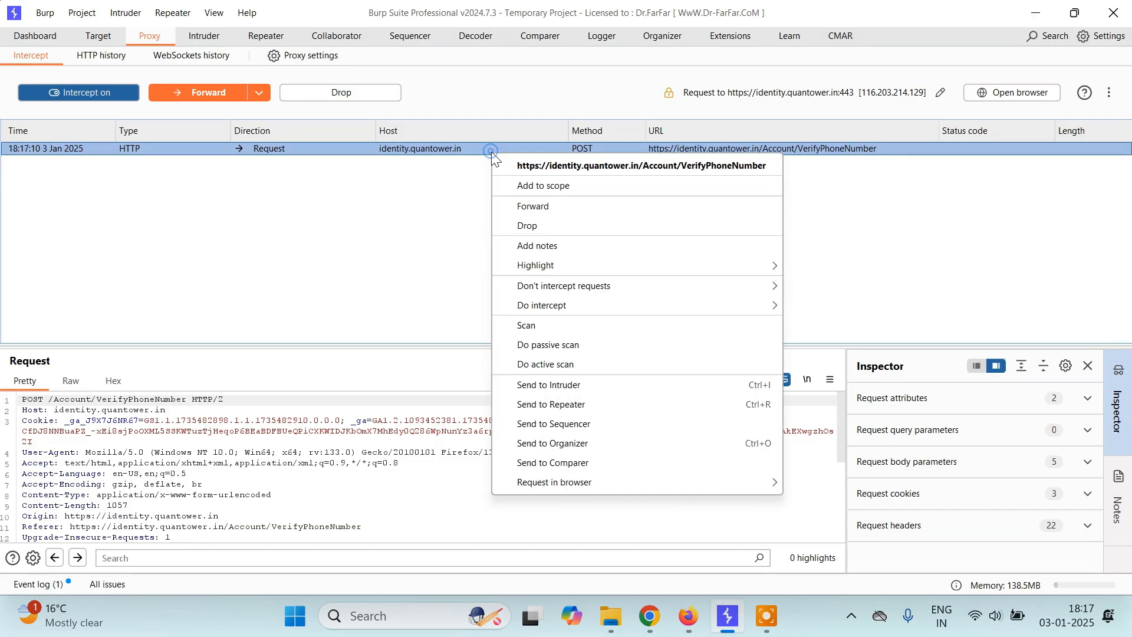
mouse_move(644, 405)
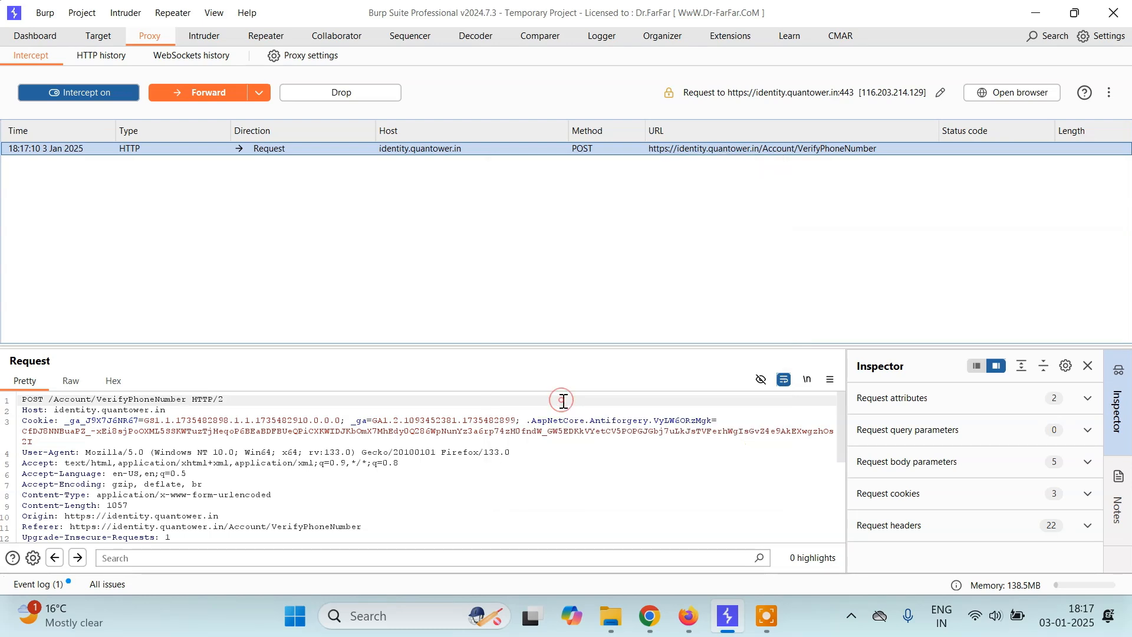
click(266, 35)
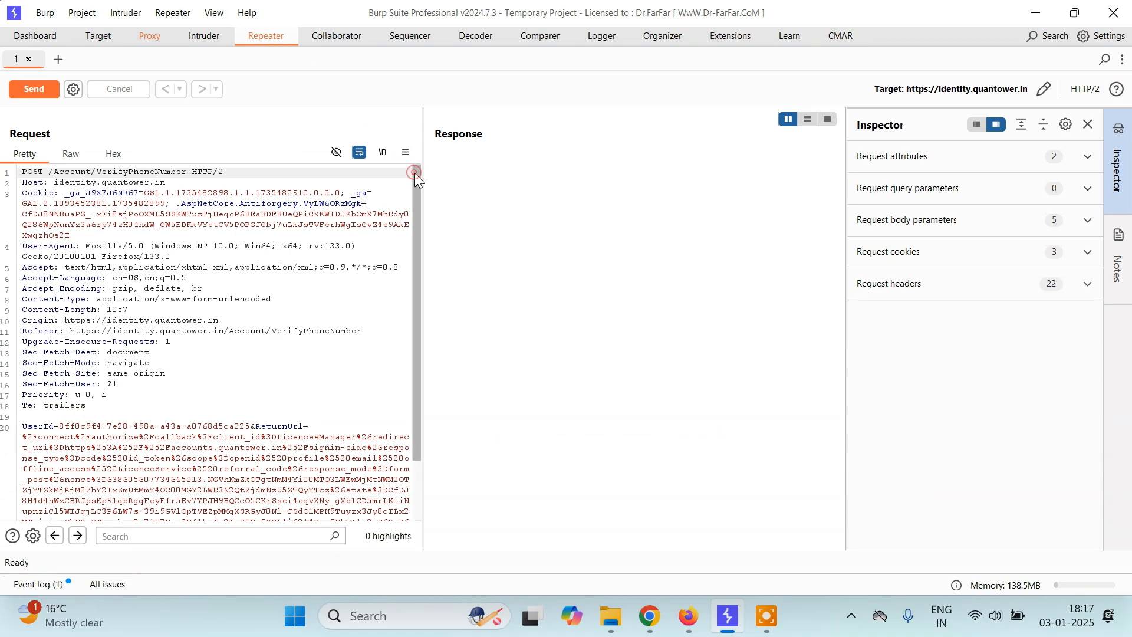
scroll(down, 3)
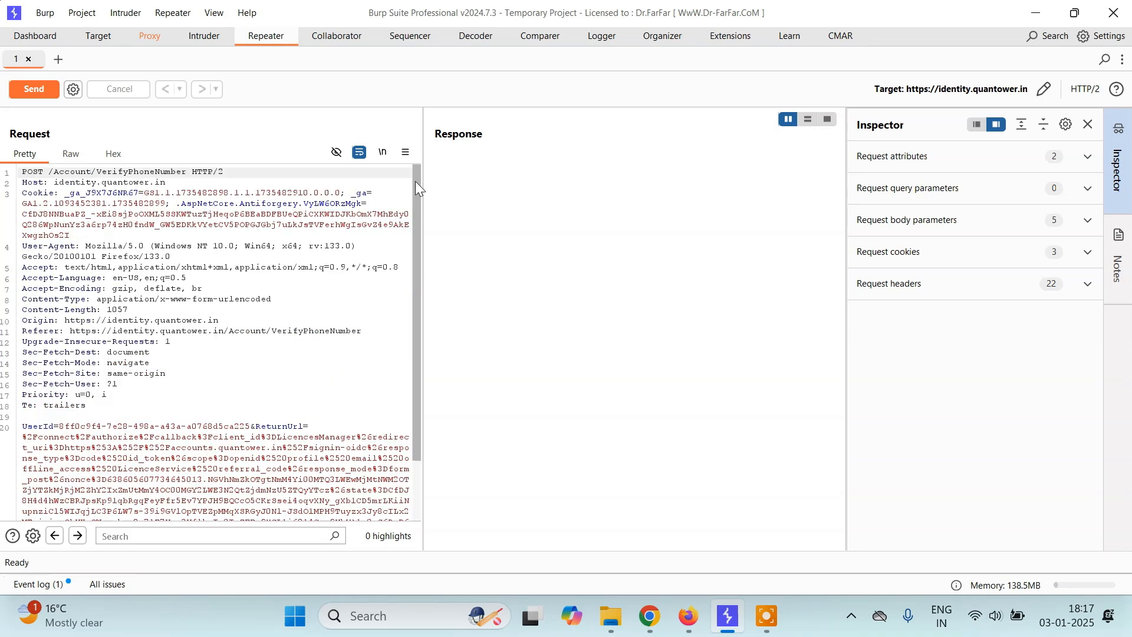
scroll(down, 3)
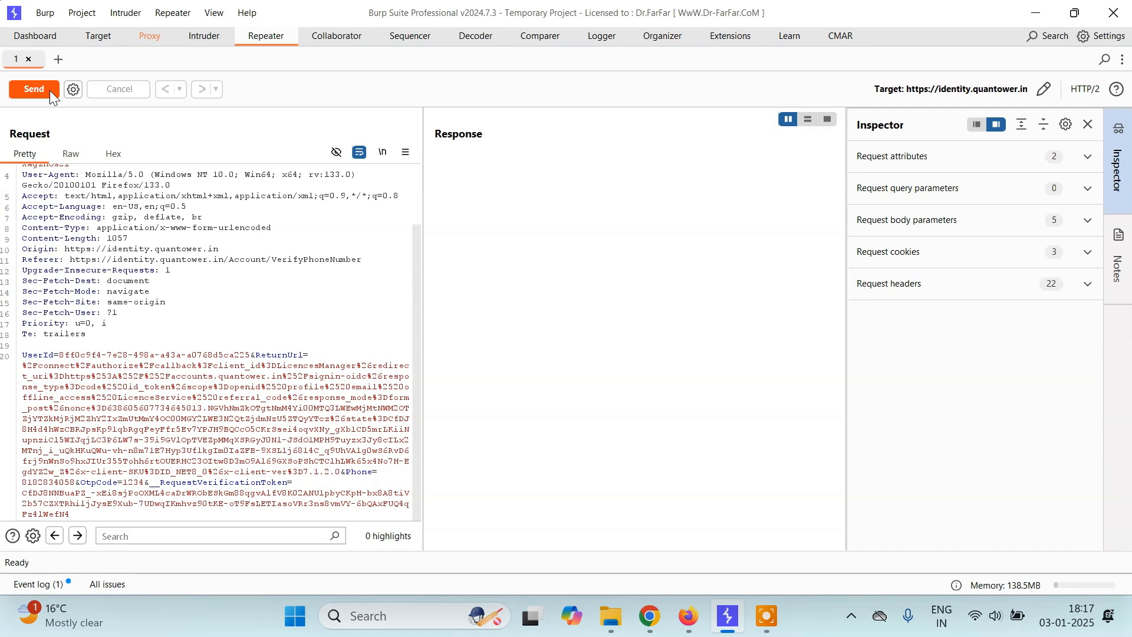
click(32, 89)
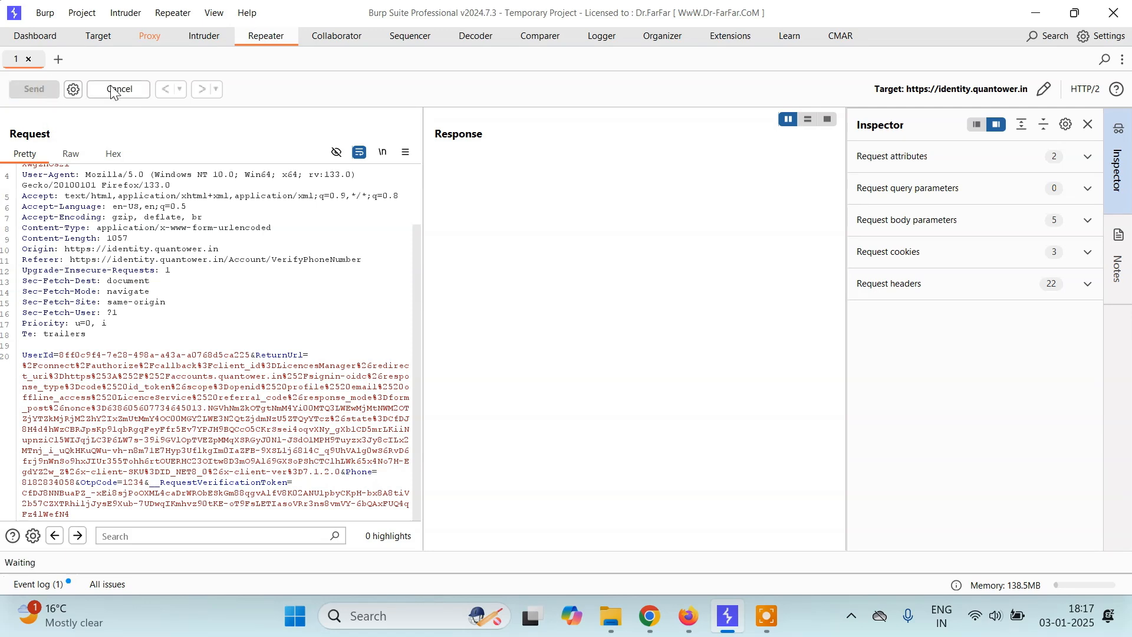
click(33, 89)
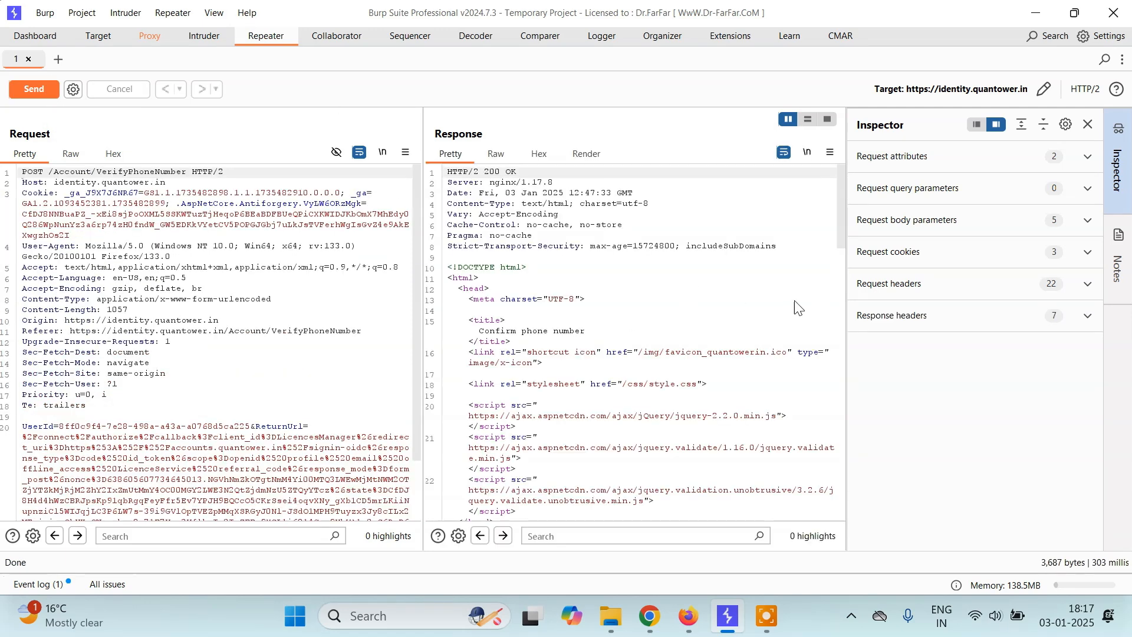
scroll(down, 3)
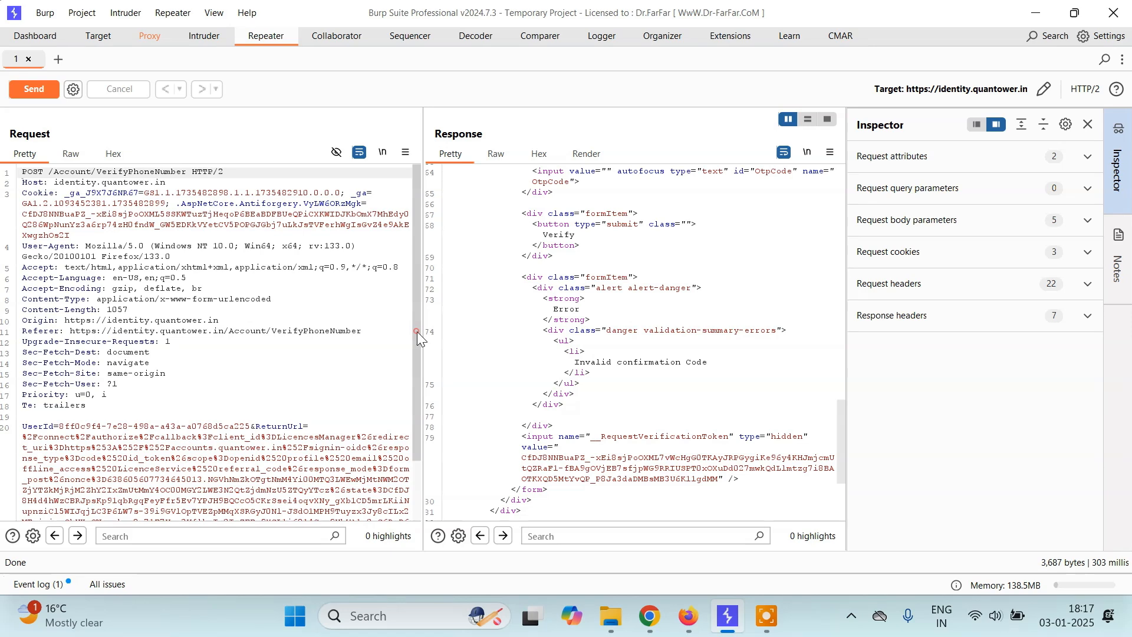
scroll(down, 3)
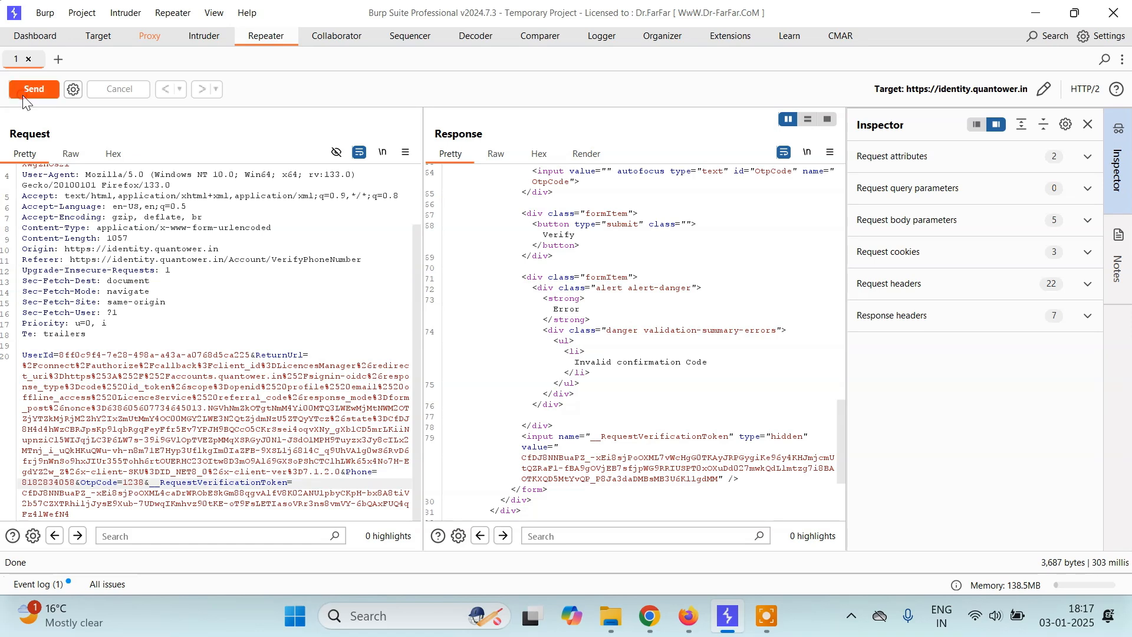
Resend the request, check the response again, and pass it to Intruder
click(33, 89)
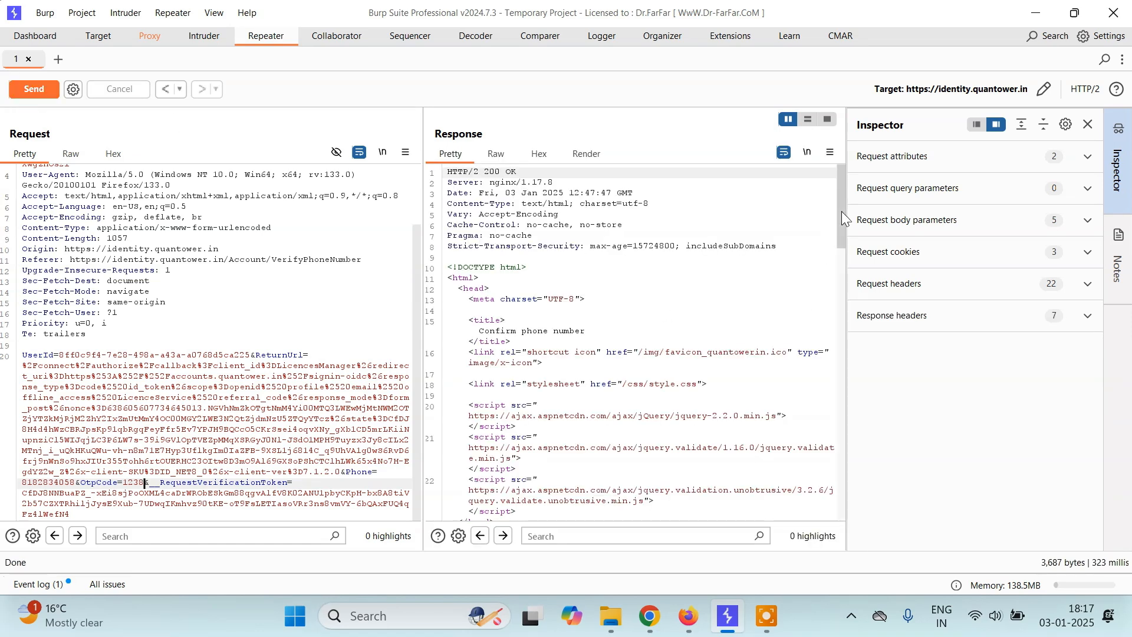
scroll(down, 3)
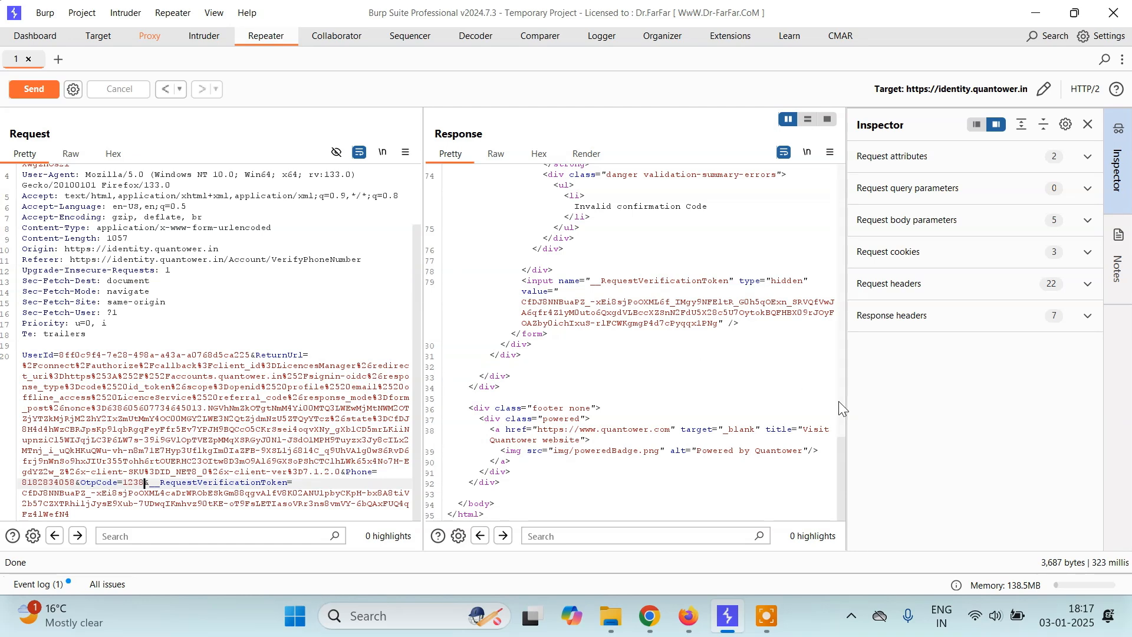
mouse_move(441, 351)
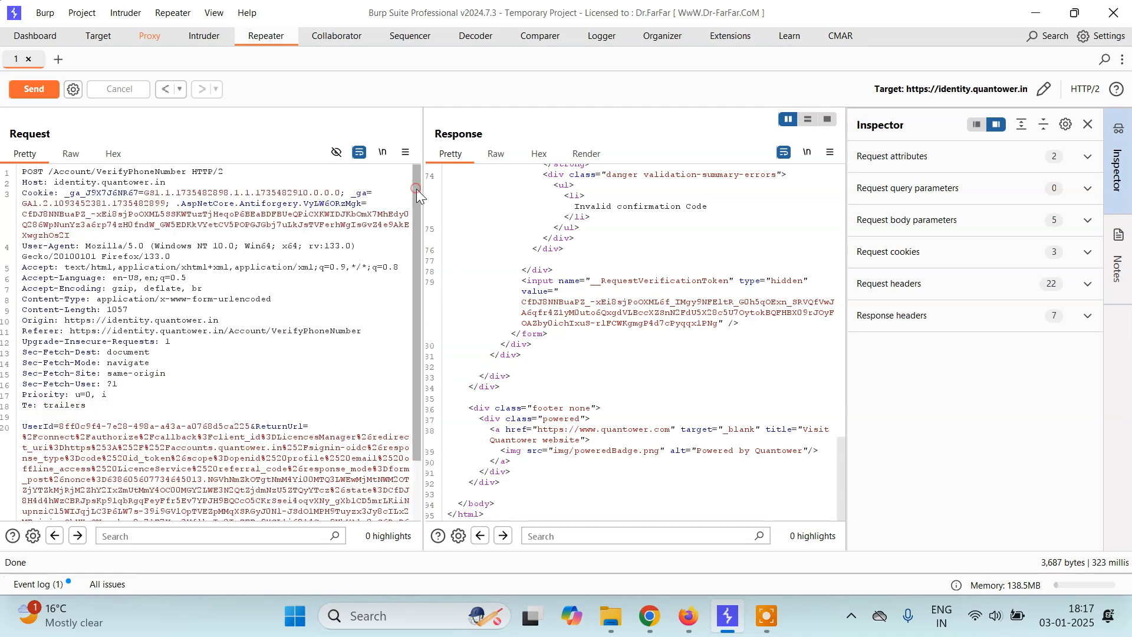
scroll(down, 3)
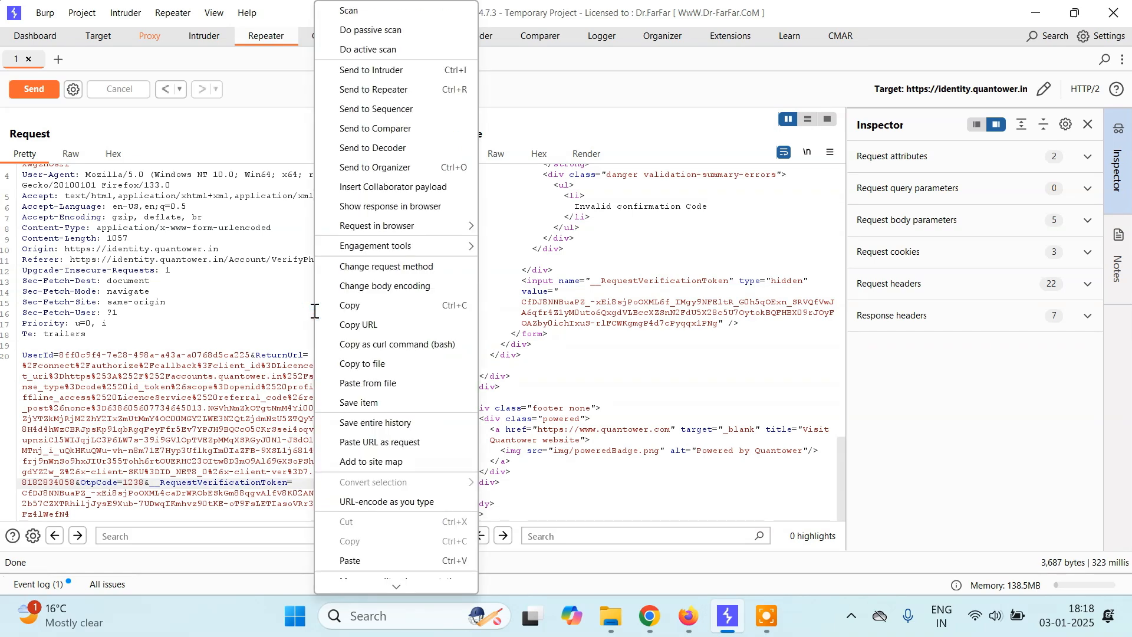
mouse_move(373, 70)
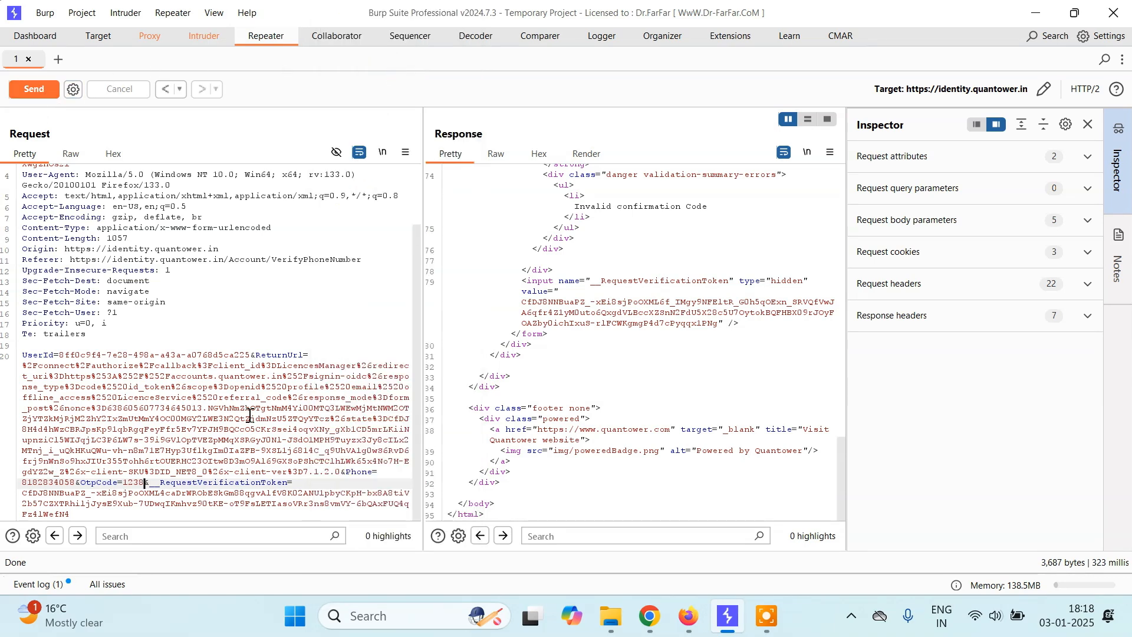
click(203, 36)
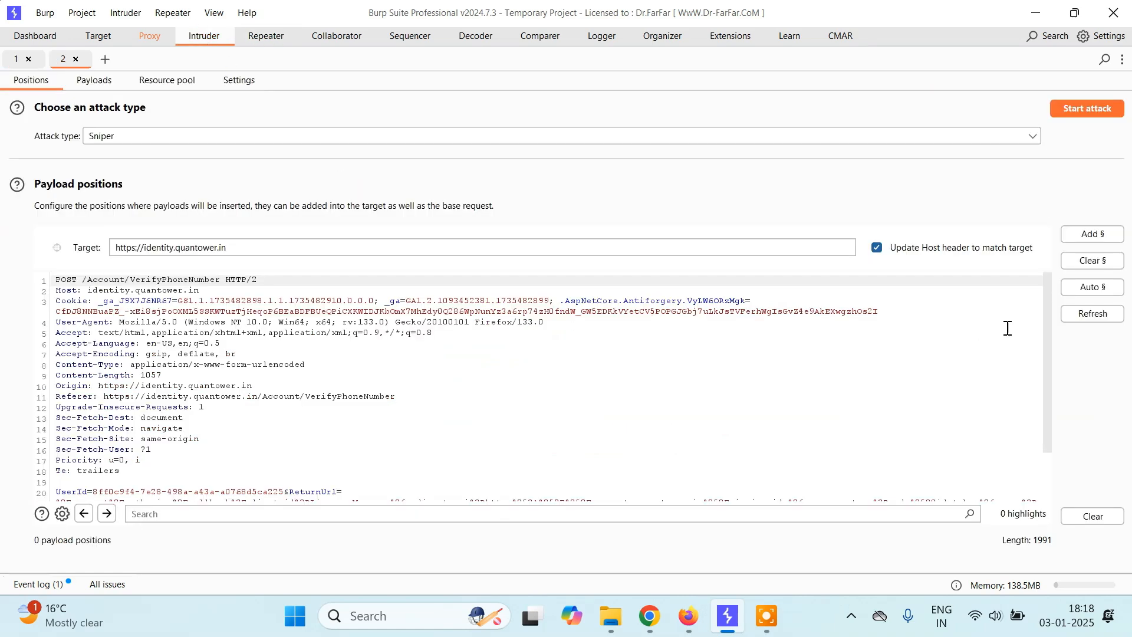
scroll(down, 3)
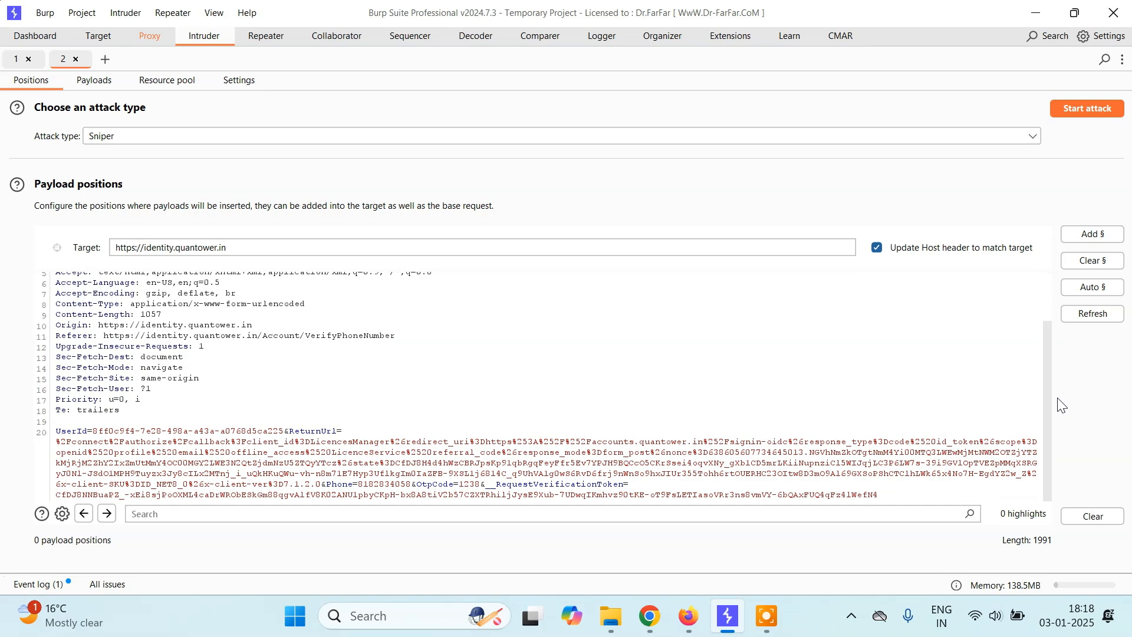
mouse_move(560, 448)
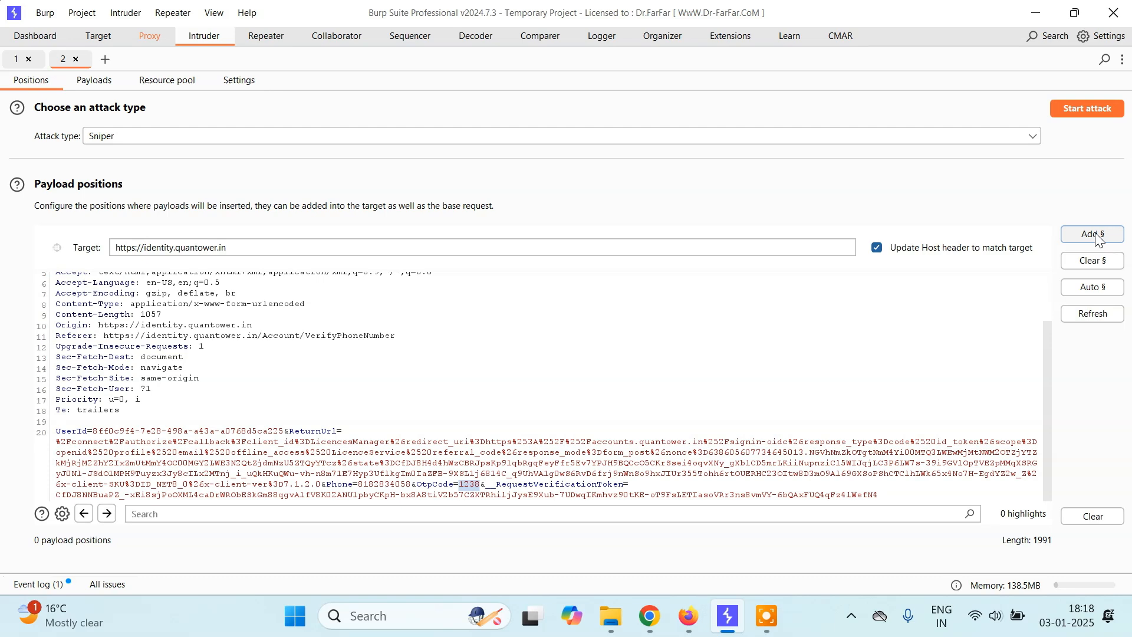
mouse_move(1092, 235)
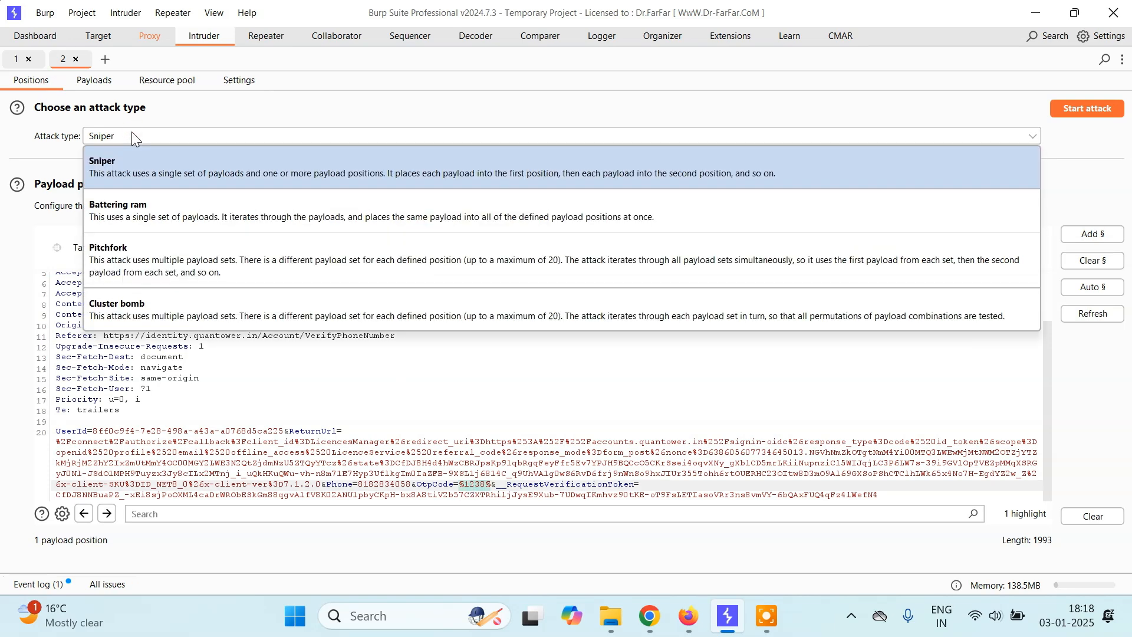
mouse_move(138, 210)
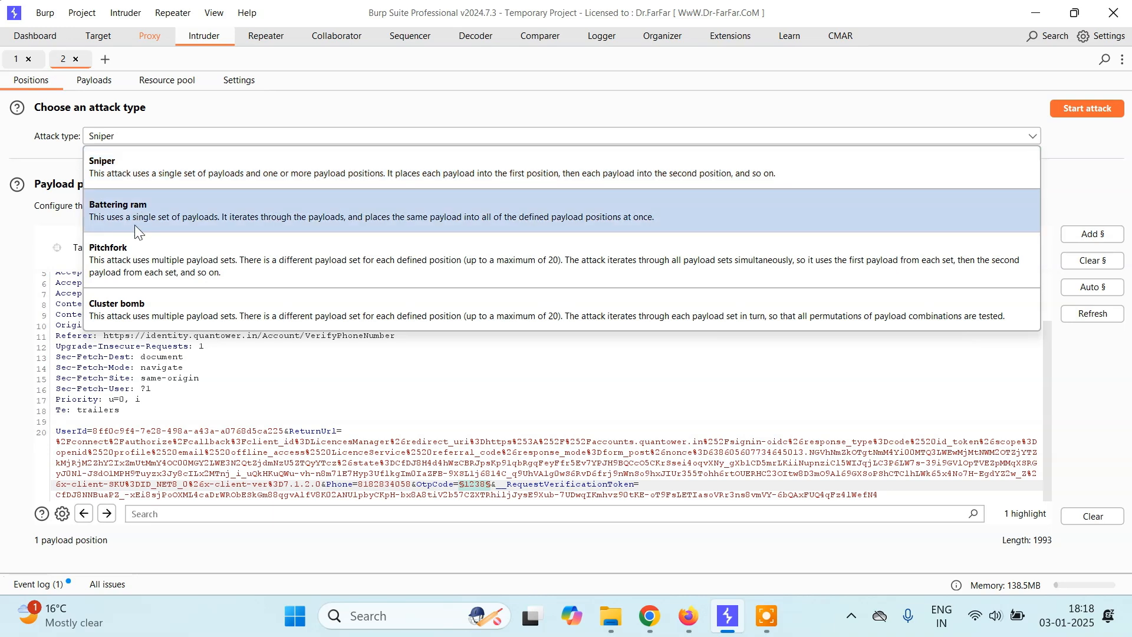
mouse_move(196, 316)
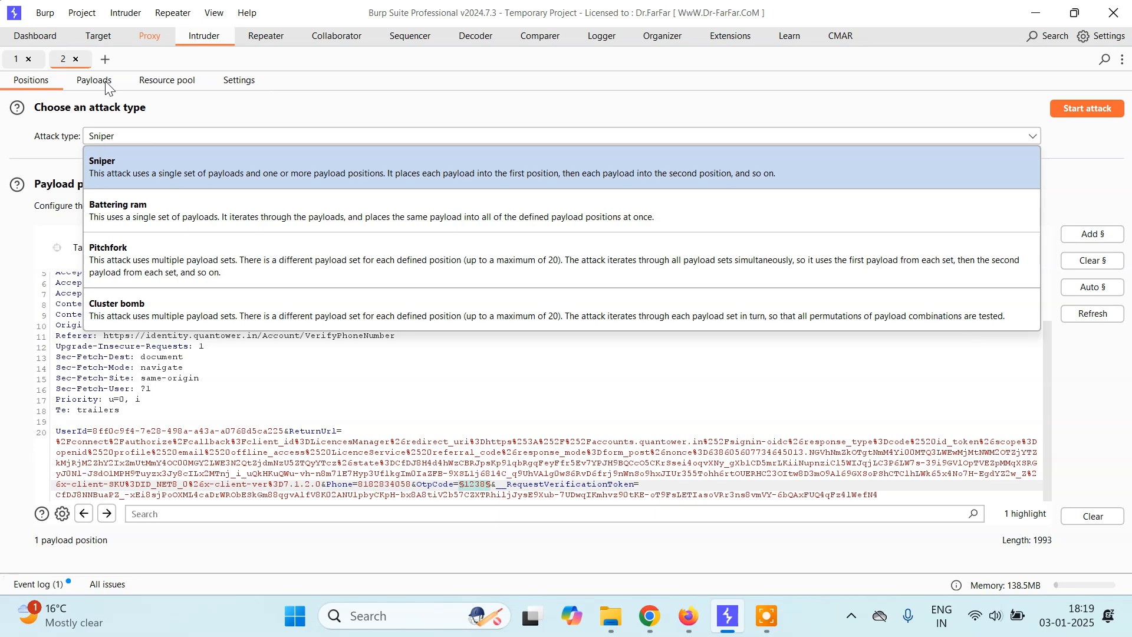
Set payload set 1 to the Numbers payload type, then bring the browser forward
click(93, 80)
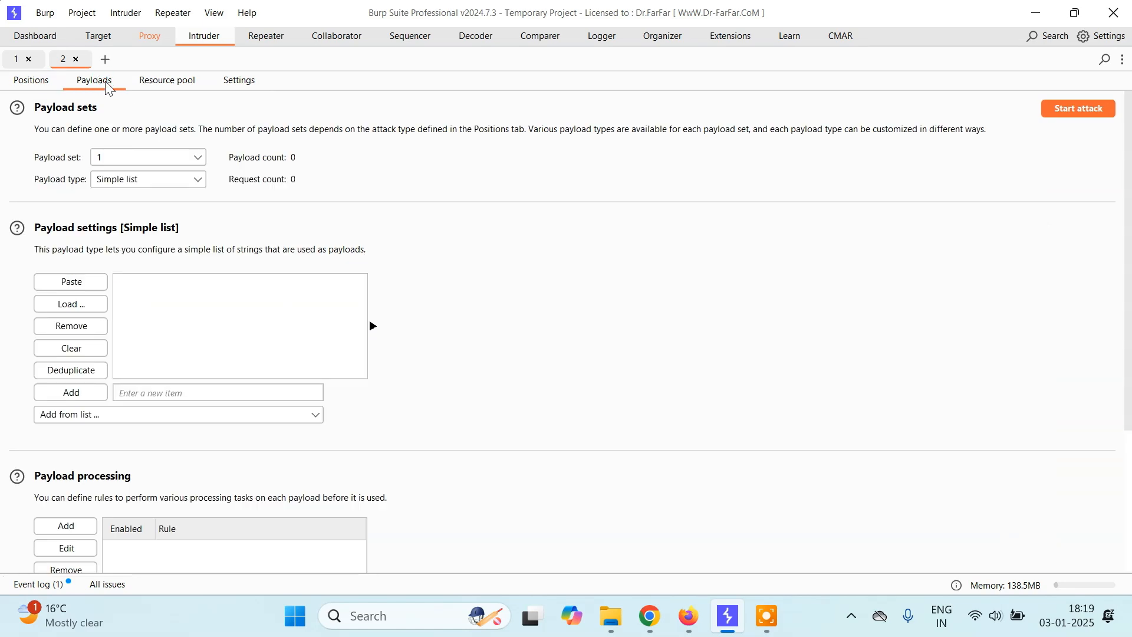
click(147, 180)
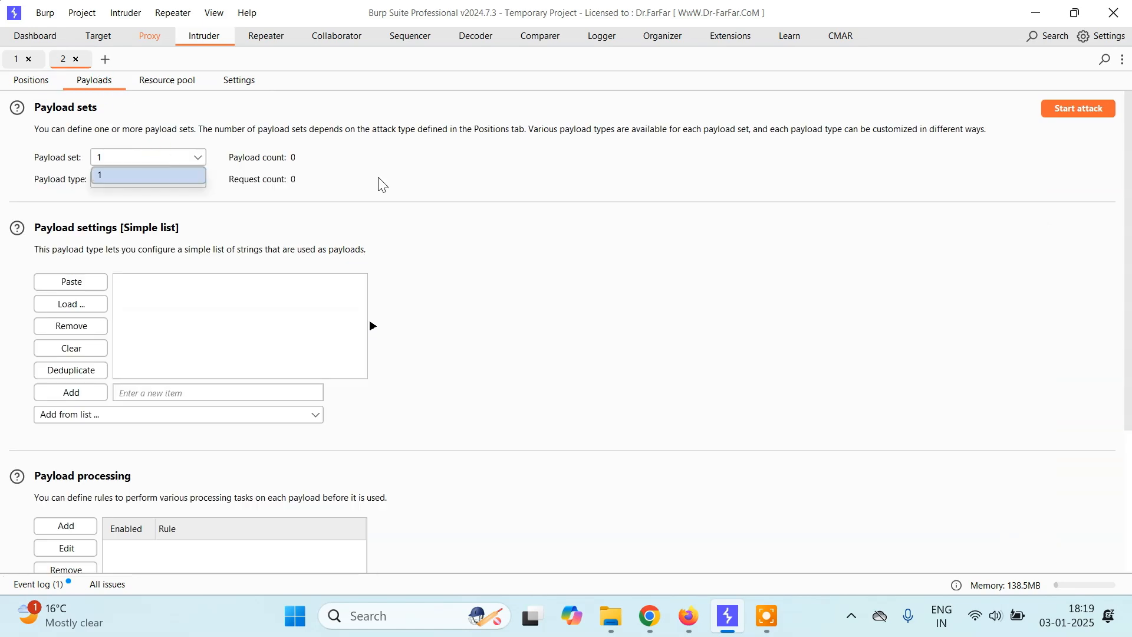
click(147, 179)
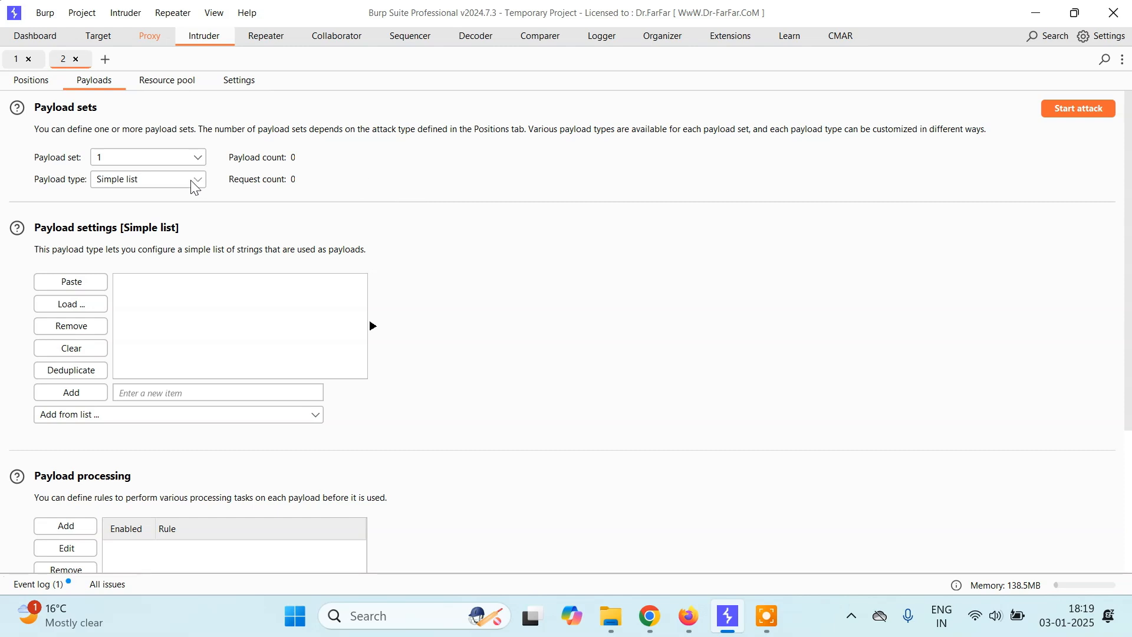
click(148, 178)
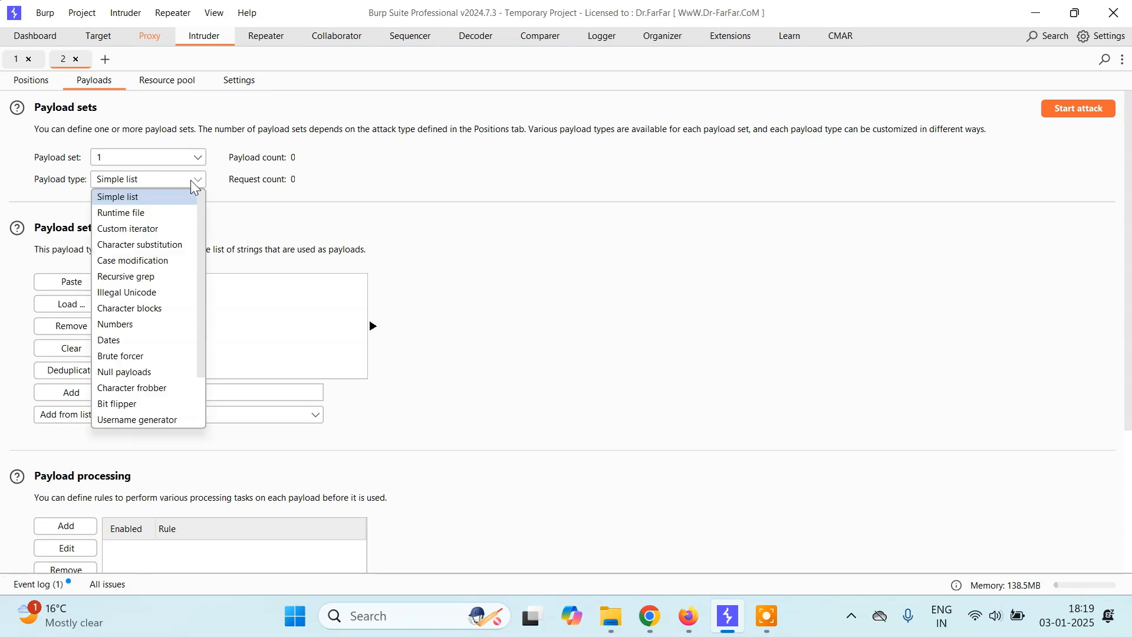
mouse_move(473, 178)
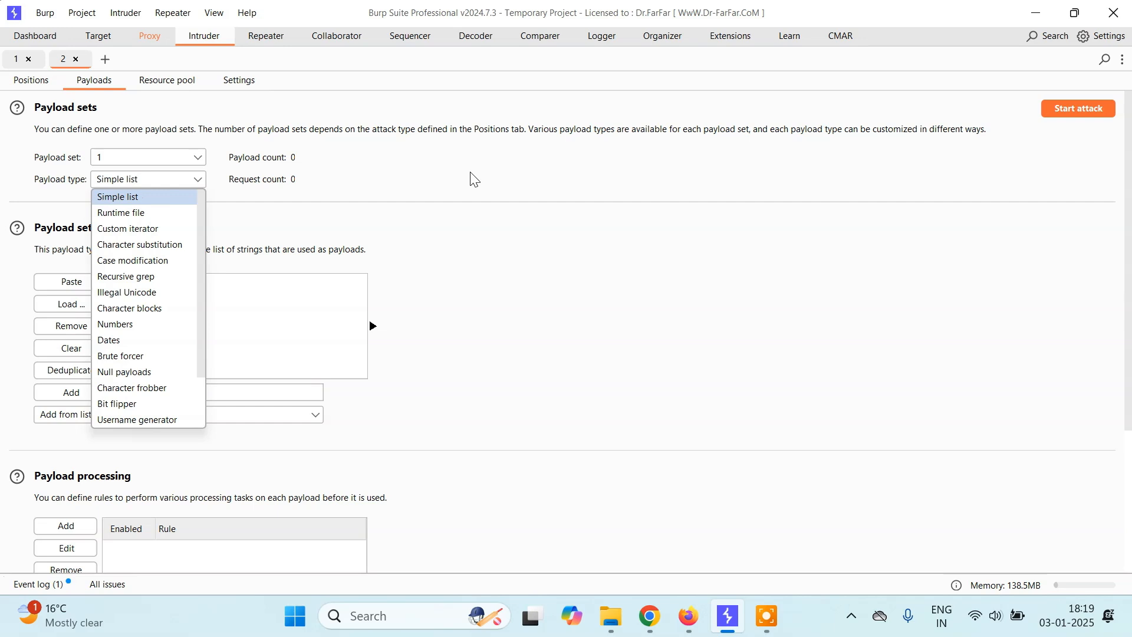
click(117, 196)
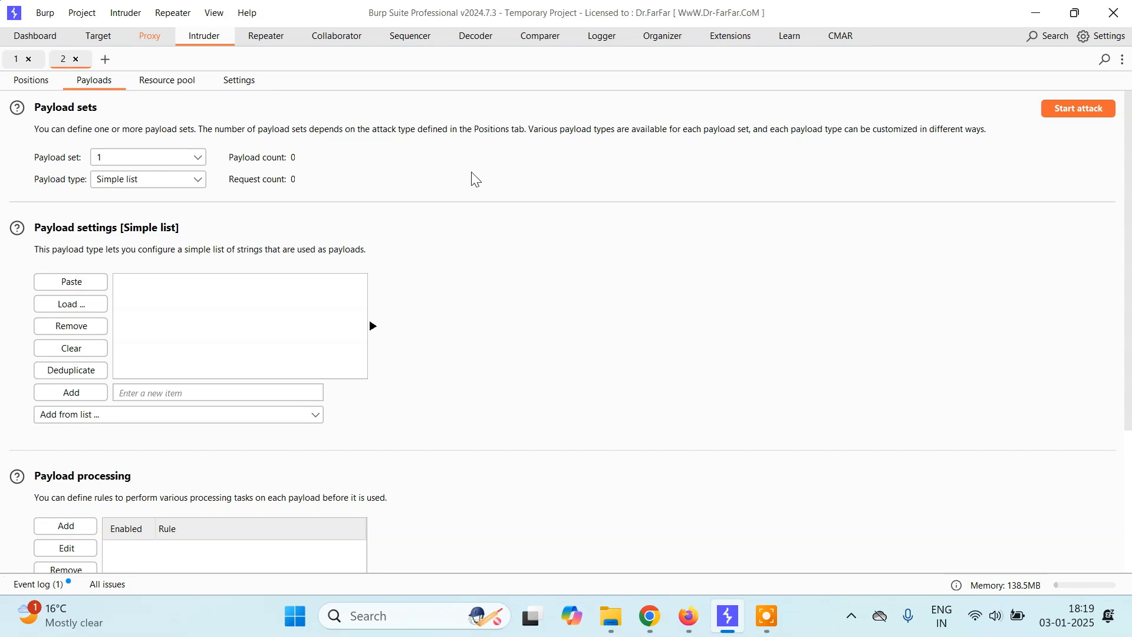
mouse_move(368, 155)
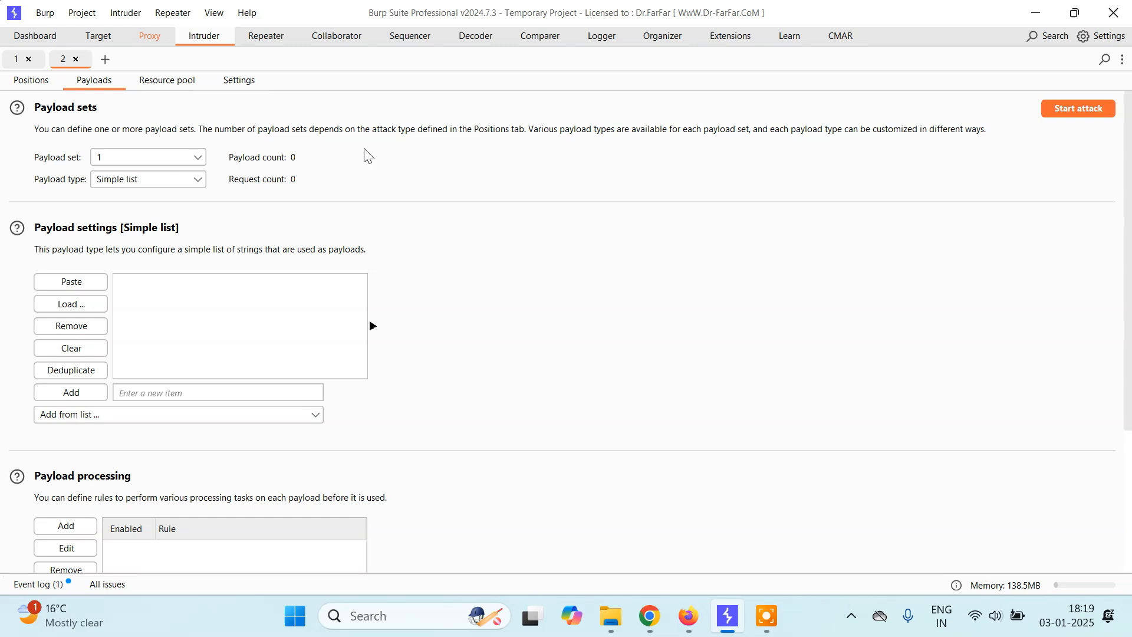
click(148, 179)
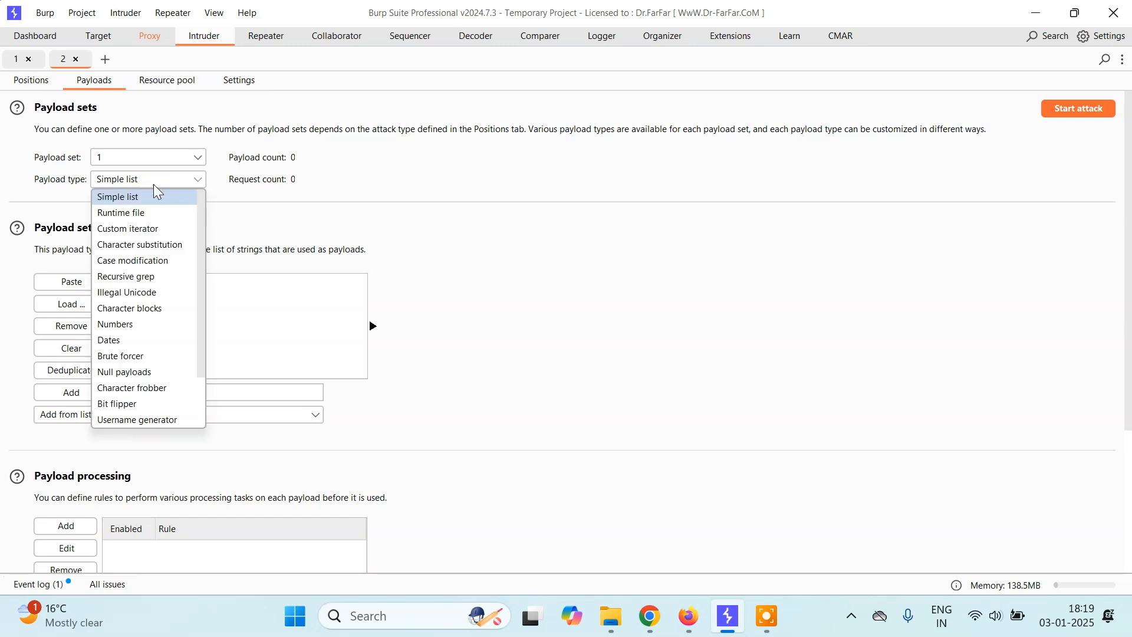
click(114, 323)
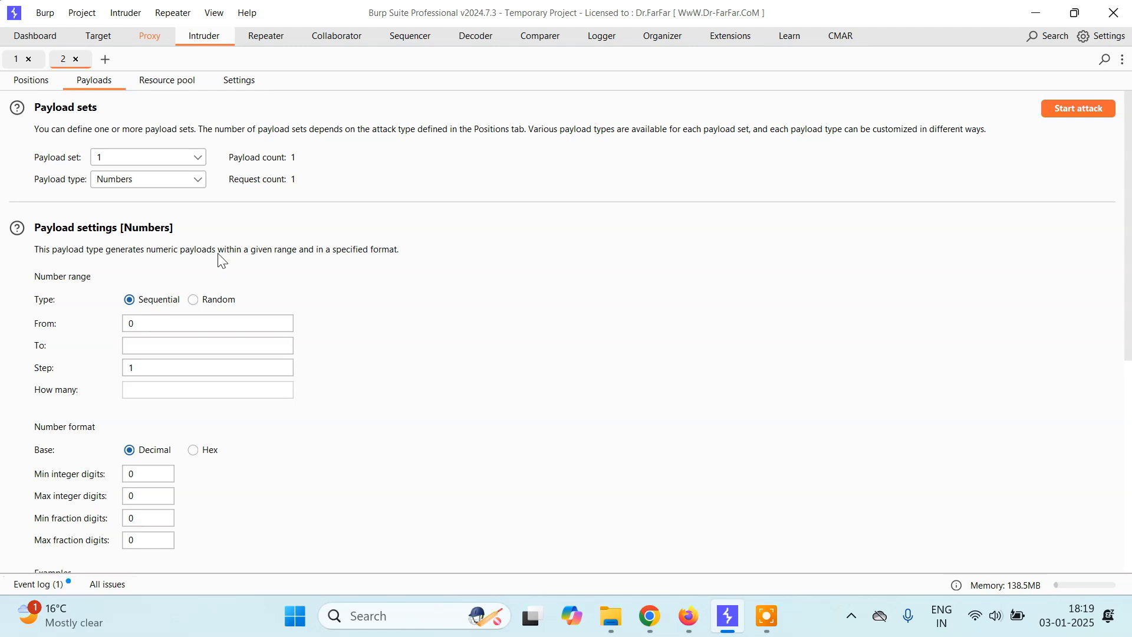
click(148, 179)
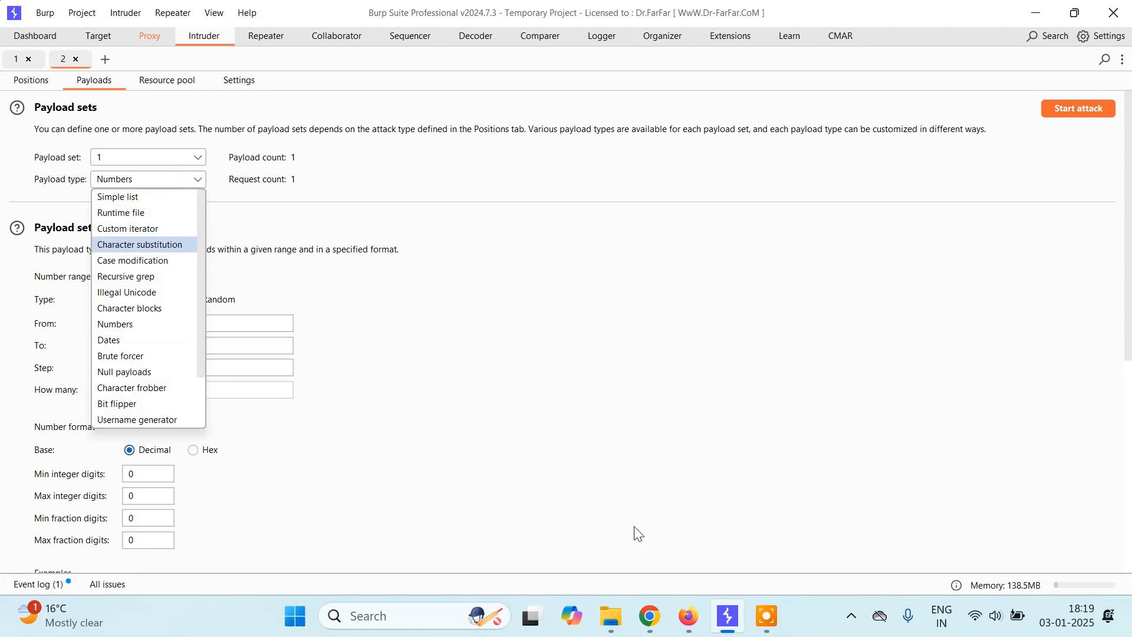
click(649, 616)
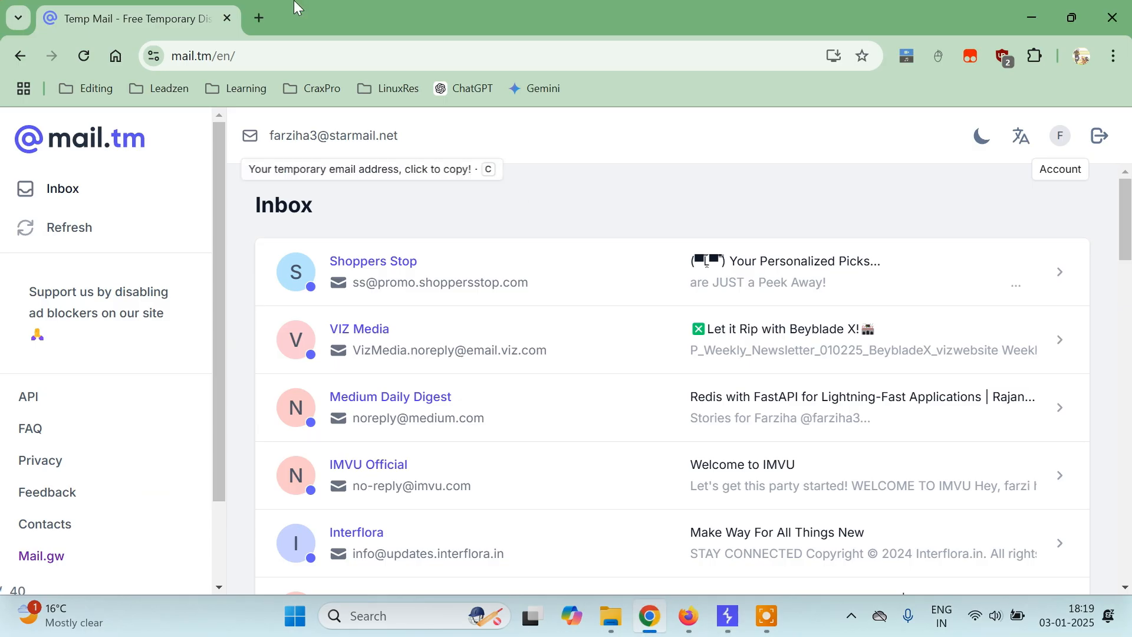
Search '4 digit otp payload github', open SecLists 4-digits-0000-9999.txt, then return to Burp
click(258, 18)
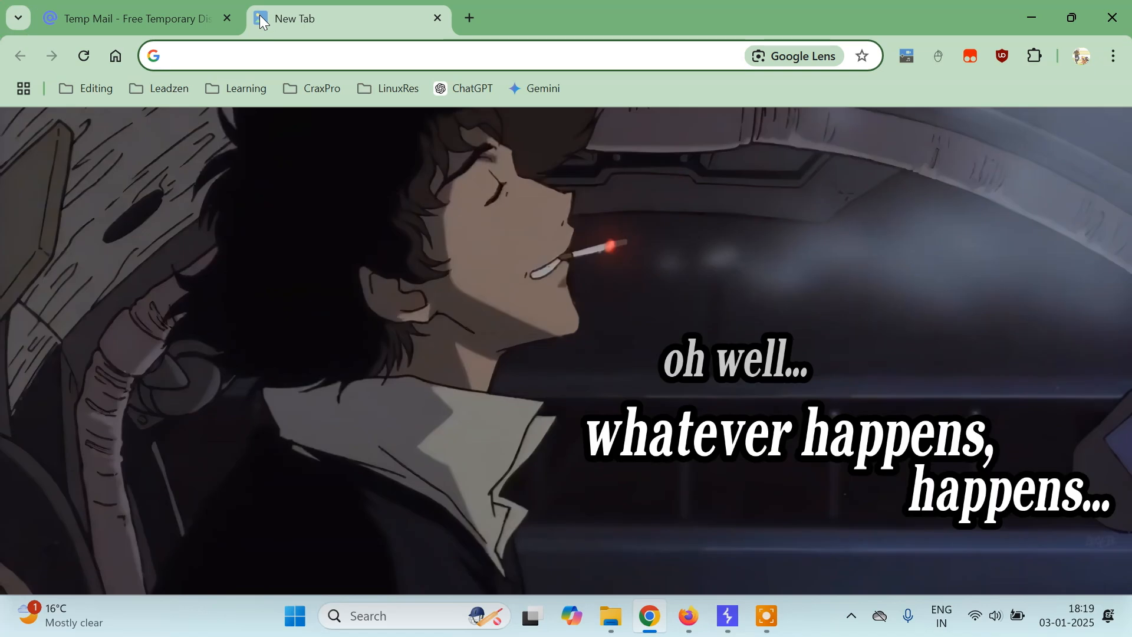
text(4 digit otp list)
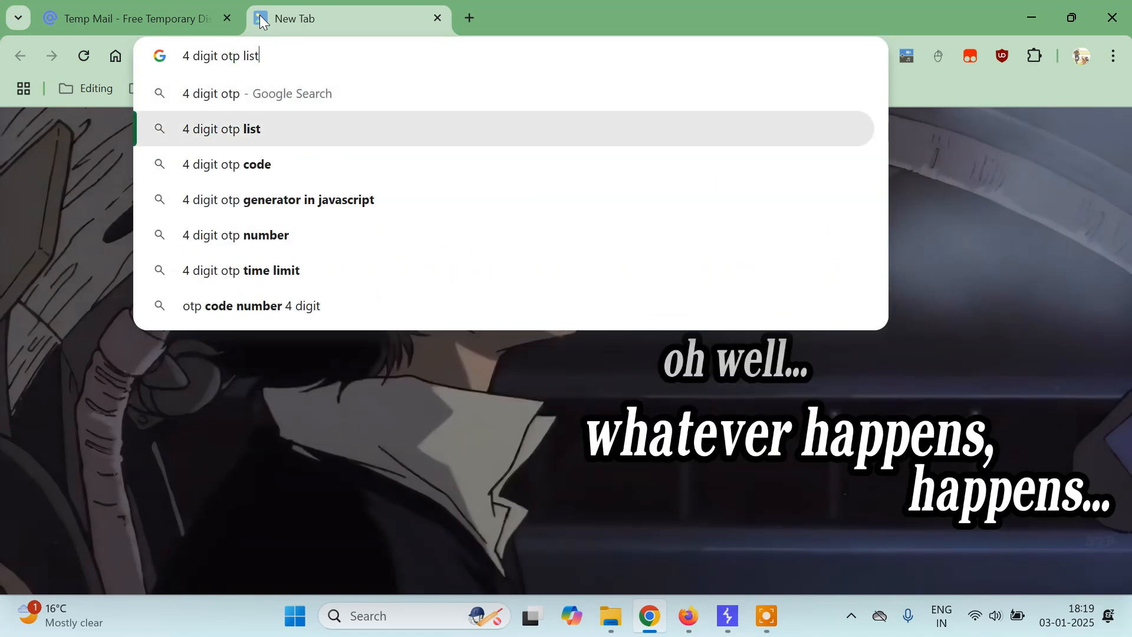
text(github)
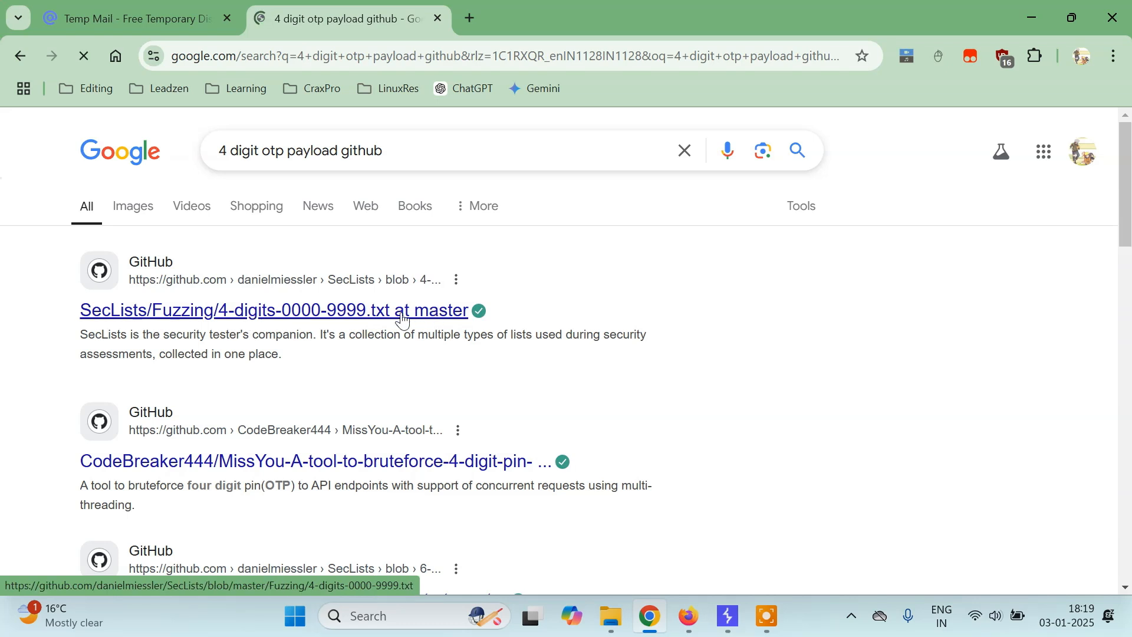
click(272, 311)
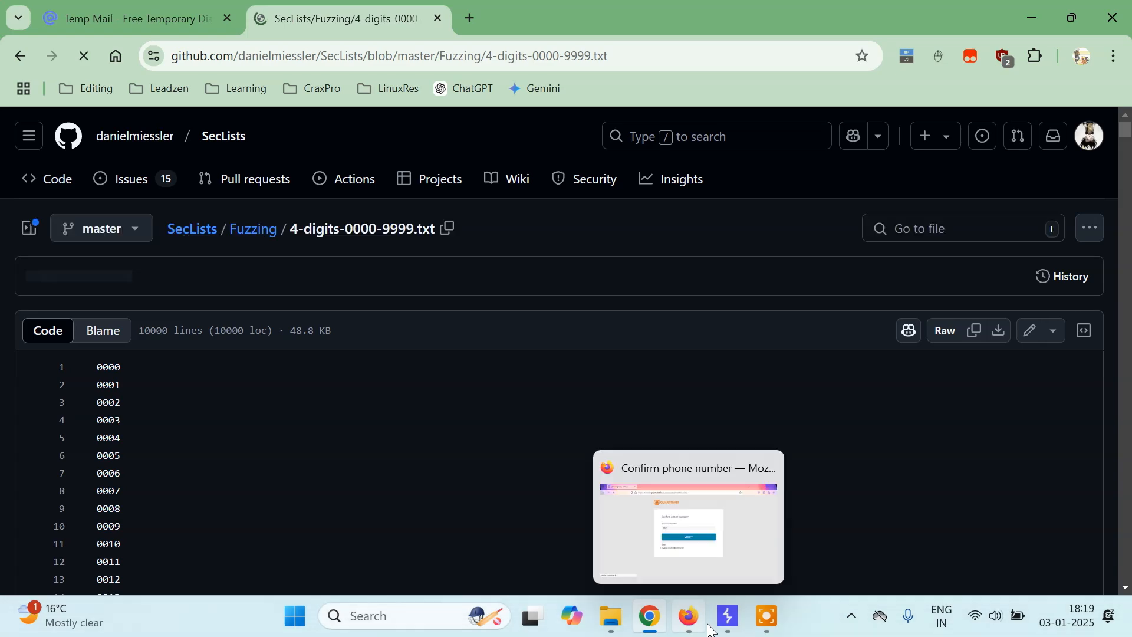
click(726, 615)
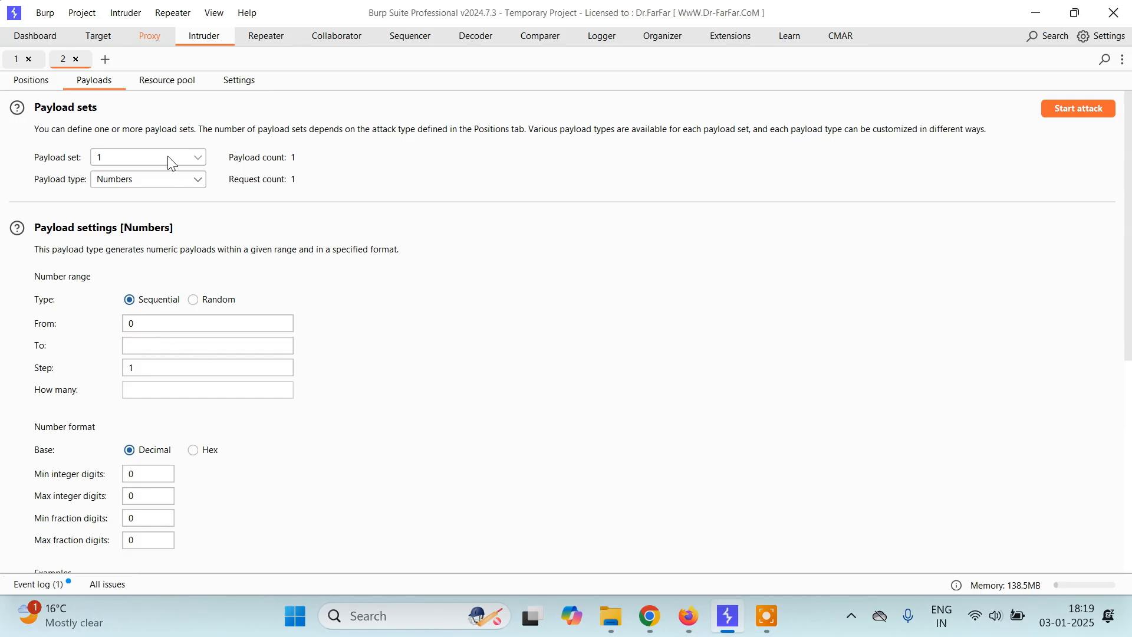
Set the Numbers payload range from 1000 to 9999 with step 1, giving 9,000 requests
click(147, 179)
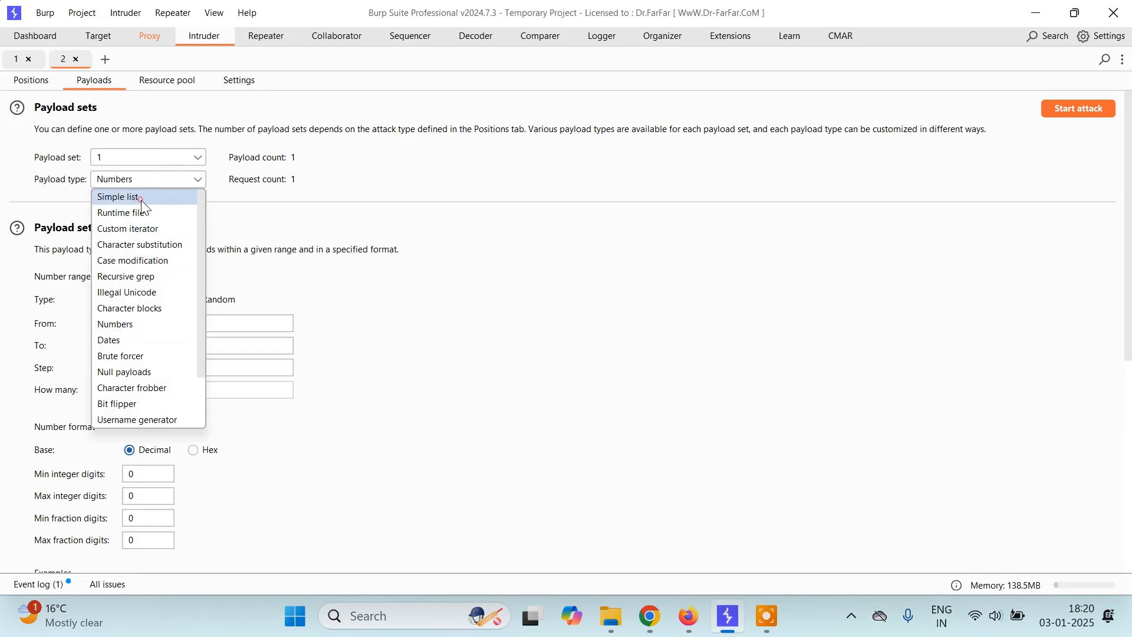
click(118, 197)
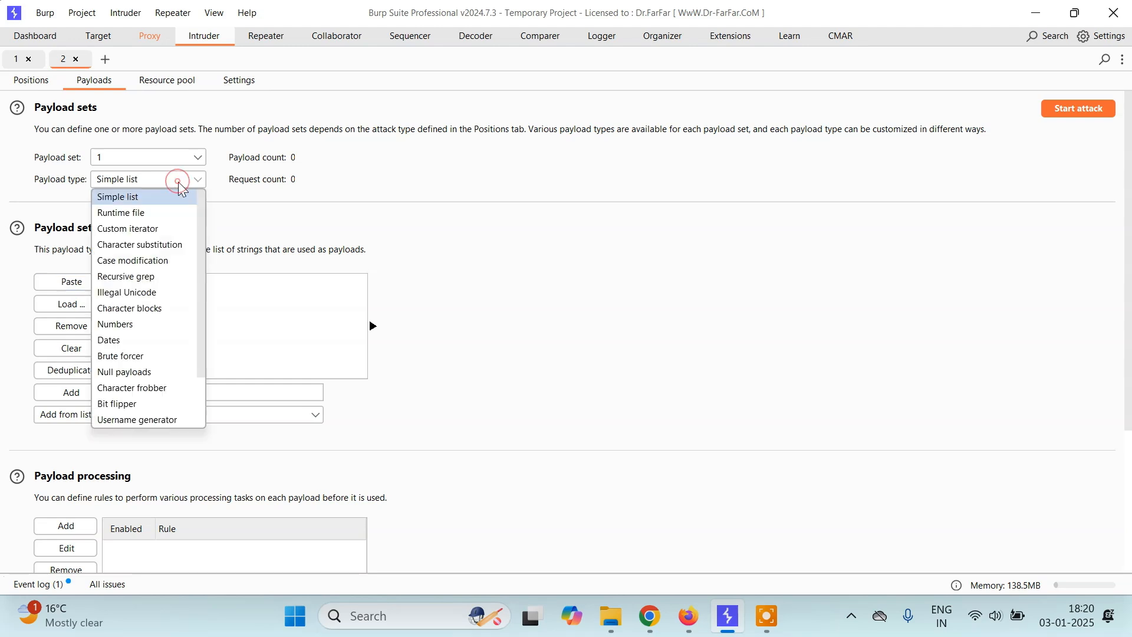
mouse_move(120, 325)
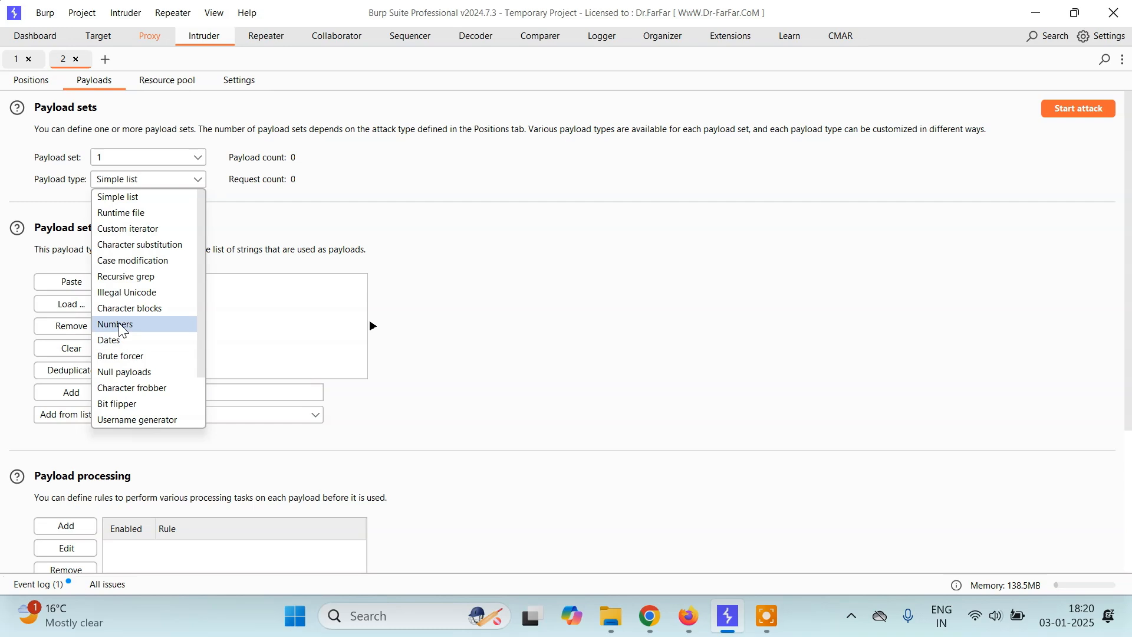
click(114, 323)
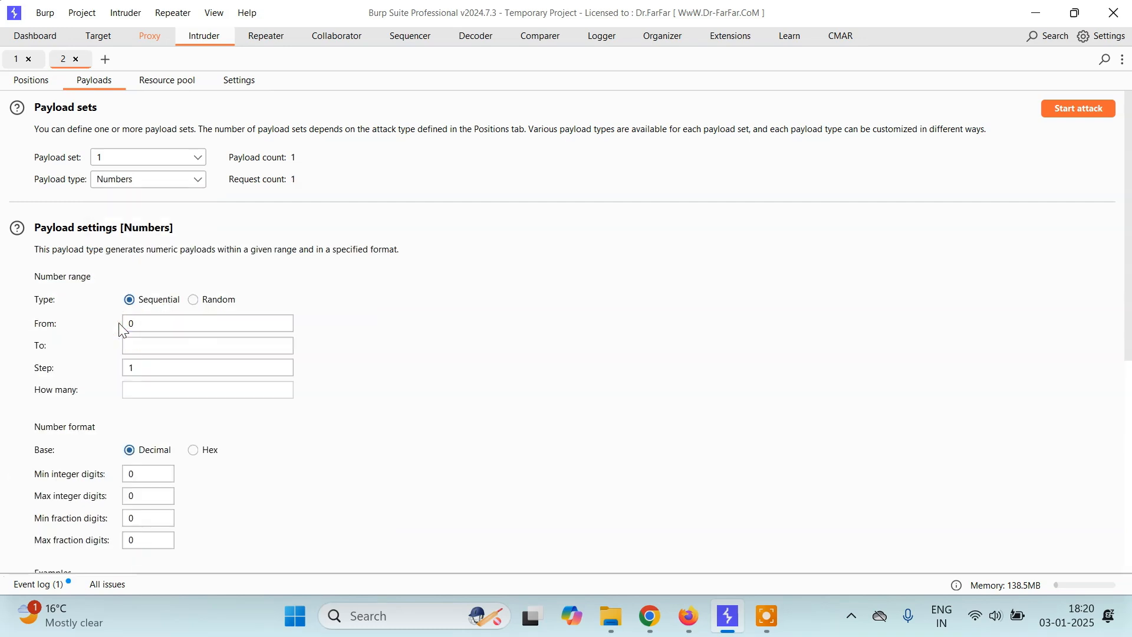
click(207, 323)
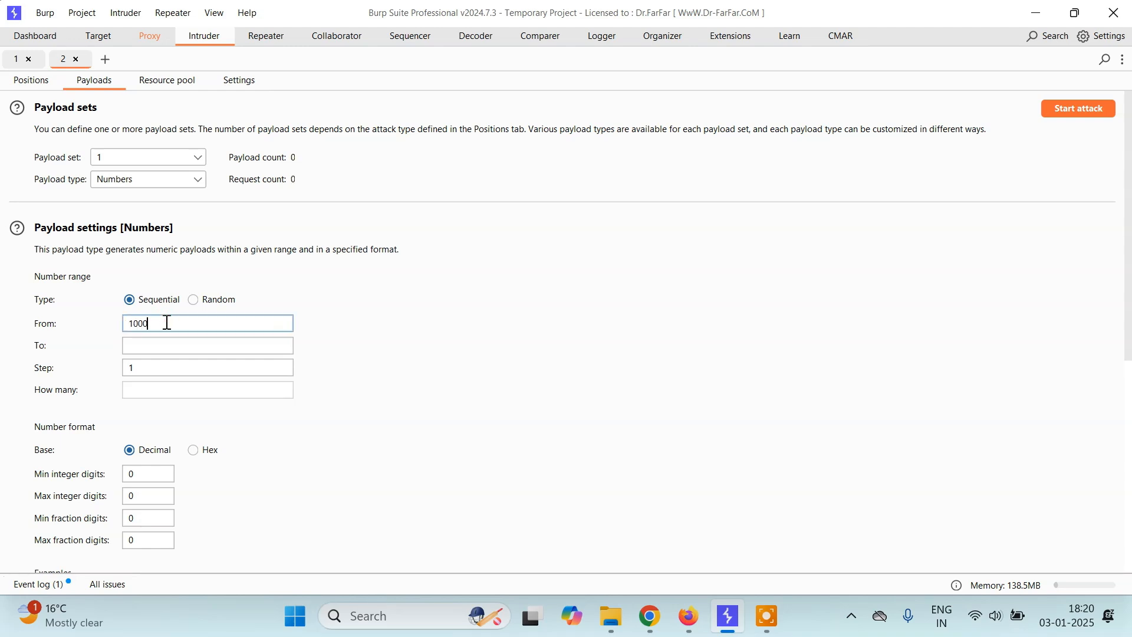
click(207, 367)
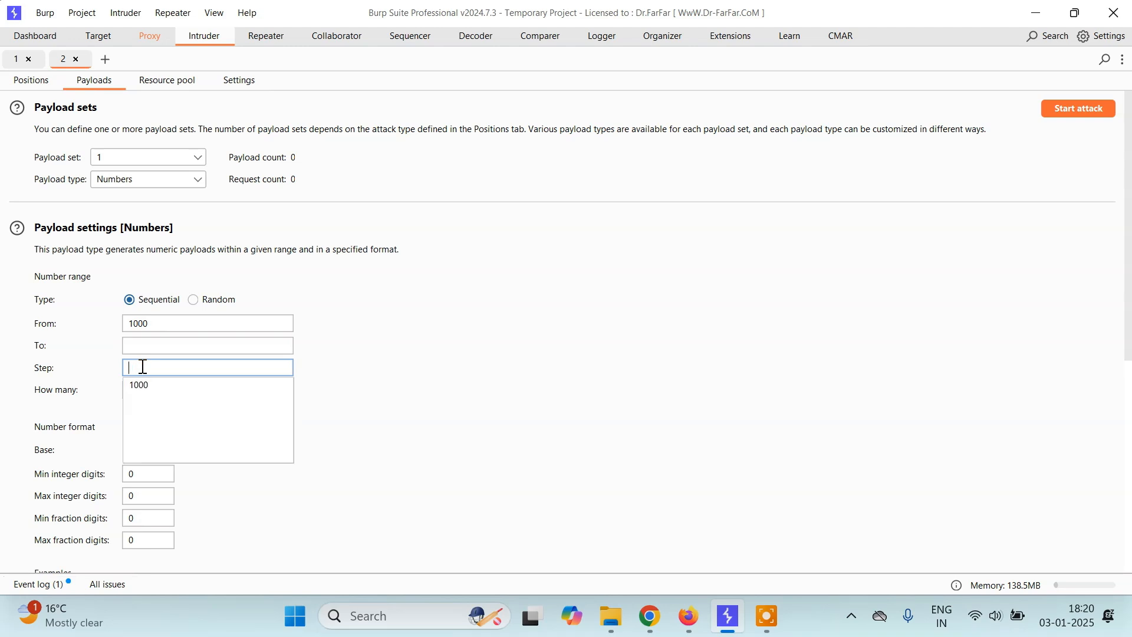
text(1)
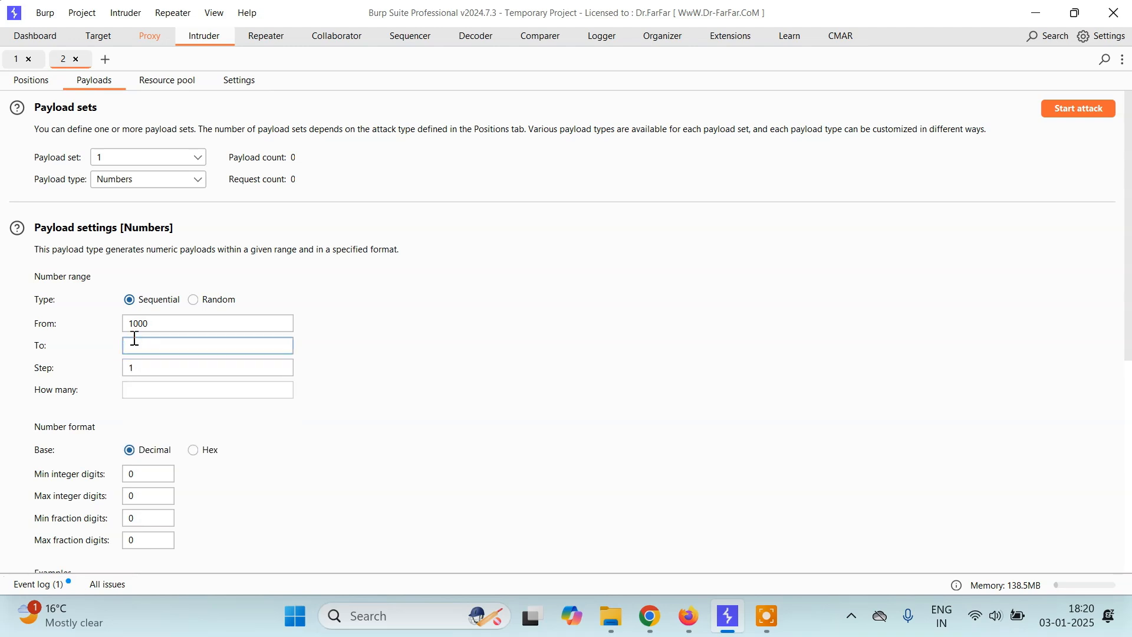
mouse_move(151, 331)
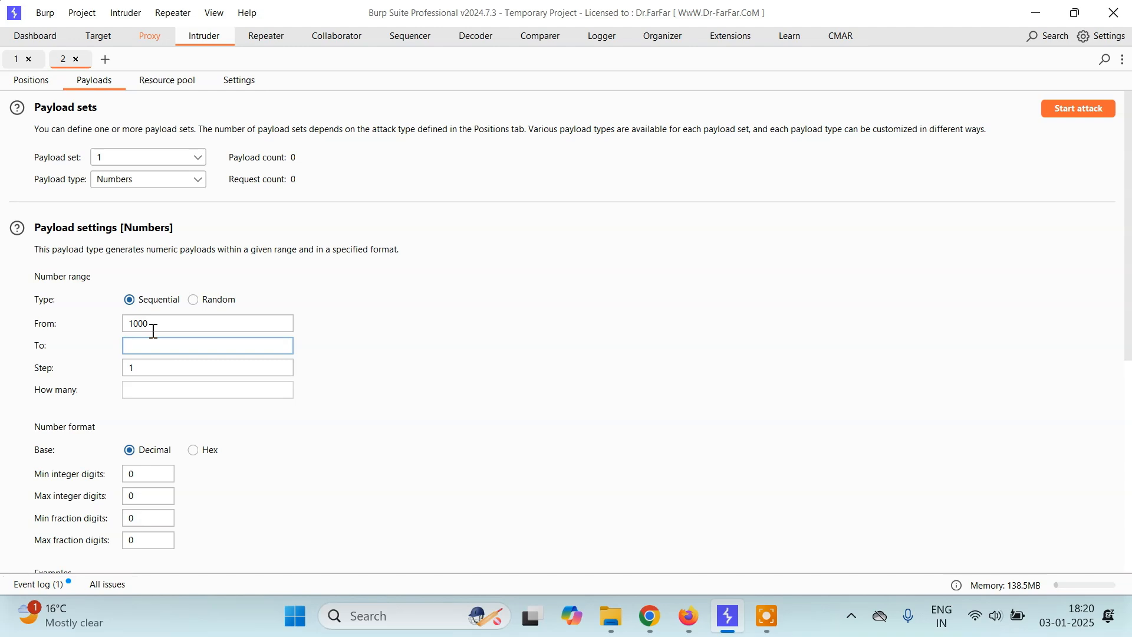
text(9999)
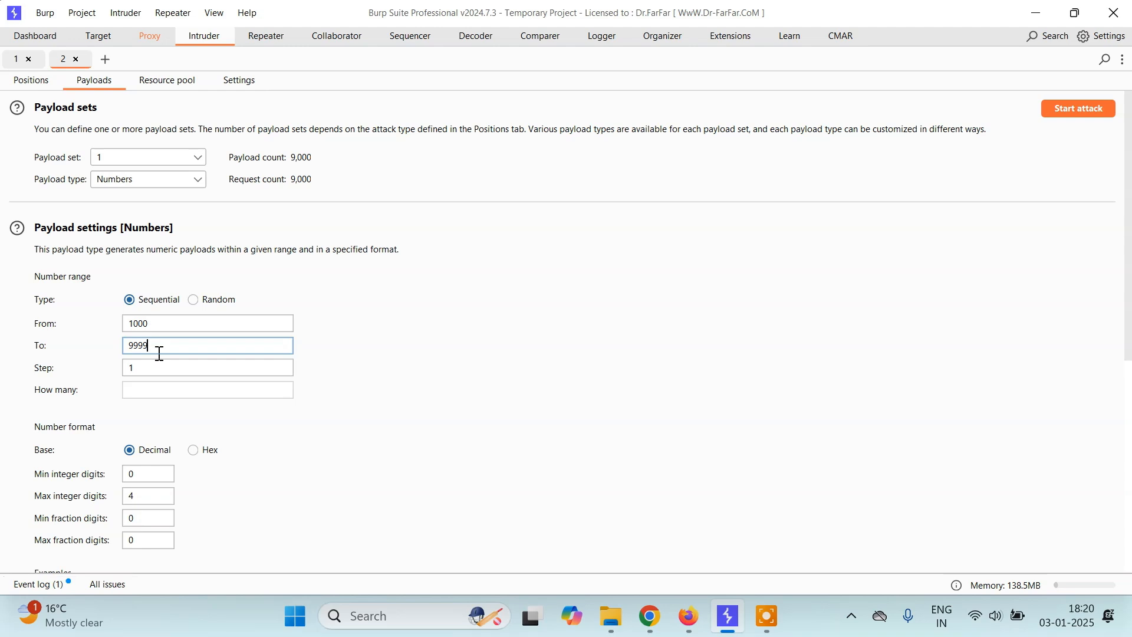
mouse_move(156, 345)
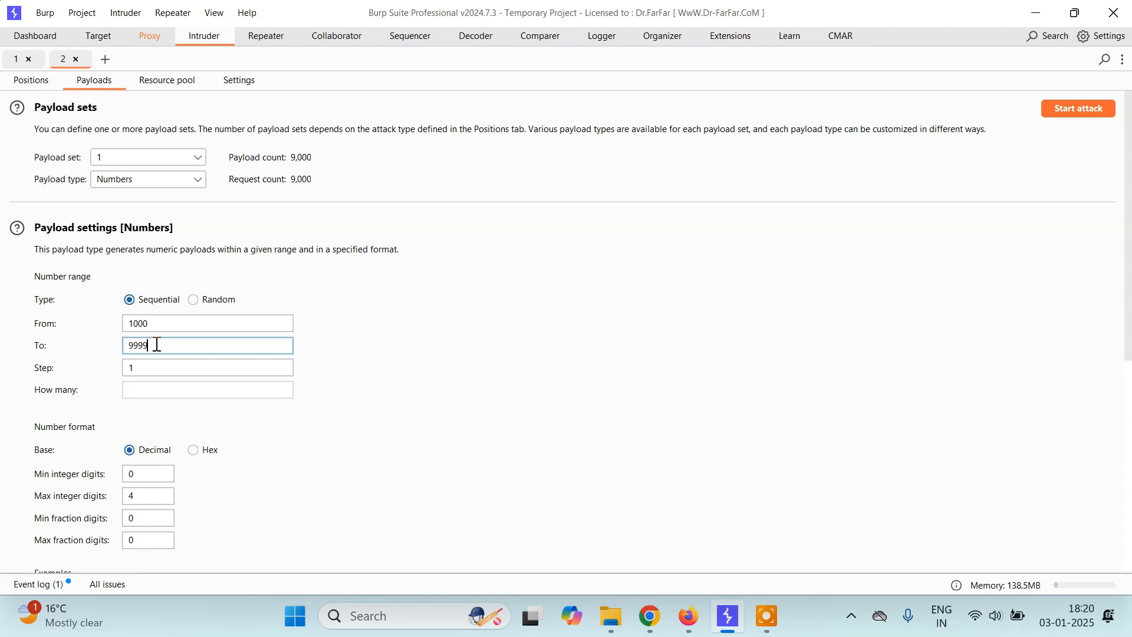
mouse_move(320, 190)
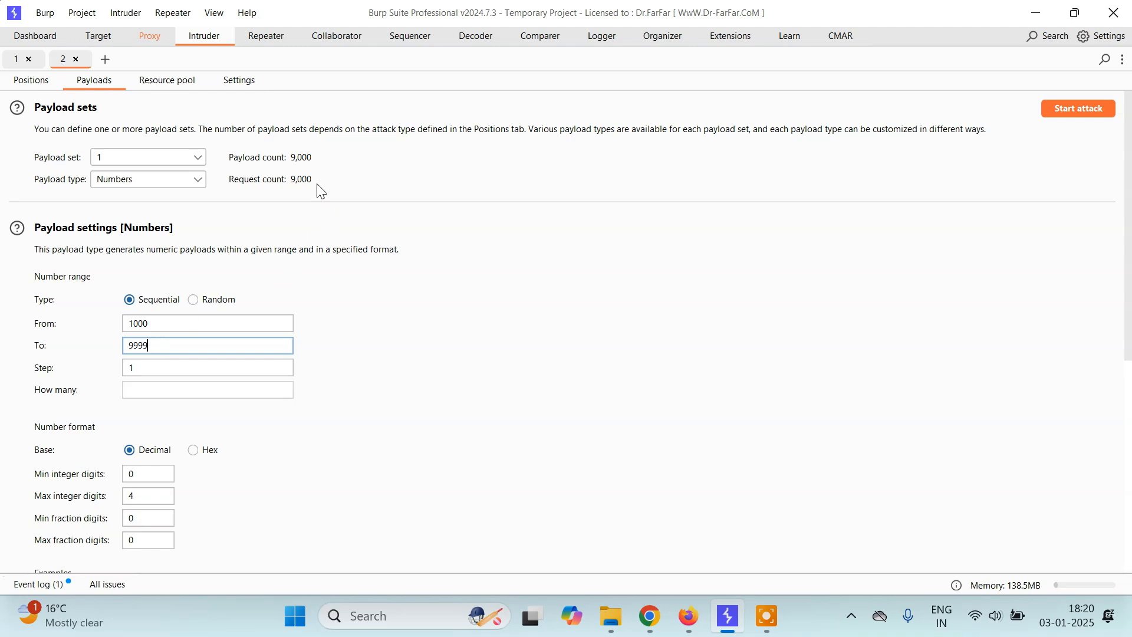
mouse_move(318, 209)
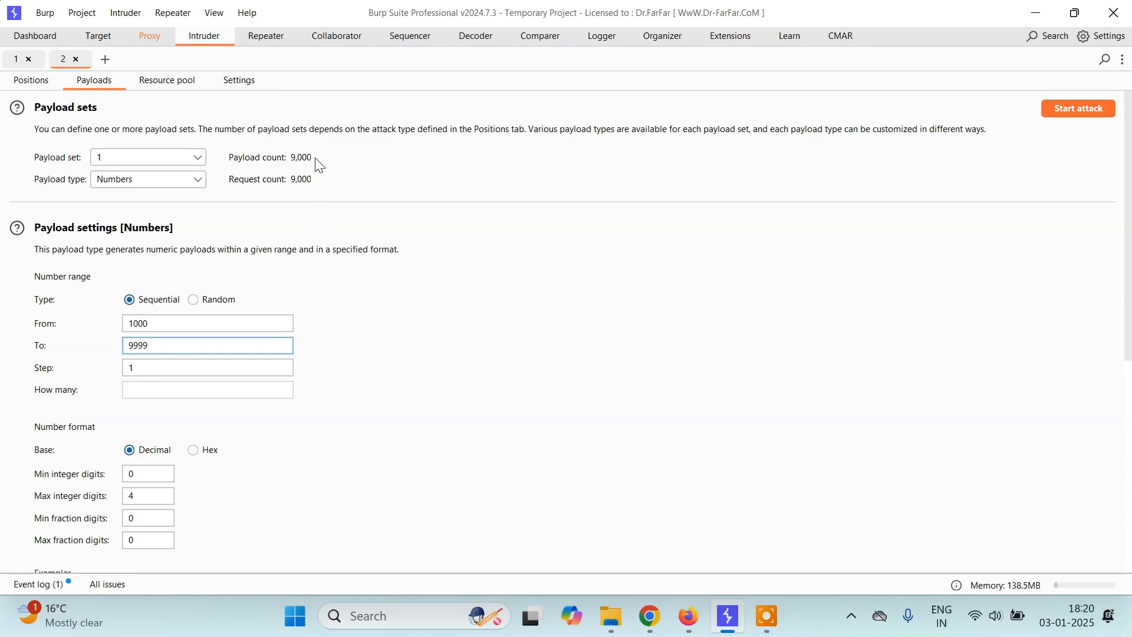
mouse_move(727, 616)
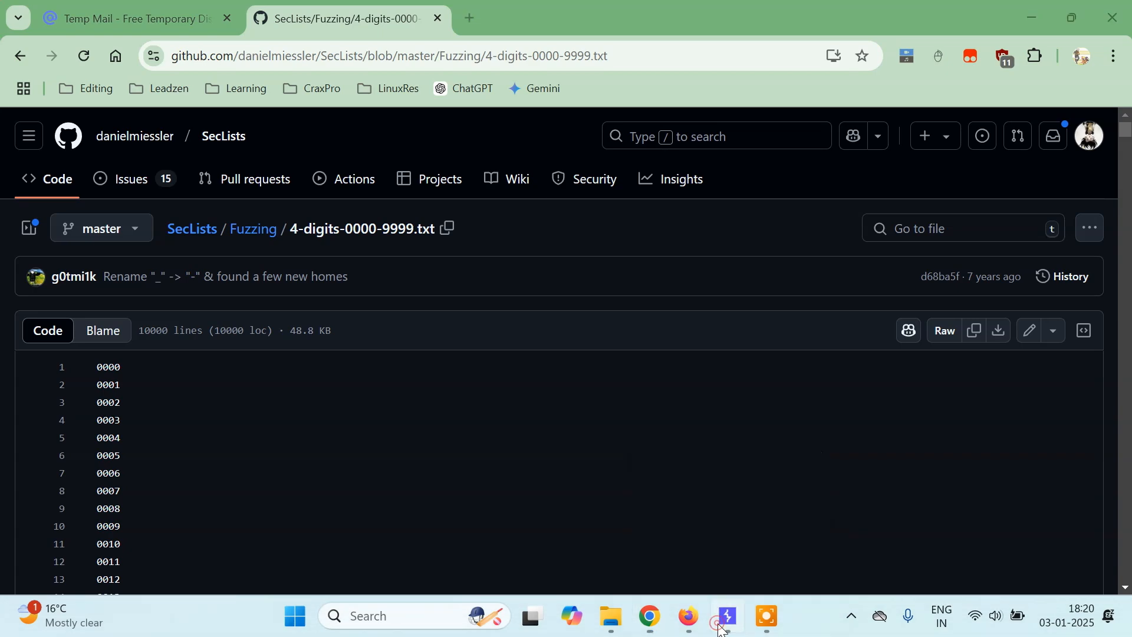
click(726, 616)
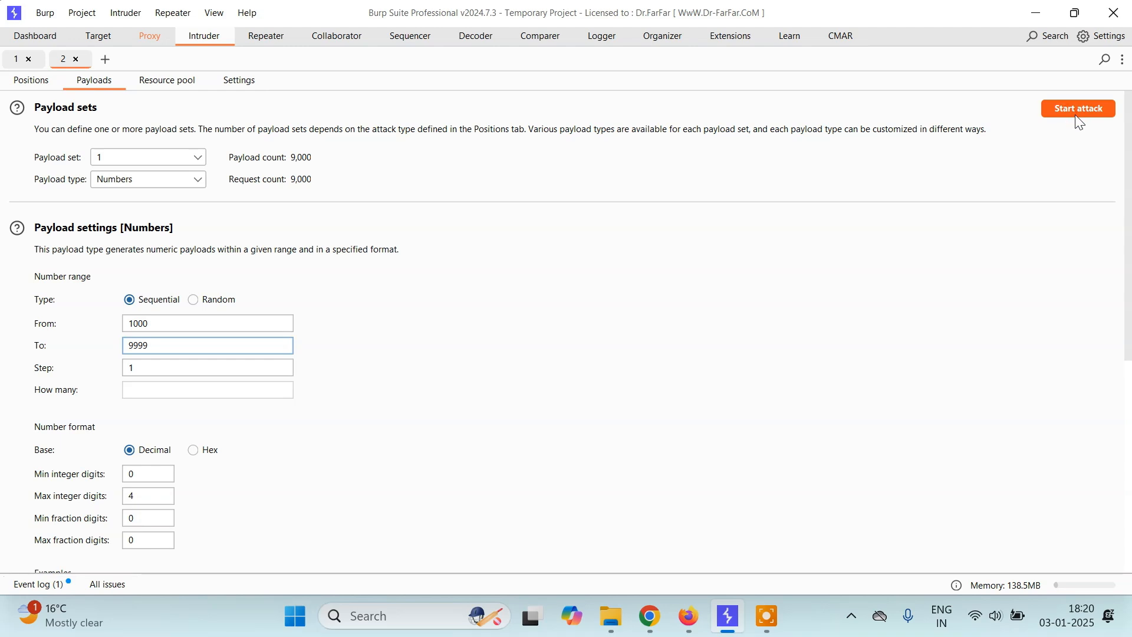
Launch the 9,000-request attack and inspect the requests for payloads 1000 and 1001
click(1077, 108)
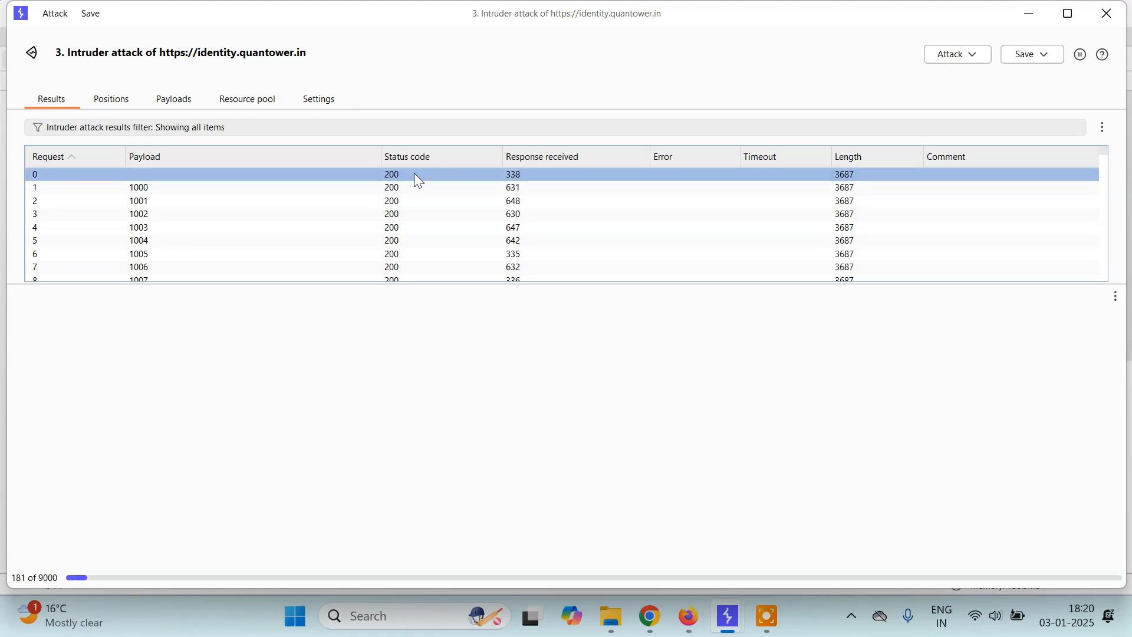
click(138, 186)
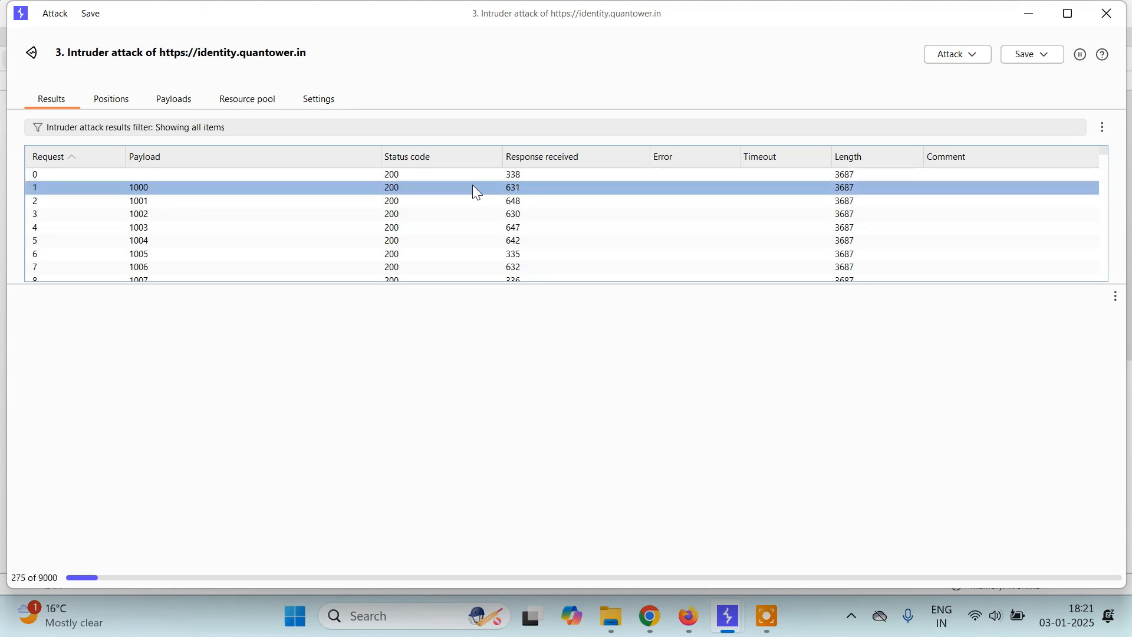
click(521, 214)
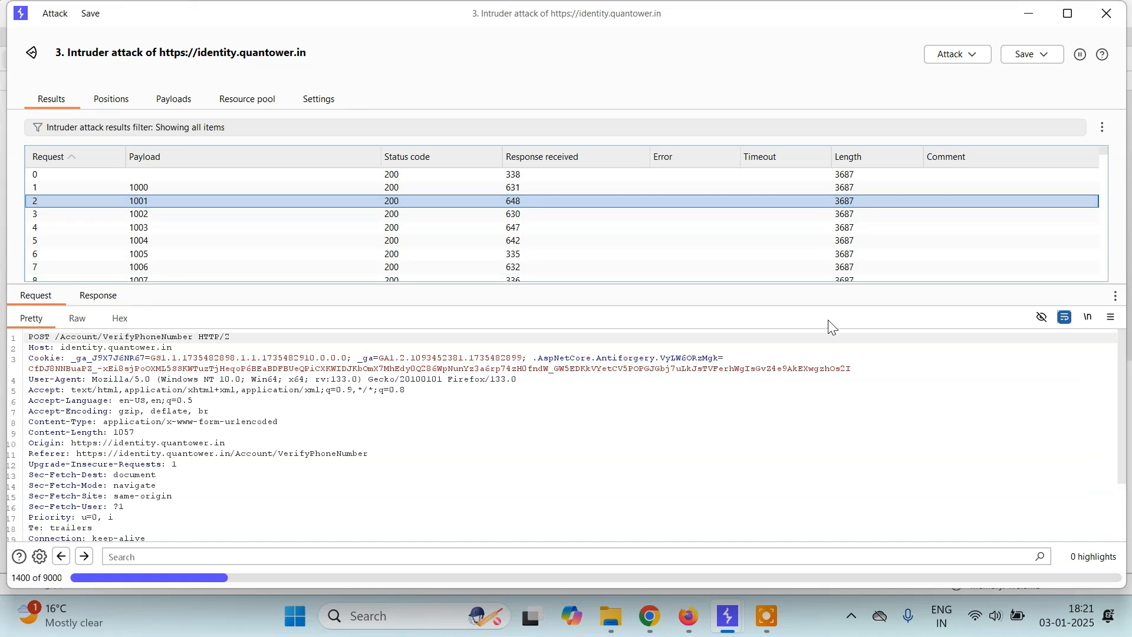
mouse_move(1100, 458)
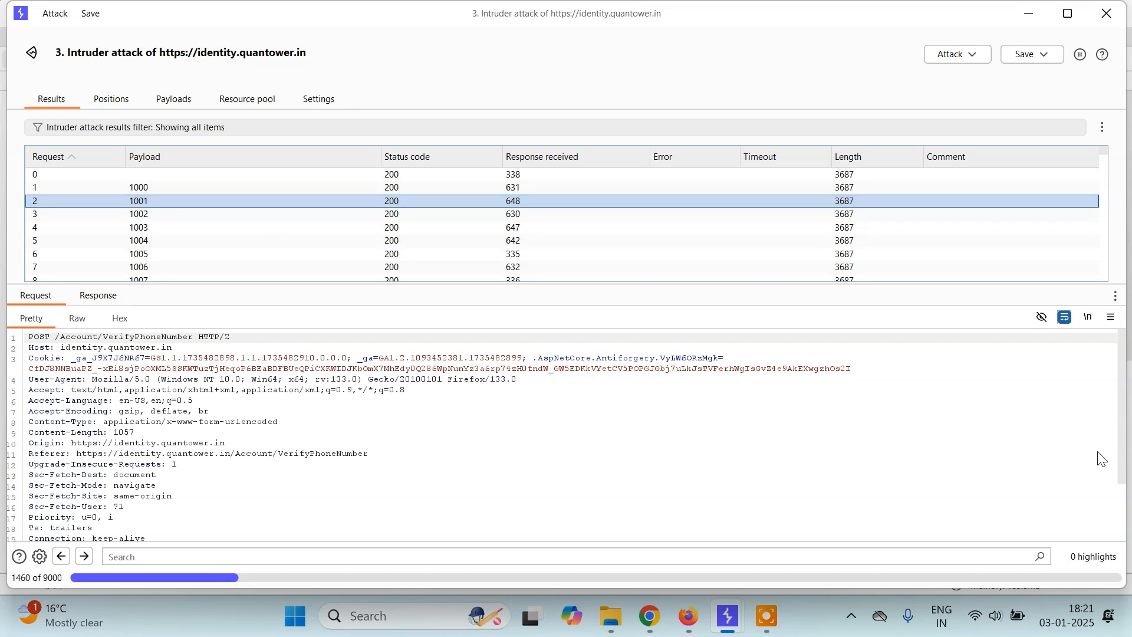
scroll(down, 3)
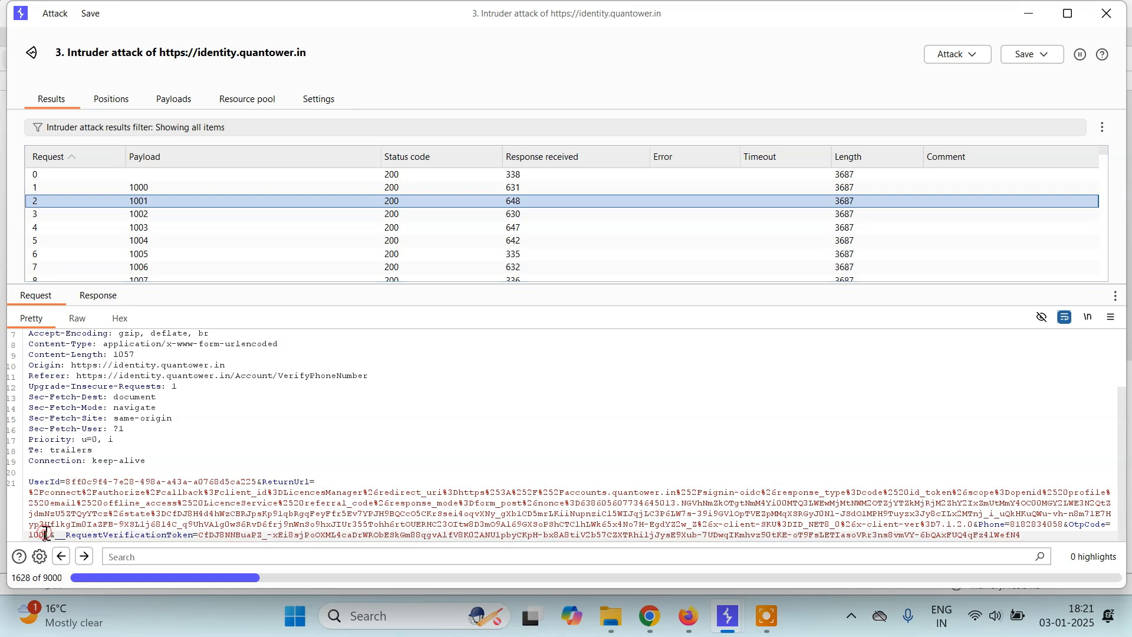
click(97, 295)
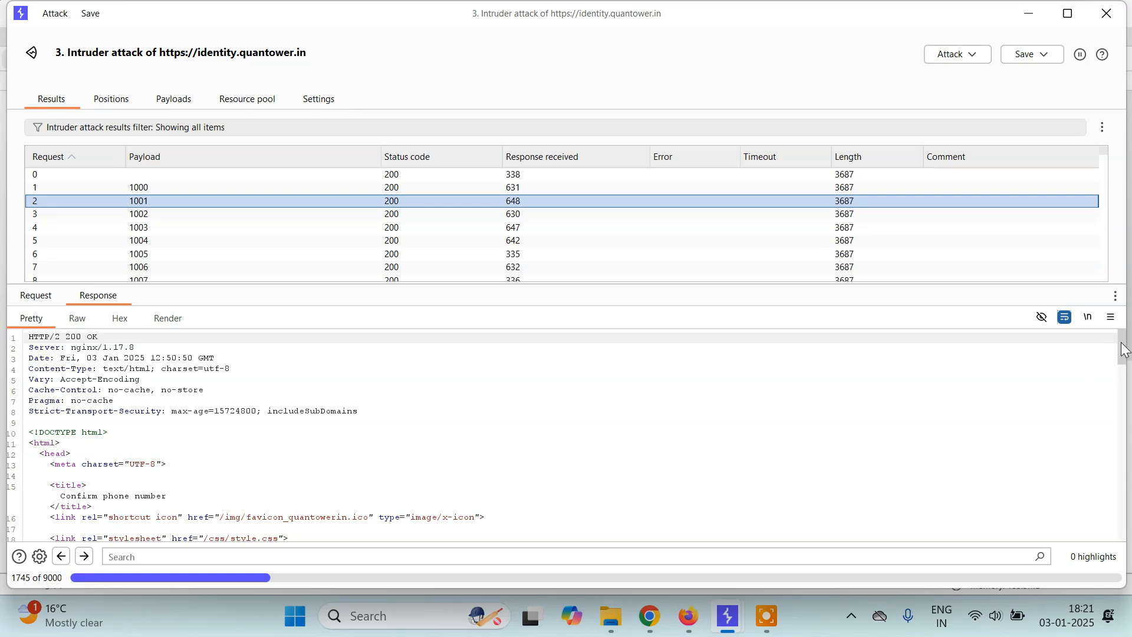
scroll(down, 3)
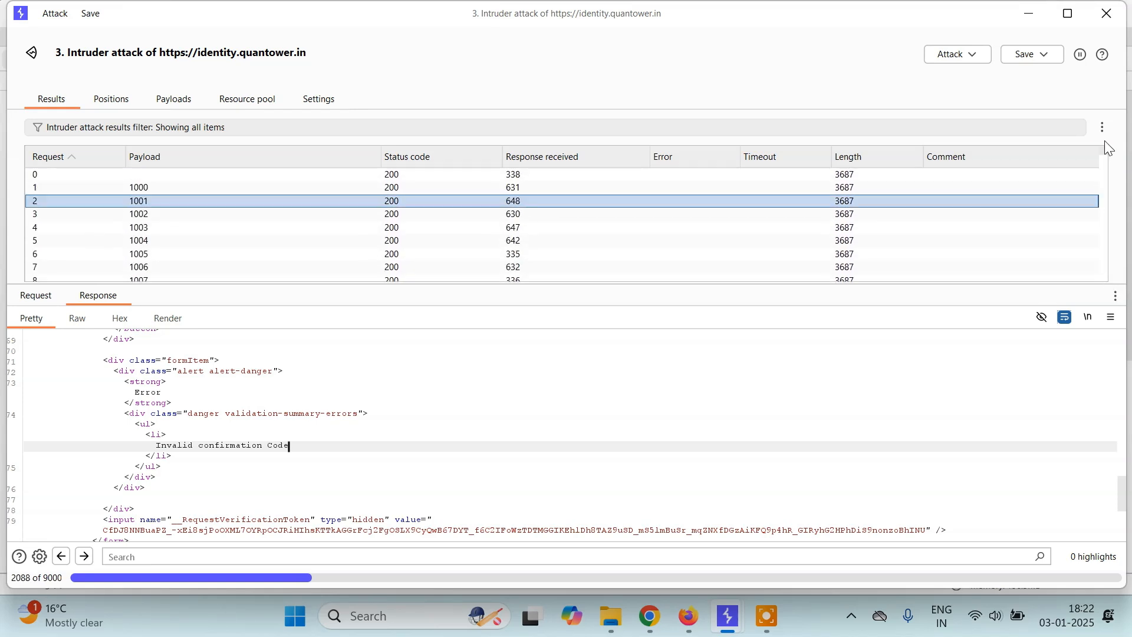
mouse_move(480, 473)
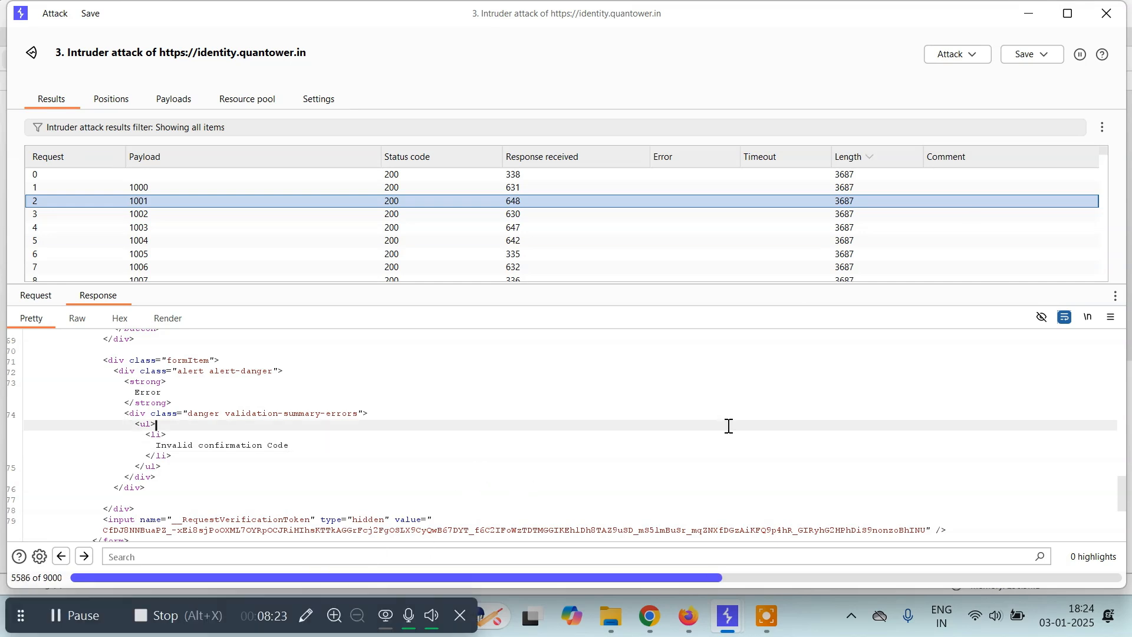
mouse_move(638, 451)
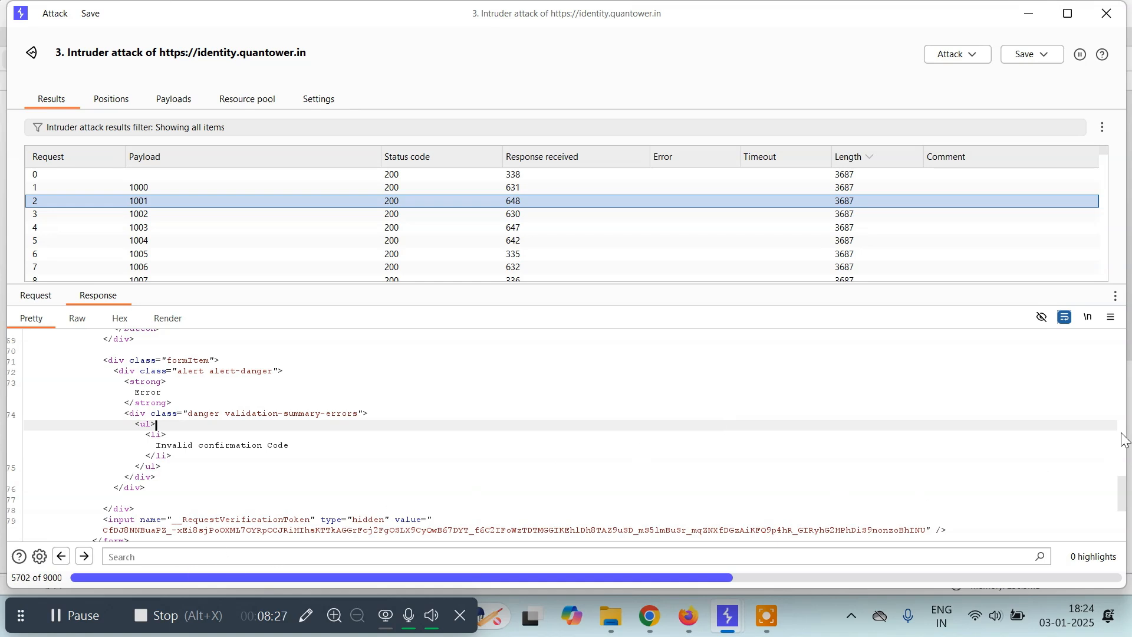
mouse_move(1114, 385)
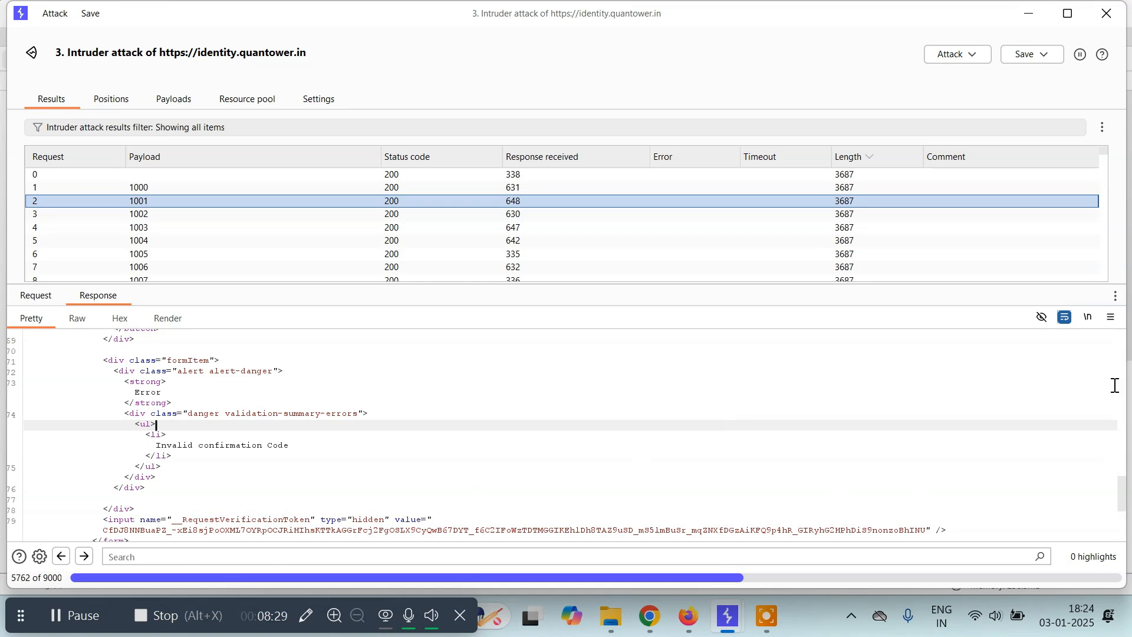
mouse_move(711, 414)
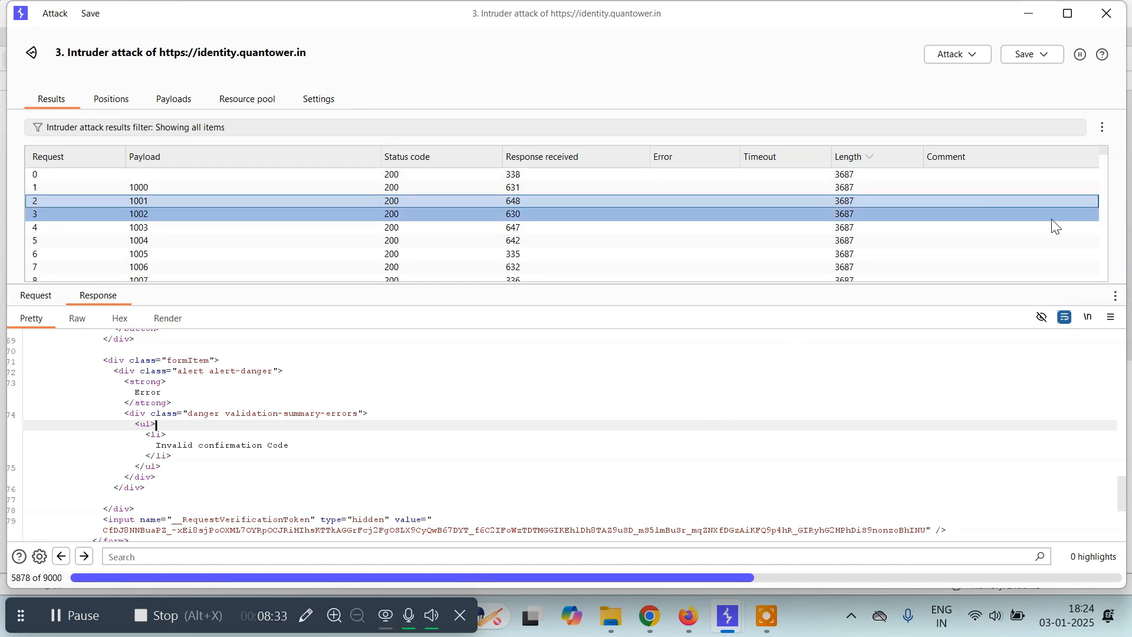
scroll(down, 3)
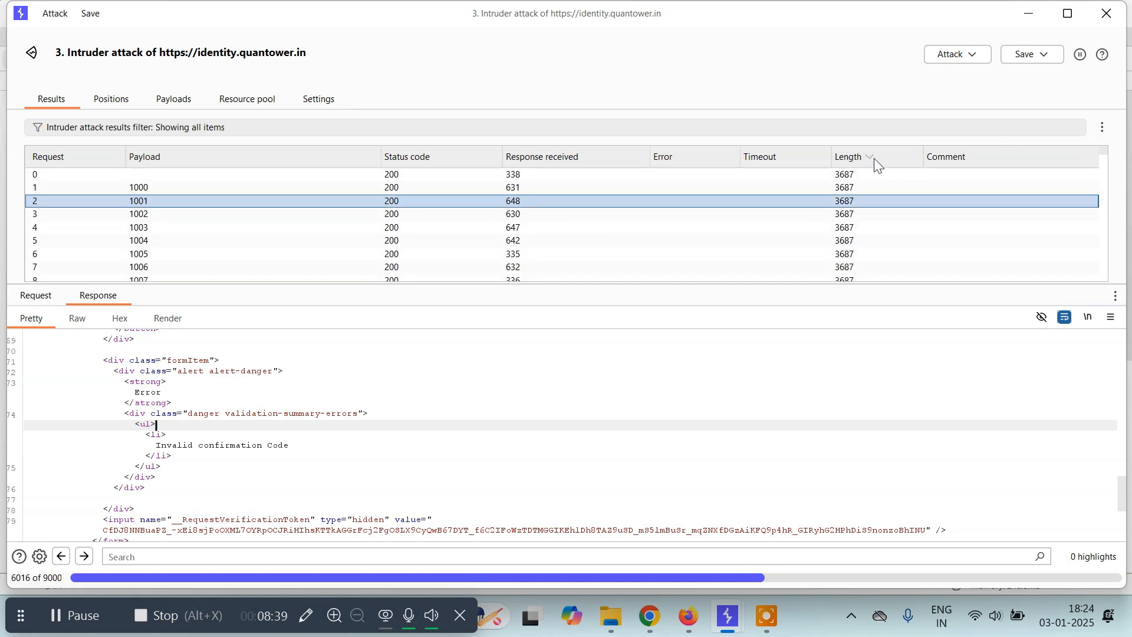
click(48, 157)
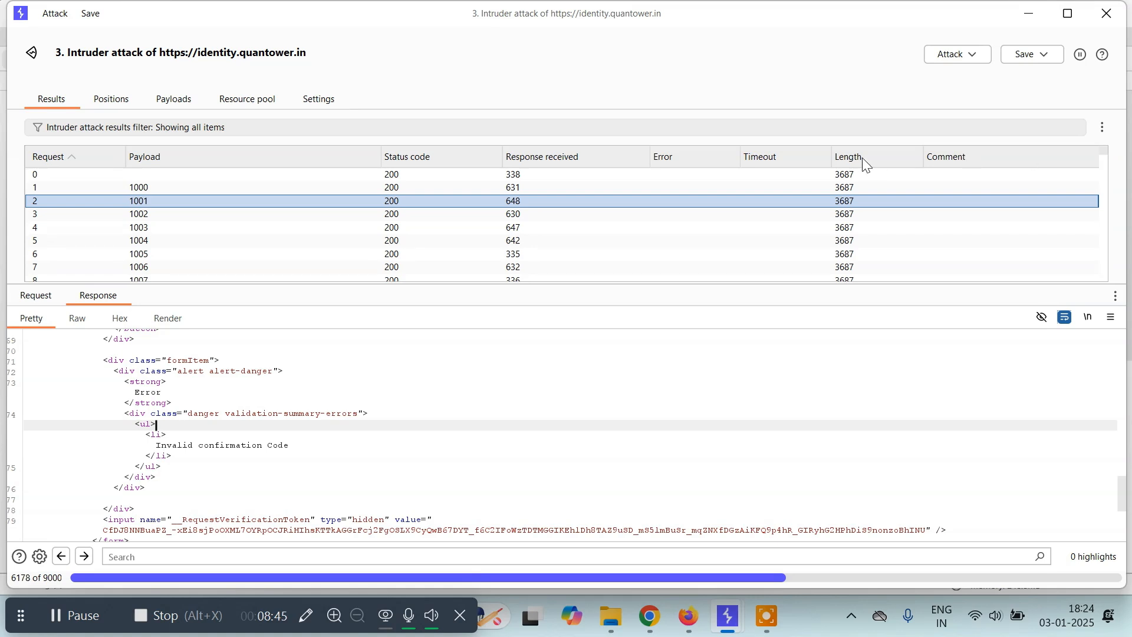
click(847, 157)
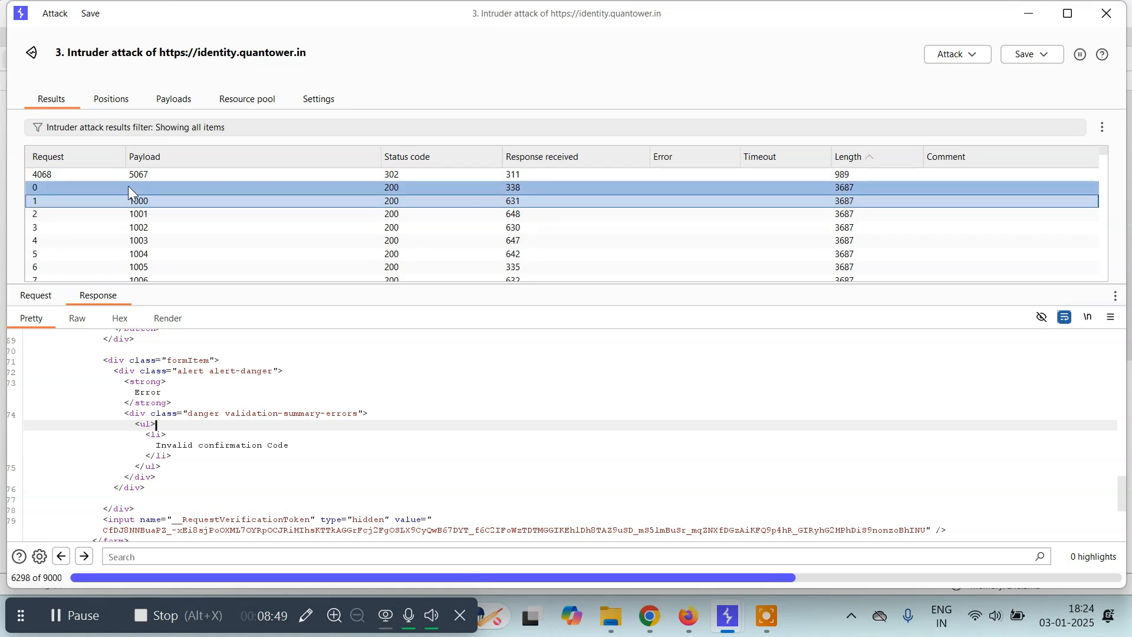
click(848, 174)
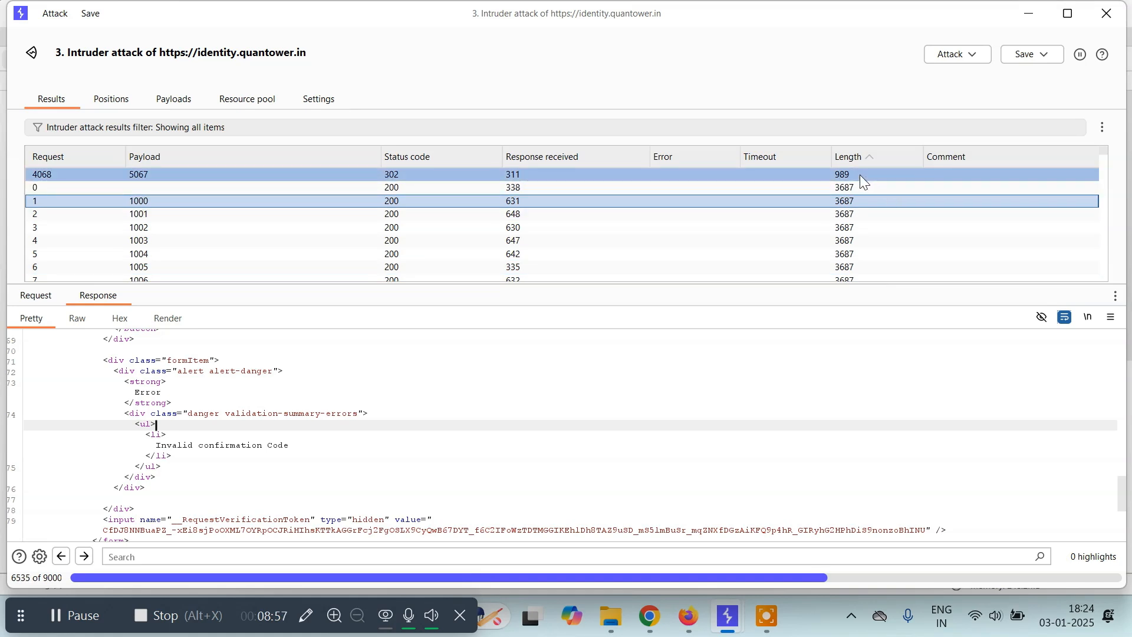
click(77, 318)
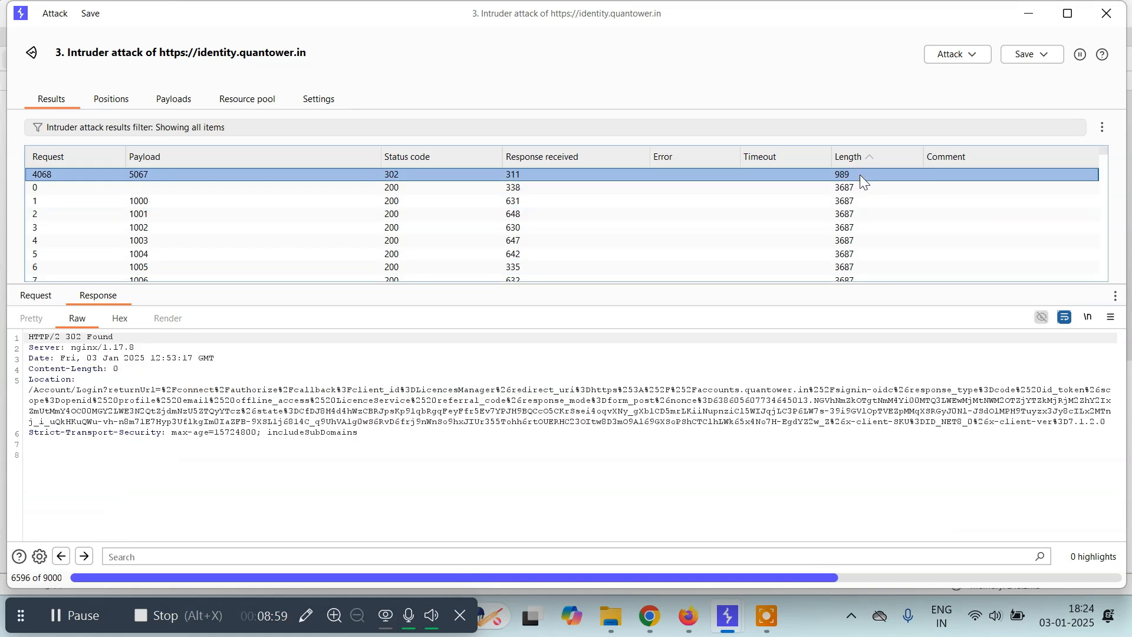
click(35, 296)
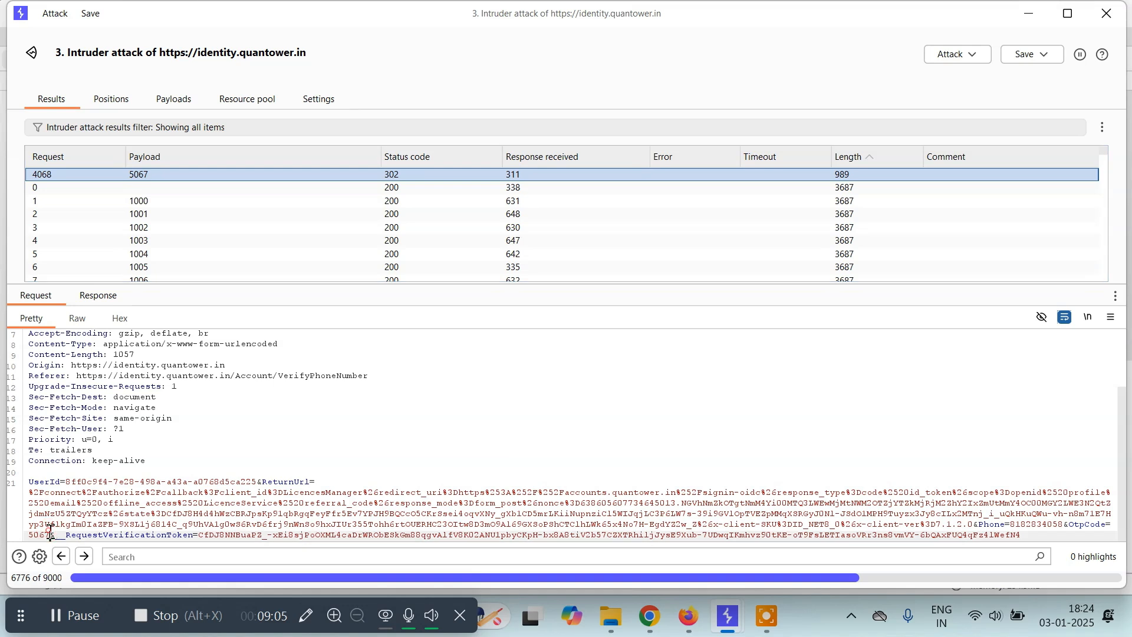
click(97, 296)
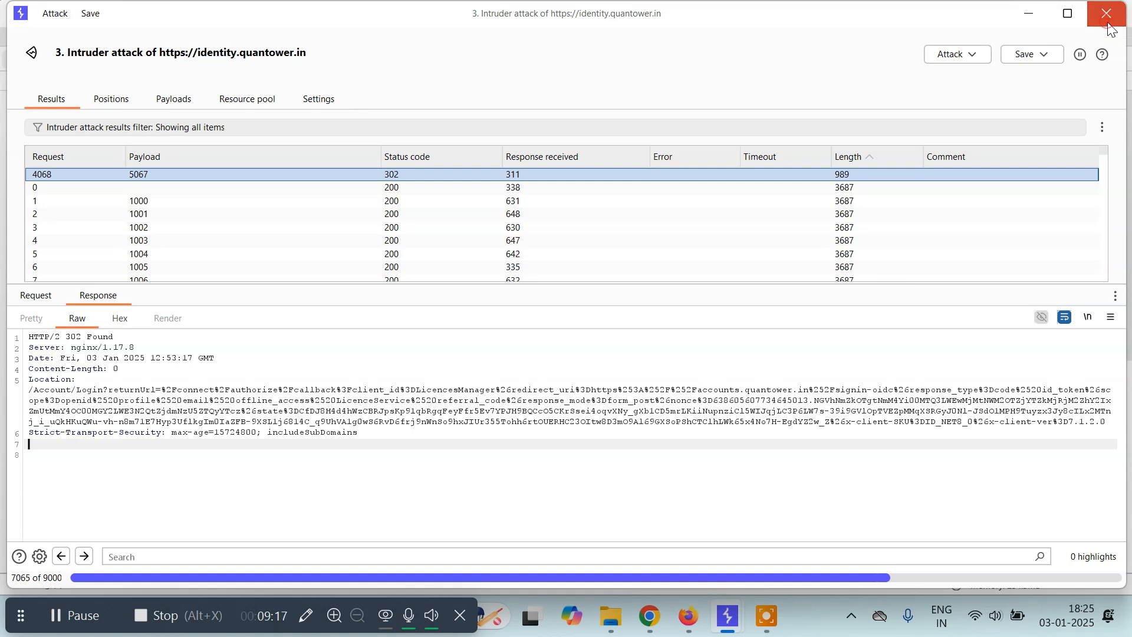
Close and discard the Intruder attack, then return to the held VerifyPhoneNumber request
click(1106, 13)
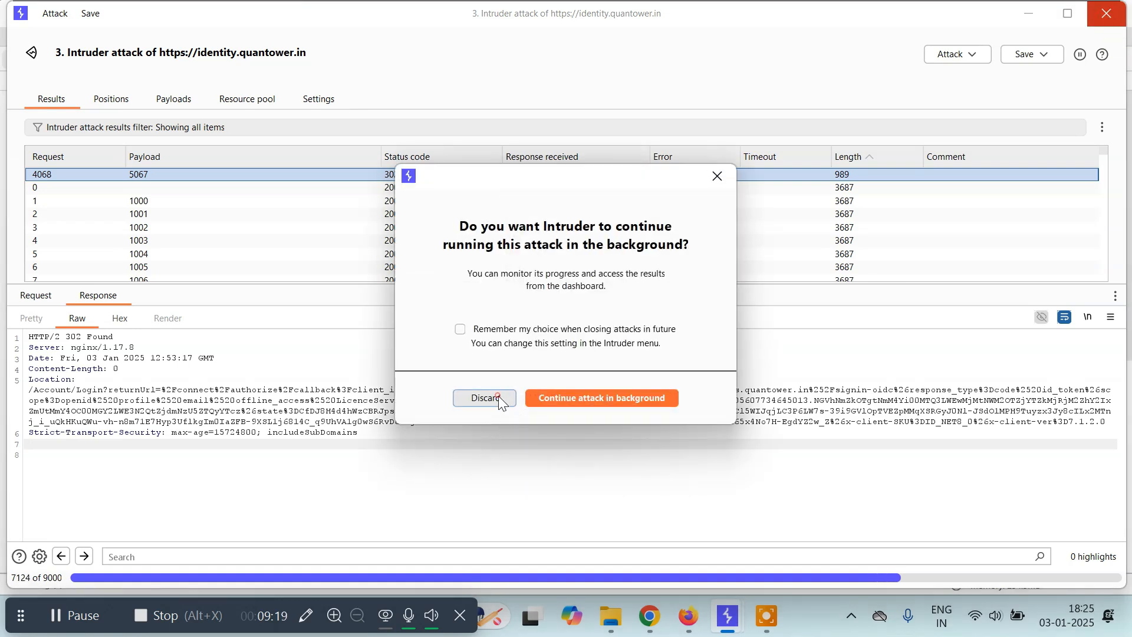
click(483, 398)
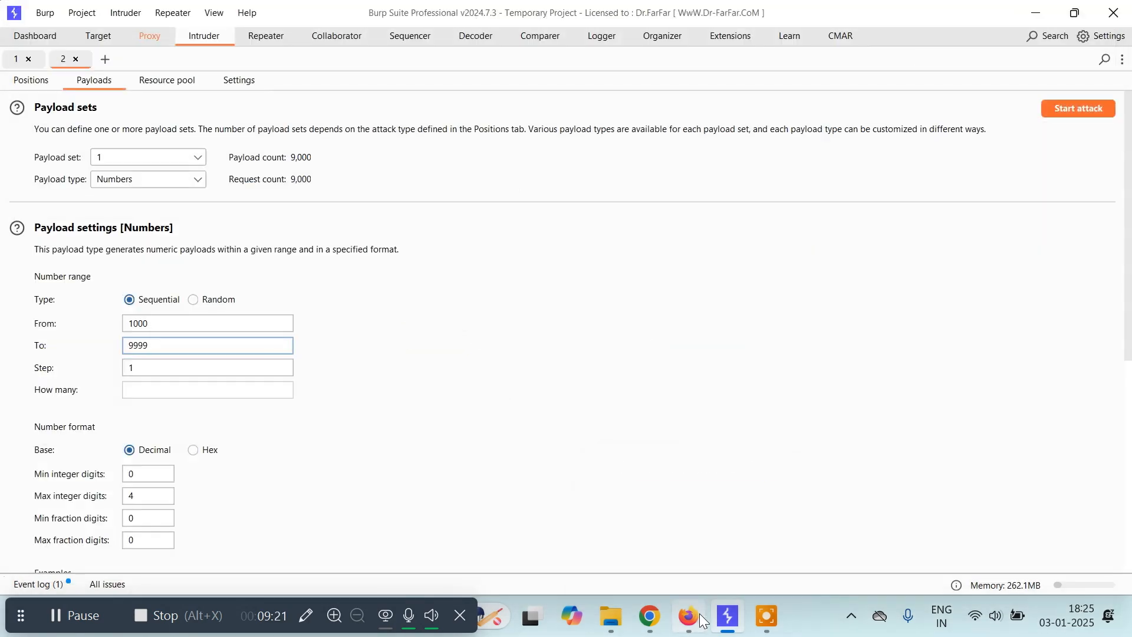
click(97, 35)
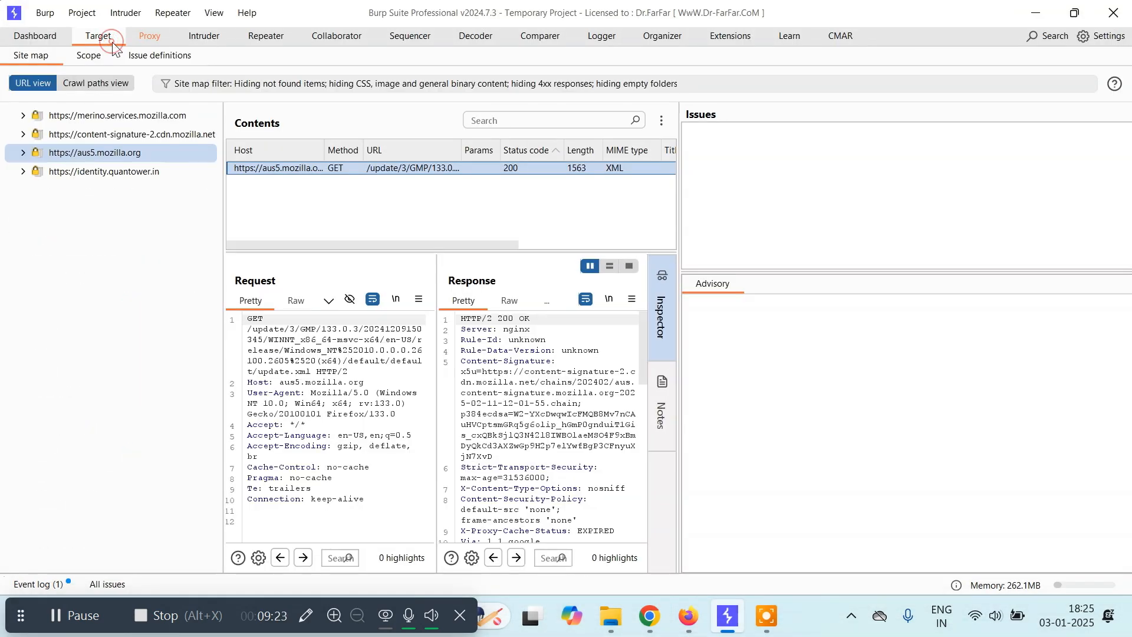
click(150, 36)
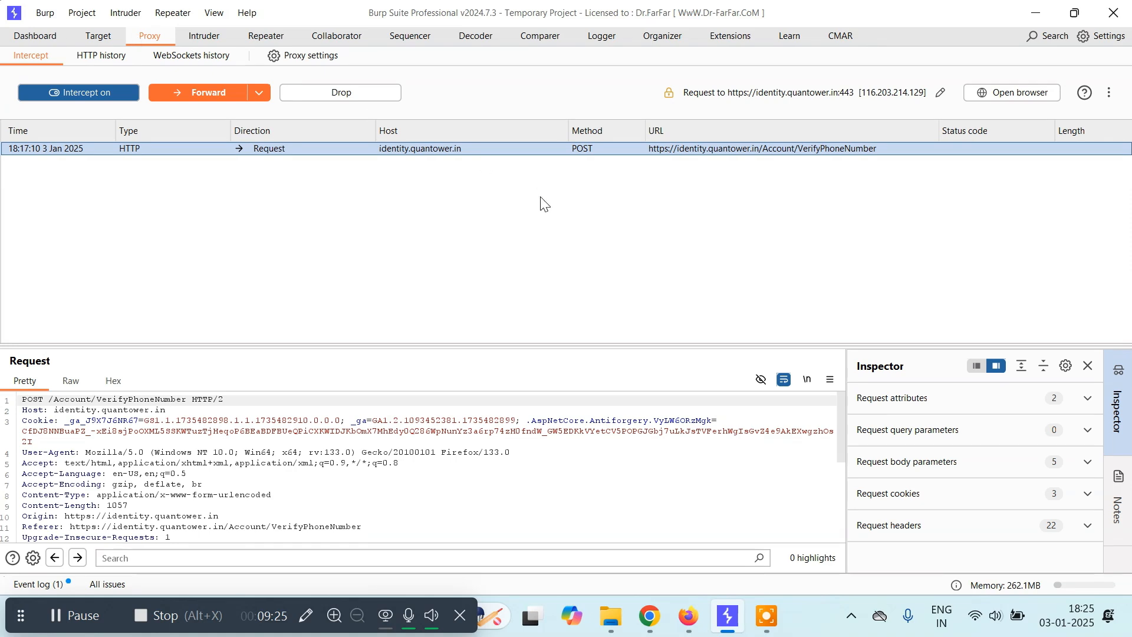
mouse_move(326, 152)
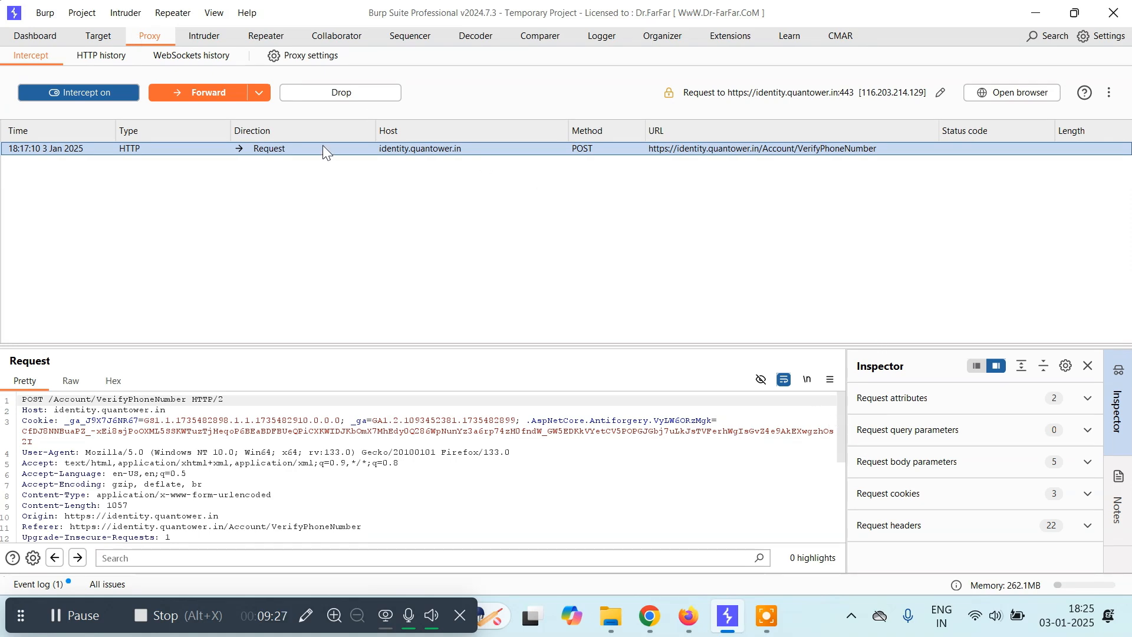
click(203, 93)
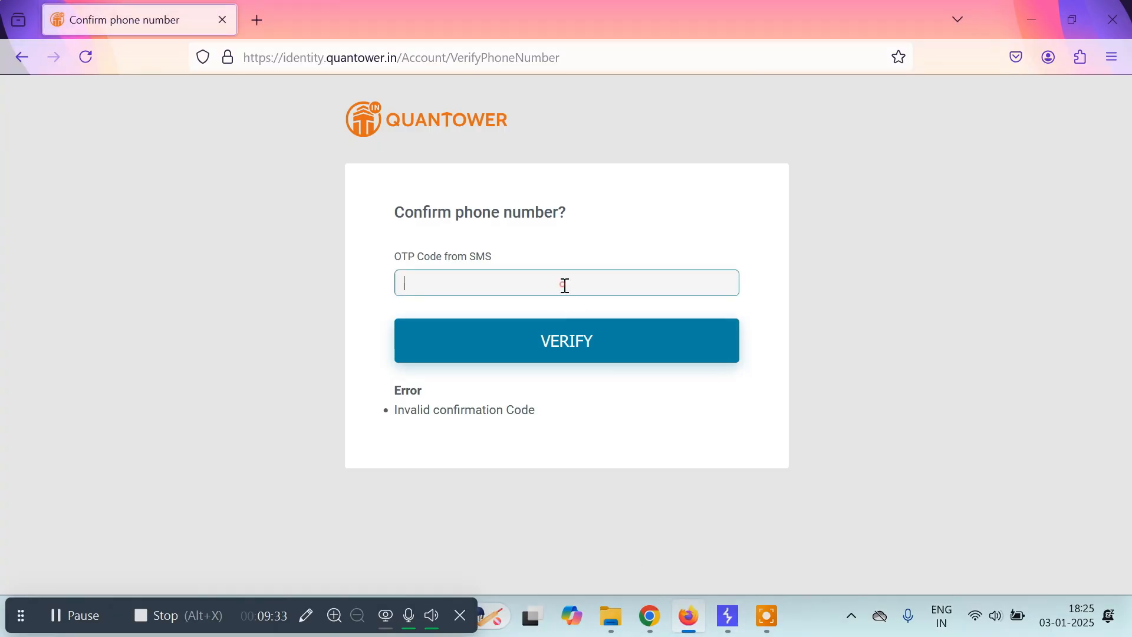
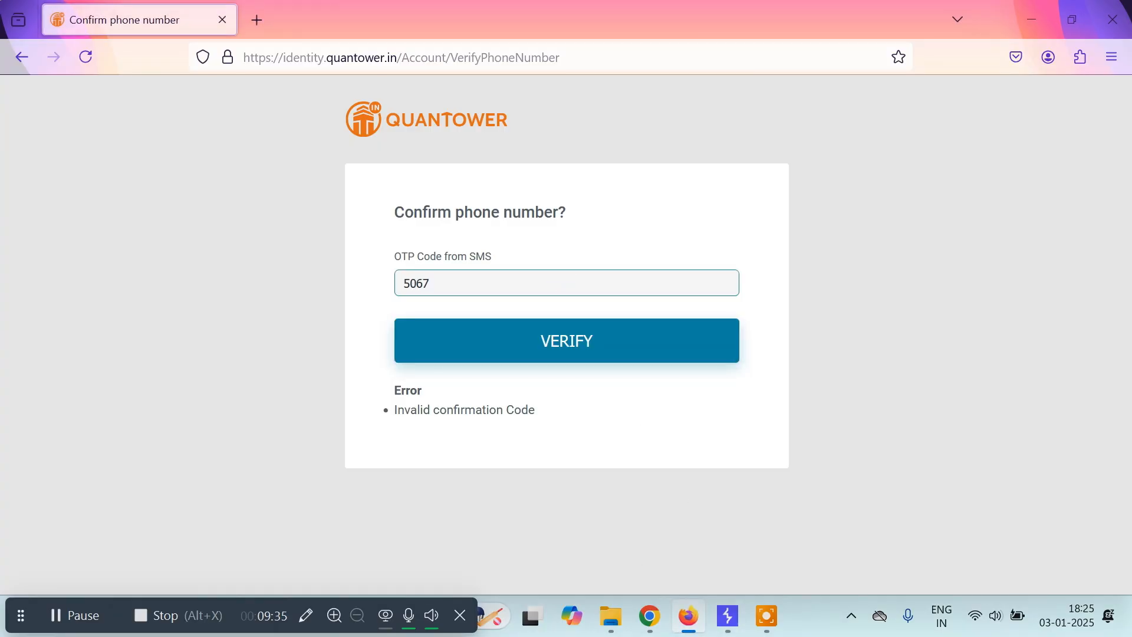
click(726, 615)
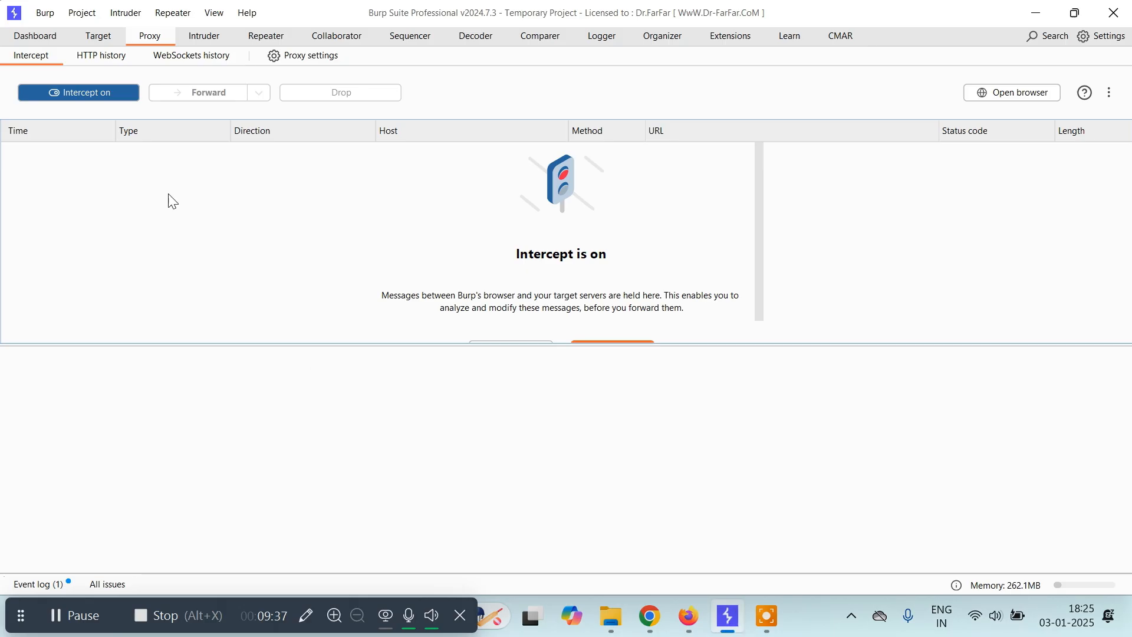
click(78, 93)
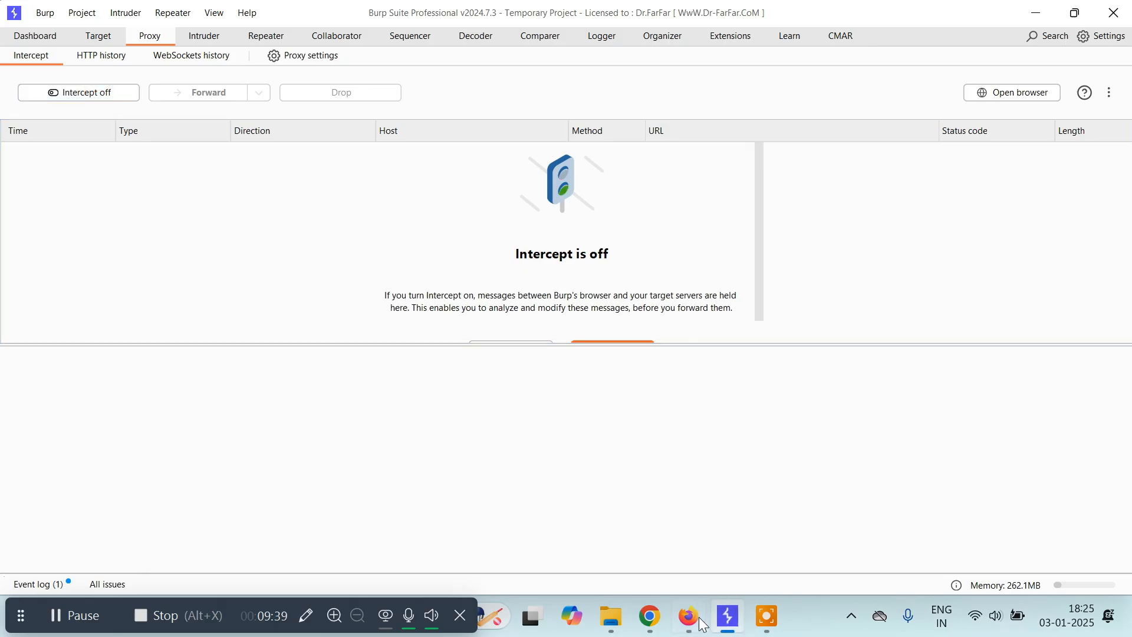
click(687, 617)
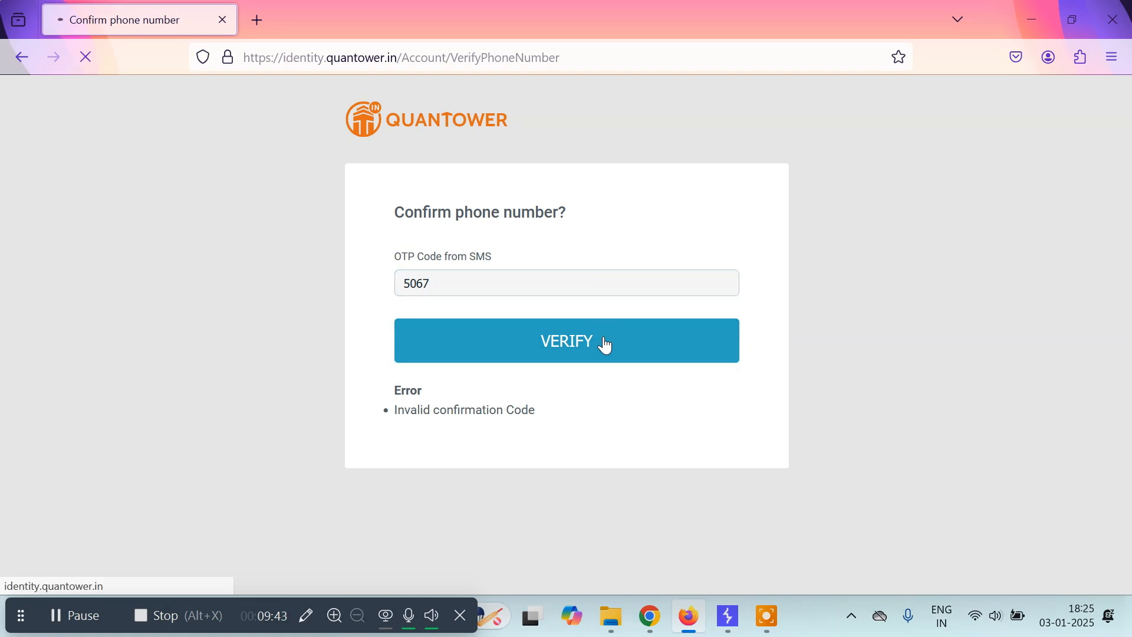
click(566, 340)
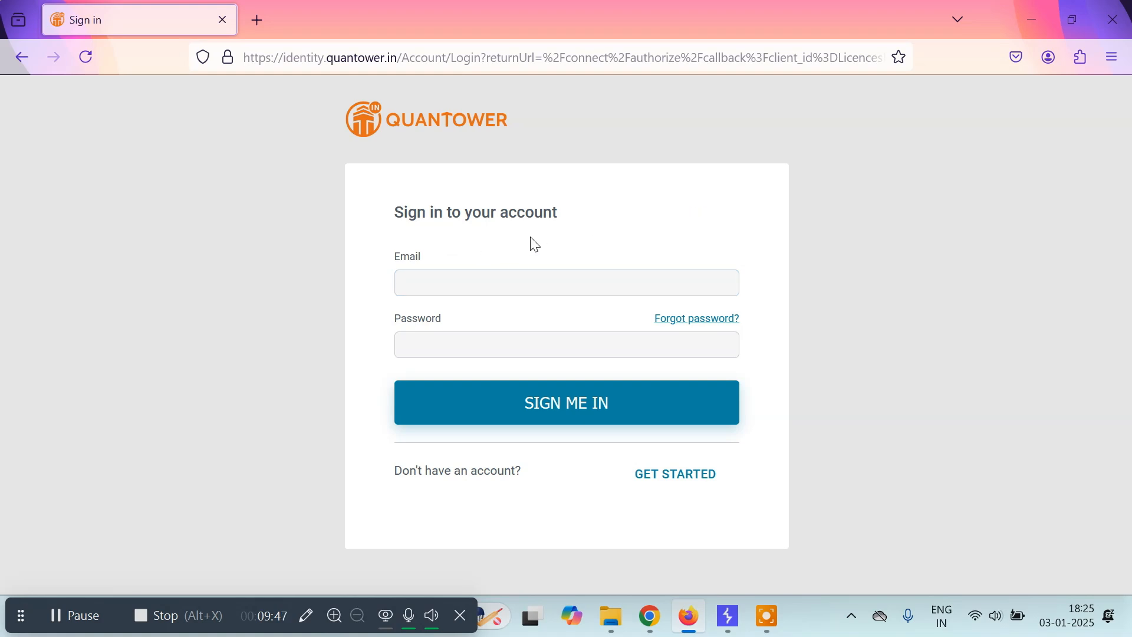
mouse_move(959, 193)
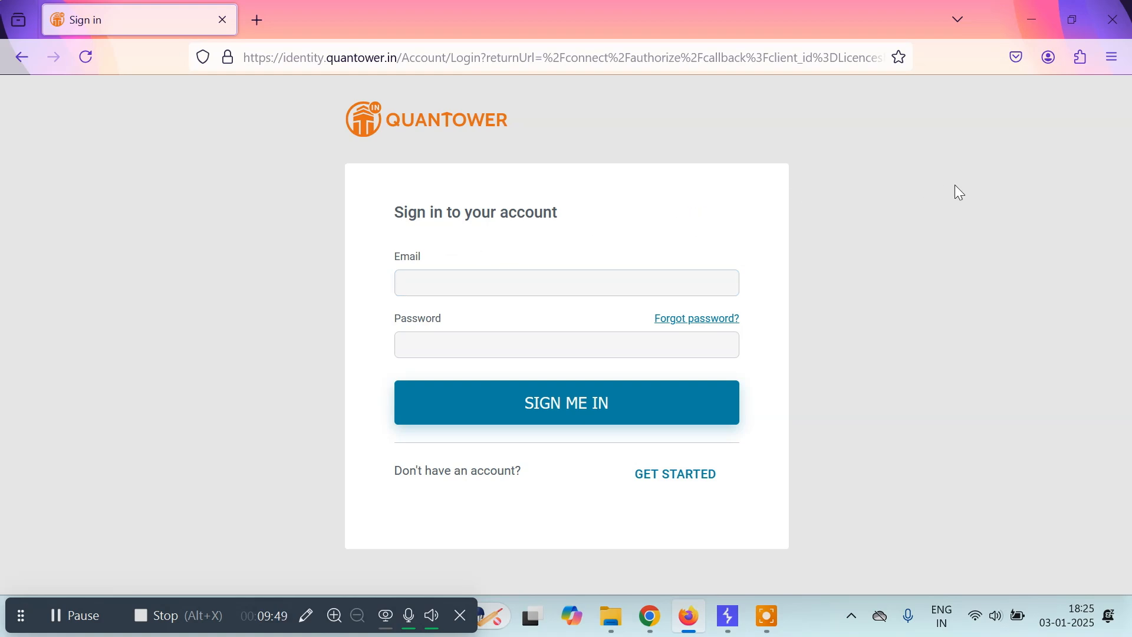
mouse_move(619, 233)
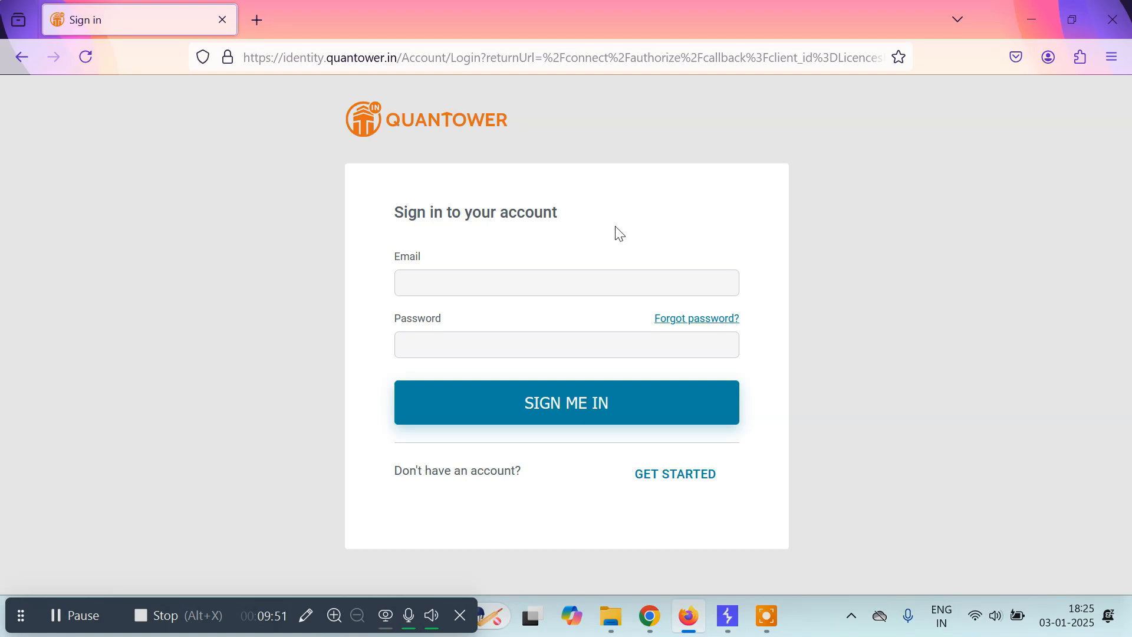